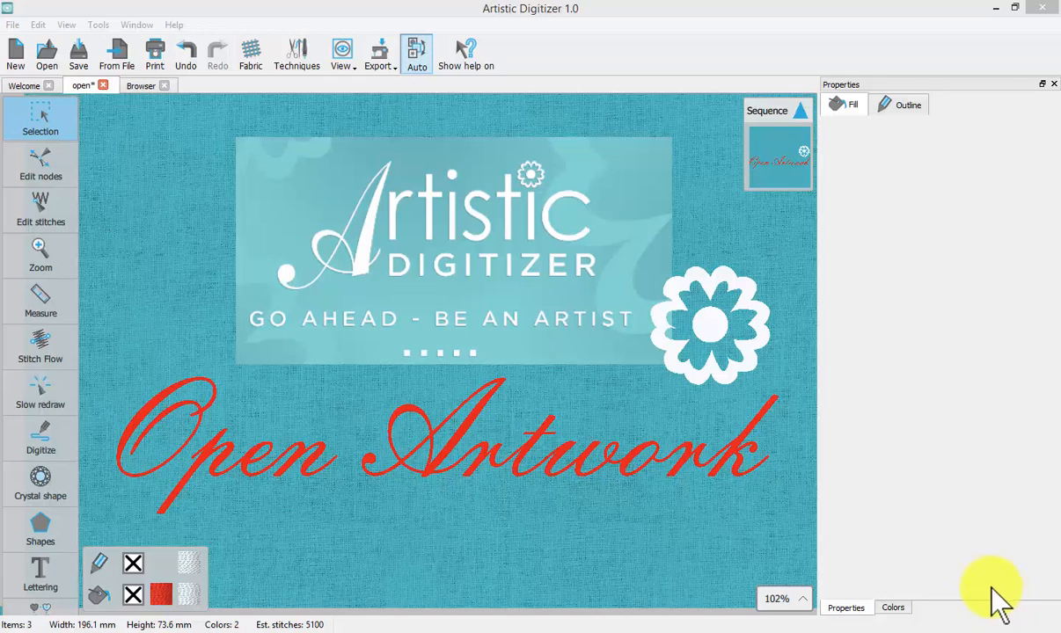
mouse_move(968, 567)
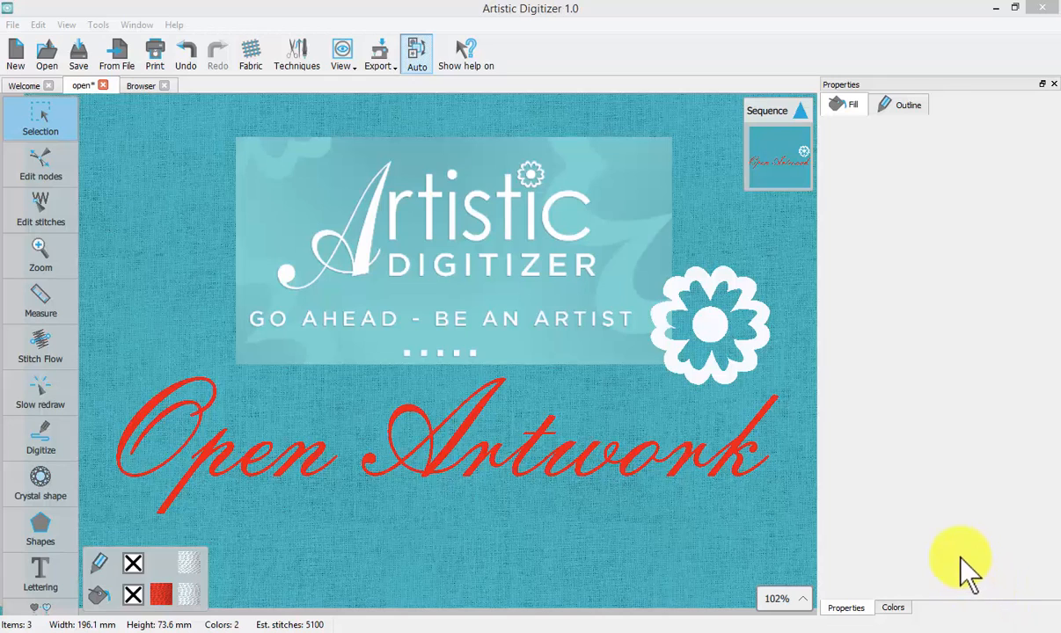
mouse_move(25, 97)
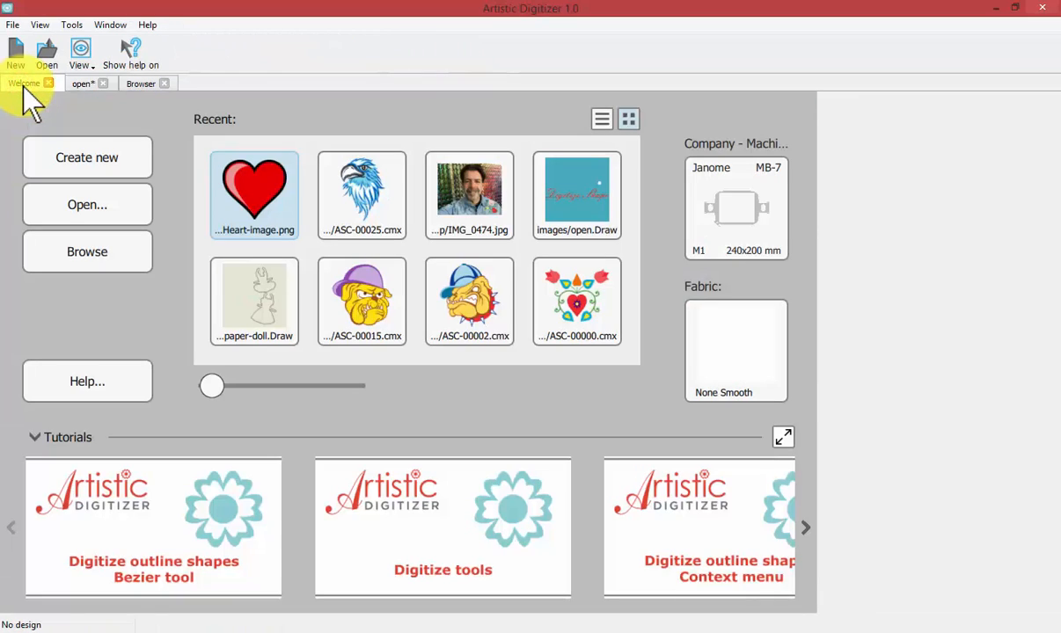
mouse_move(218, 136)
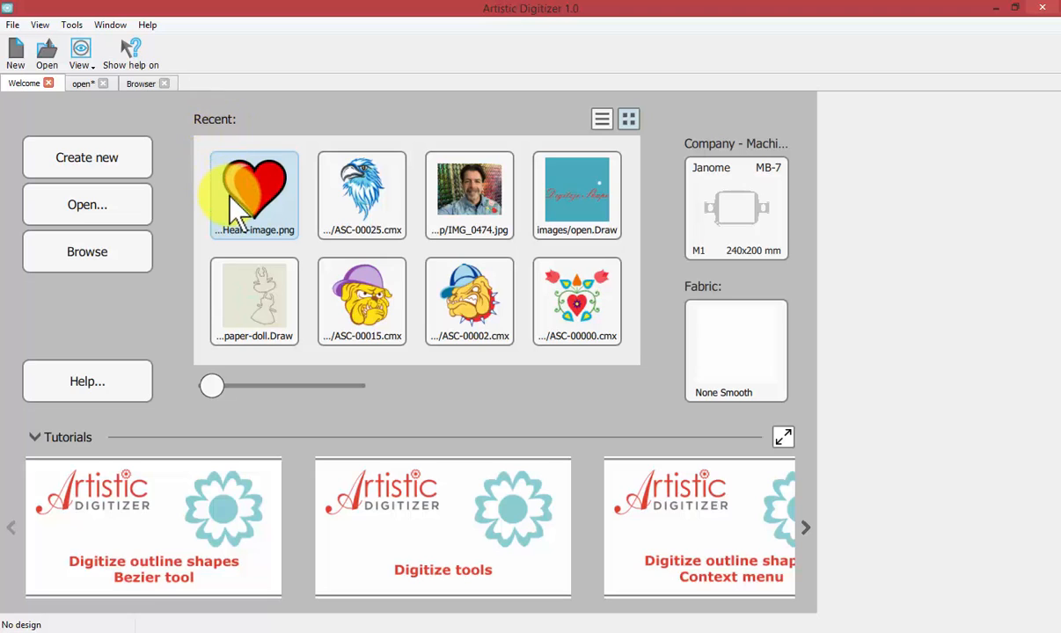
mouse_move(291, 255)
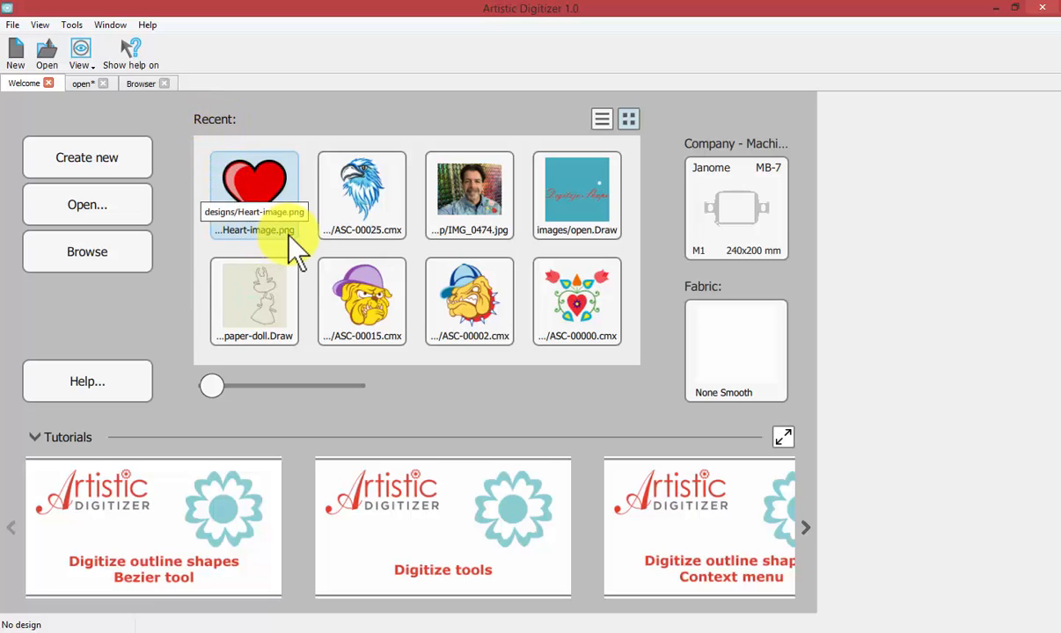
mouse_move(343, 295)
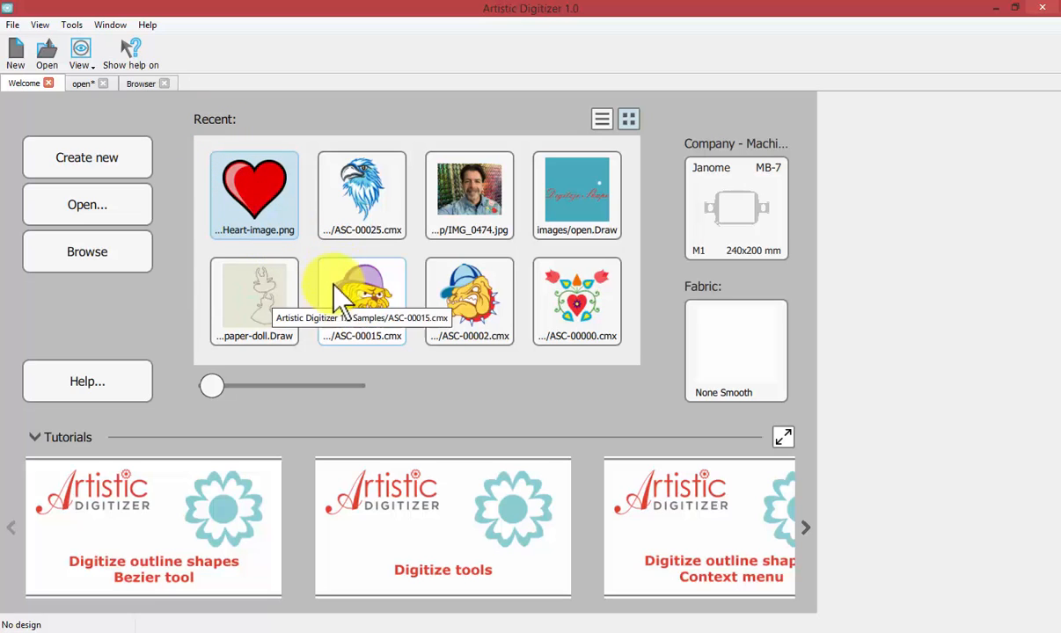
mouse_move(393, 251)
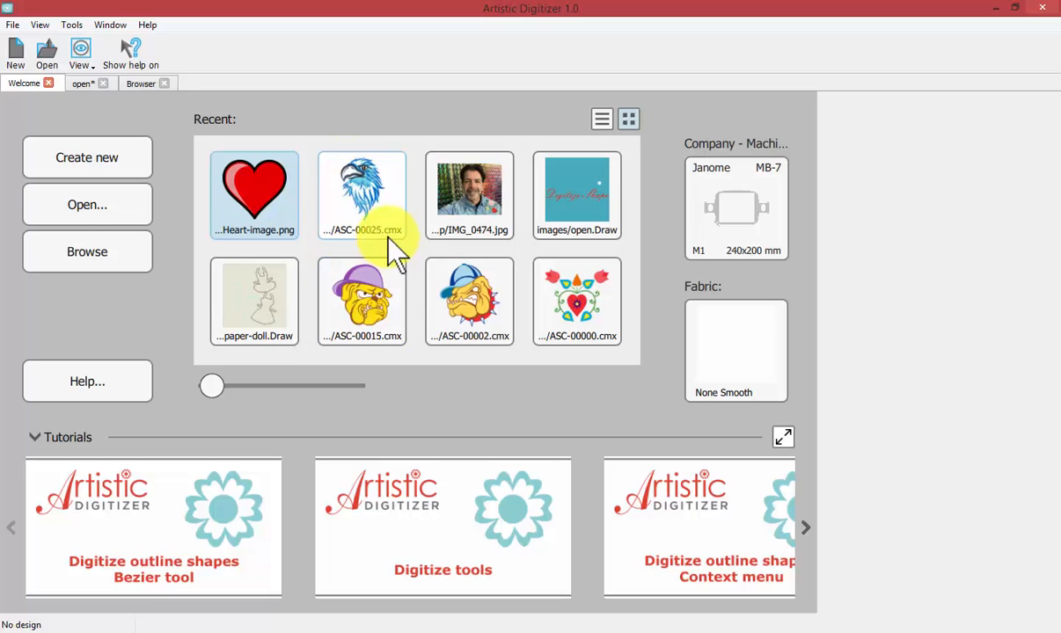
mouse_move(470, 194)
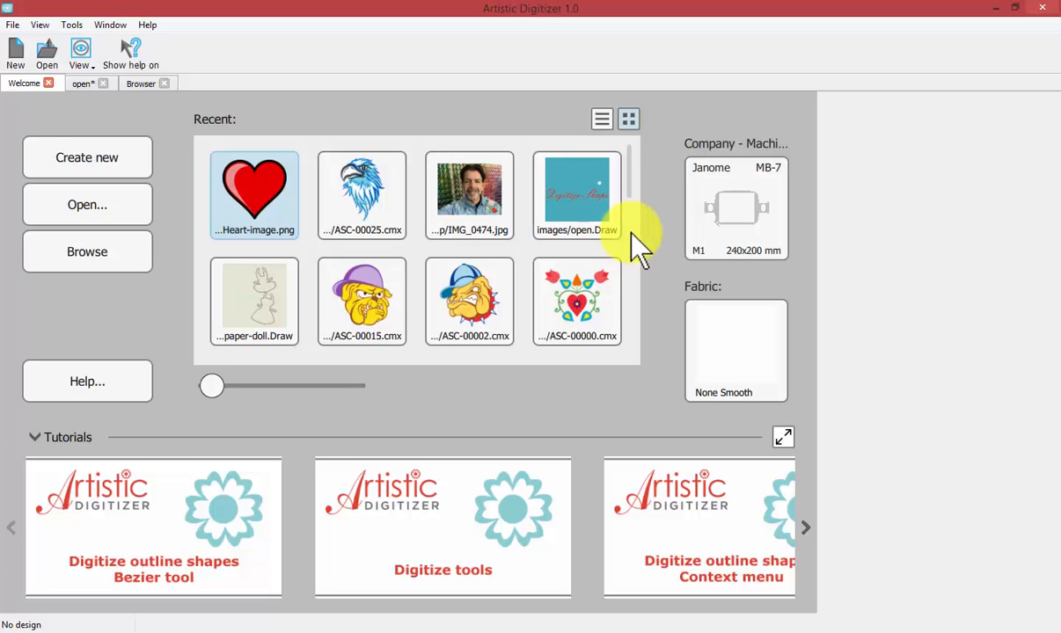
mouse_move(616, 246)
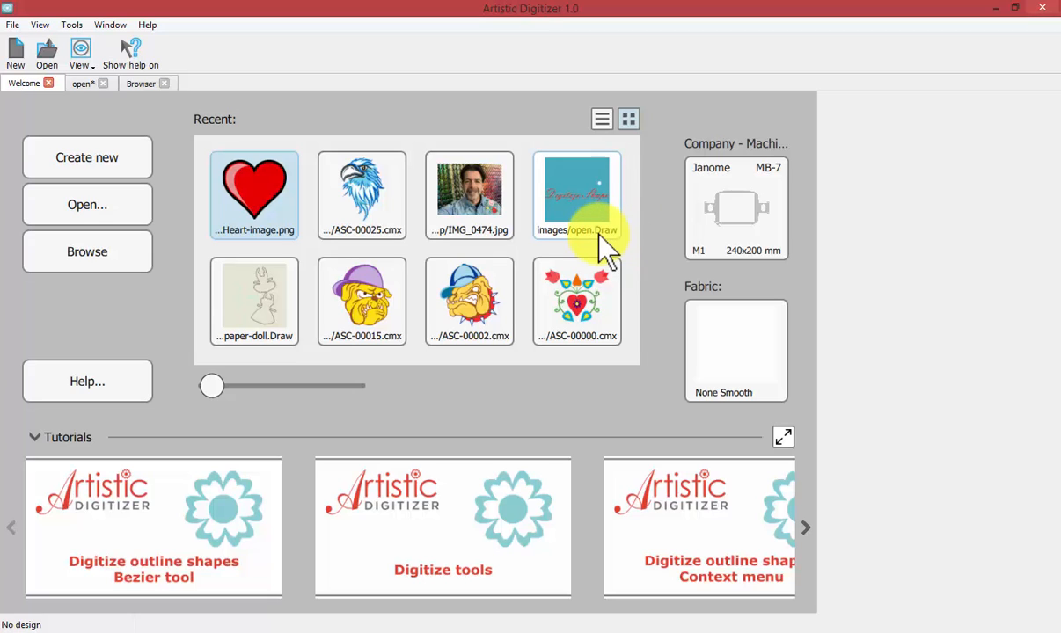
mouse_move(229, 220)
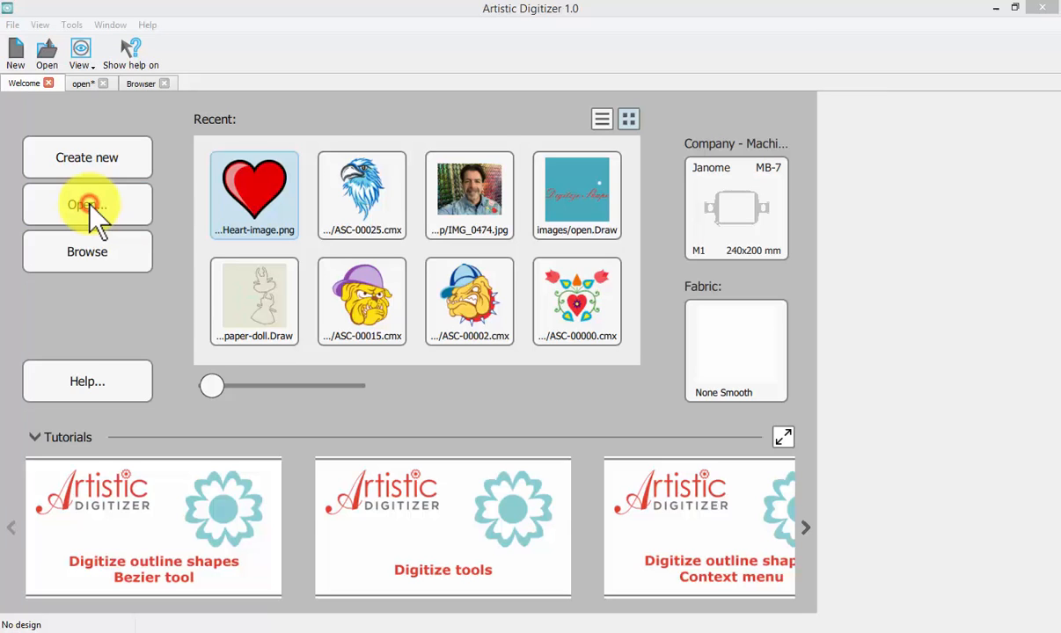
Bring up the Open design dialog showing the Artistic Digitizer 1.0 Samples folder
click(86, 204)
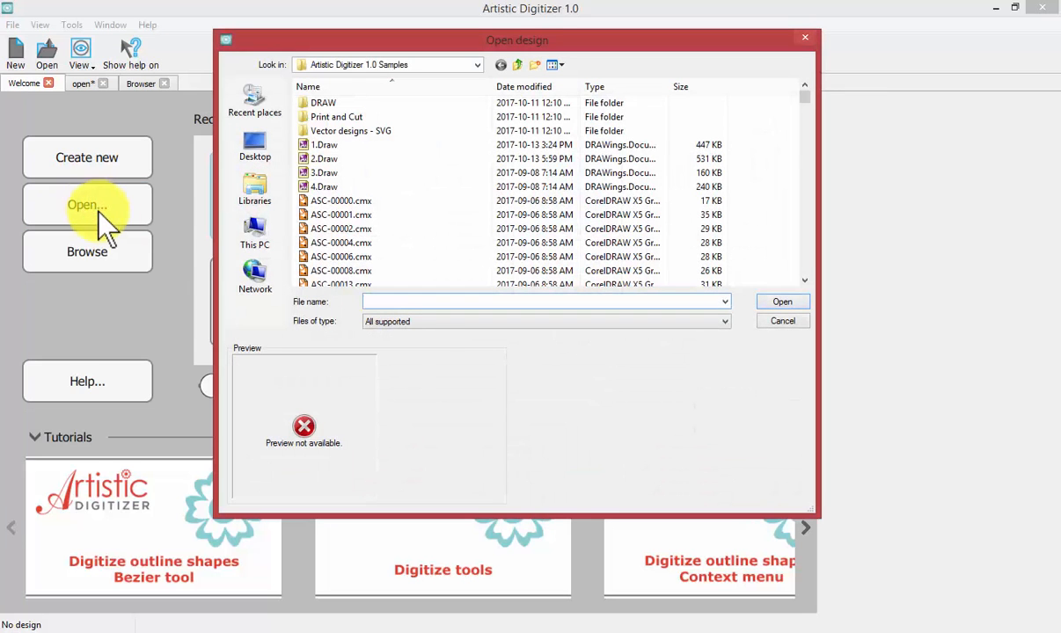
mouse_move(313, 330)
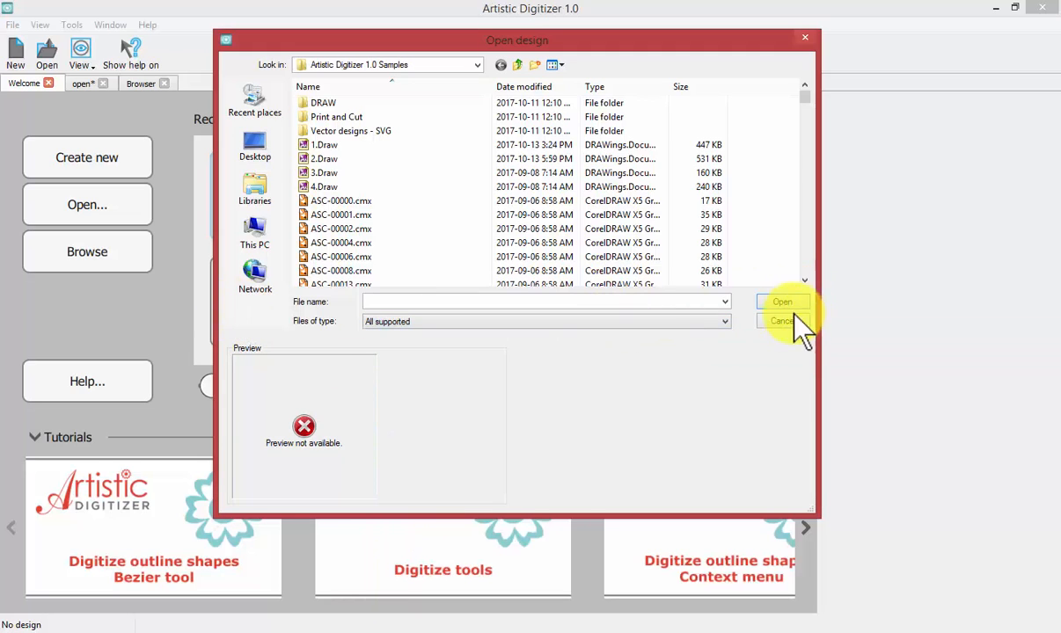
Cancel the Open design dialog, staying on the Welcome page with no design open
click(780, 321)
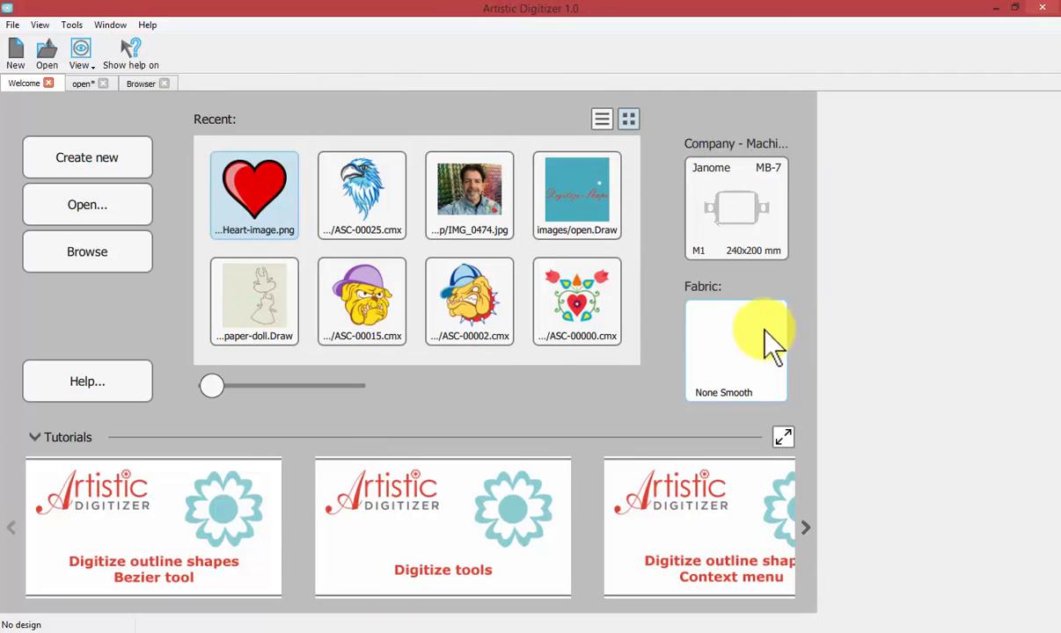
mouse_move(568, 409)
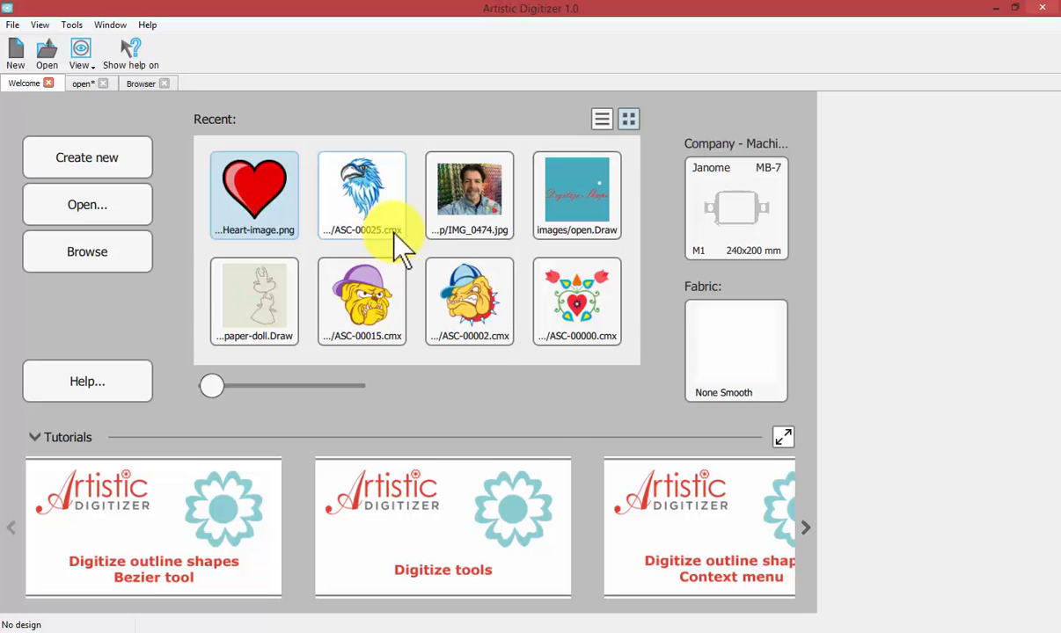
mouse_move(431, 400)
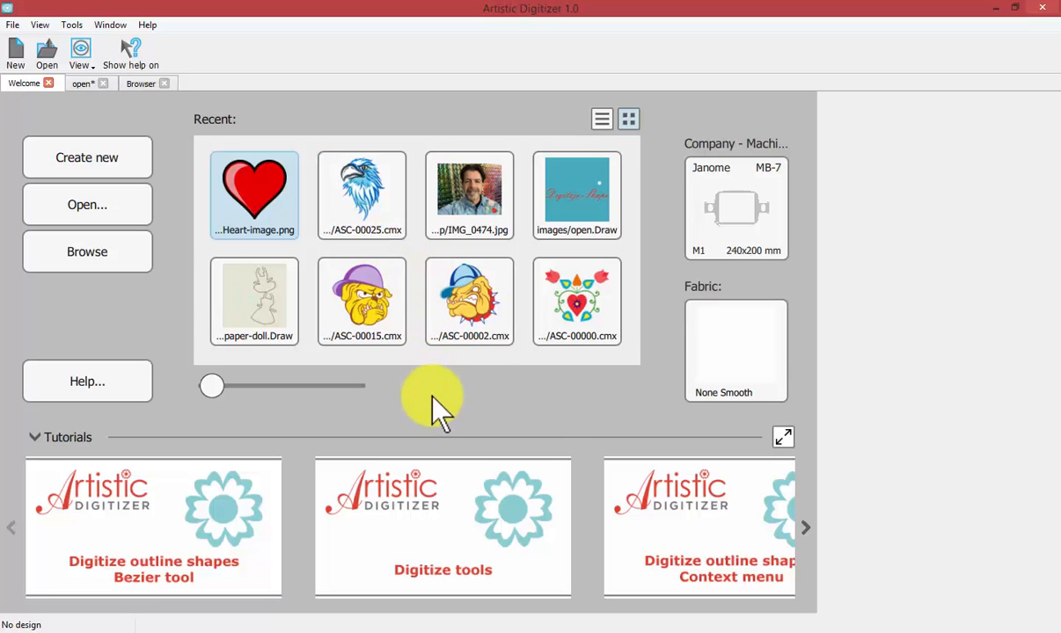
mouse_move(431, 404)
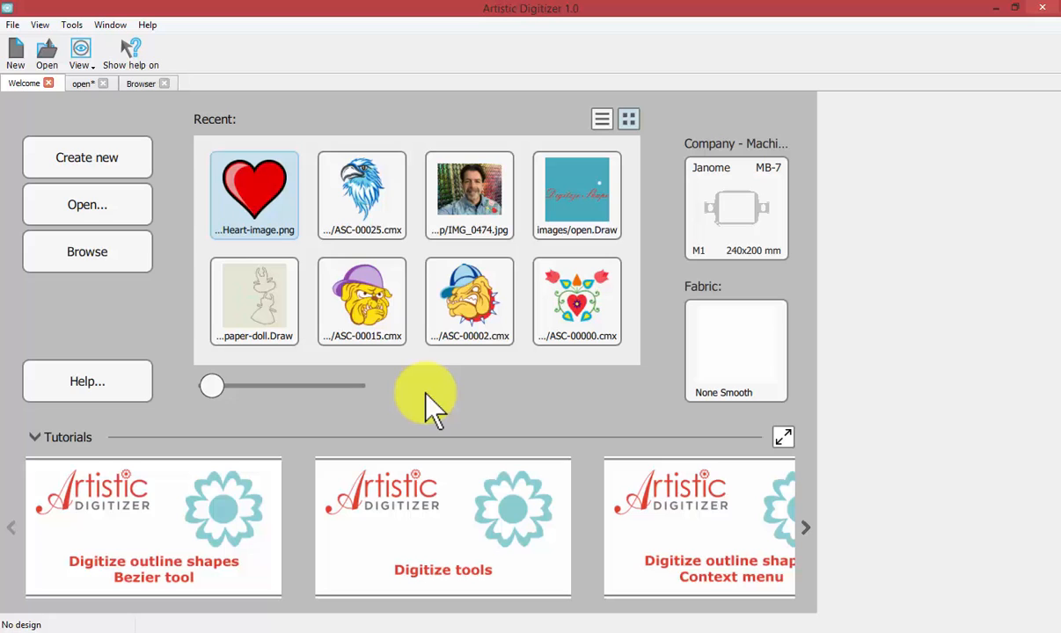
mouse_move(361, 195)
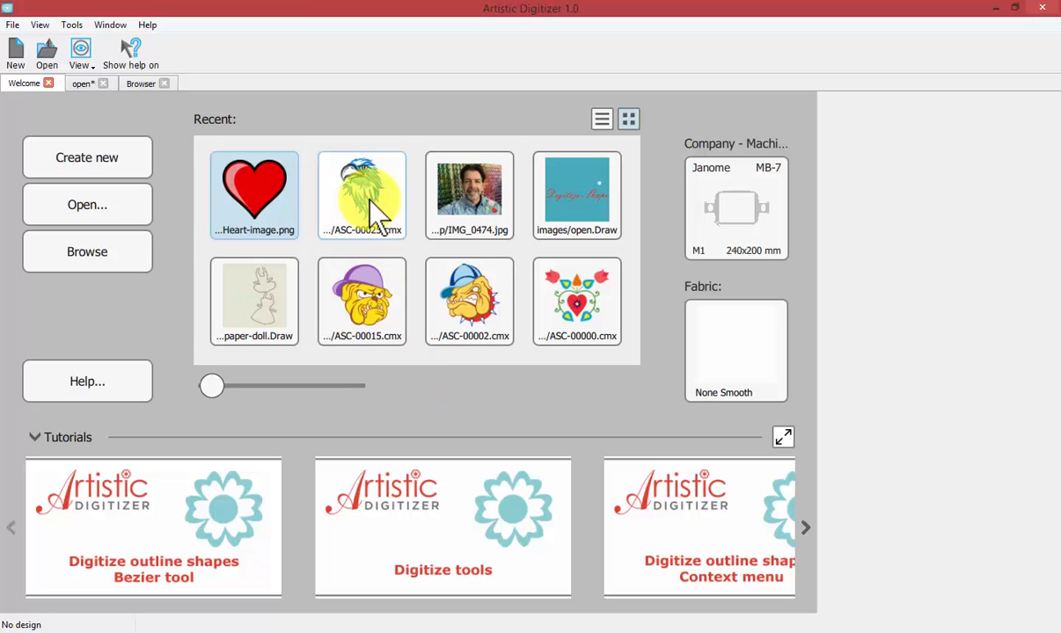
mouse_move(362, 189)
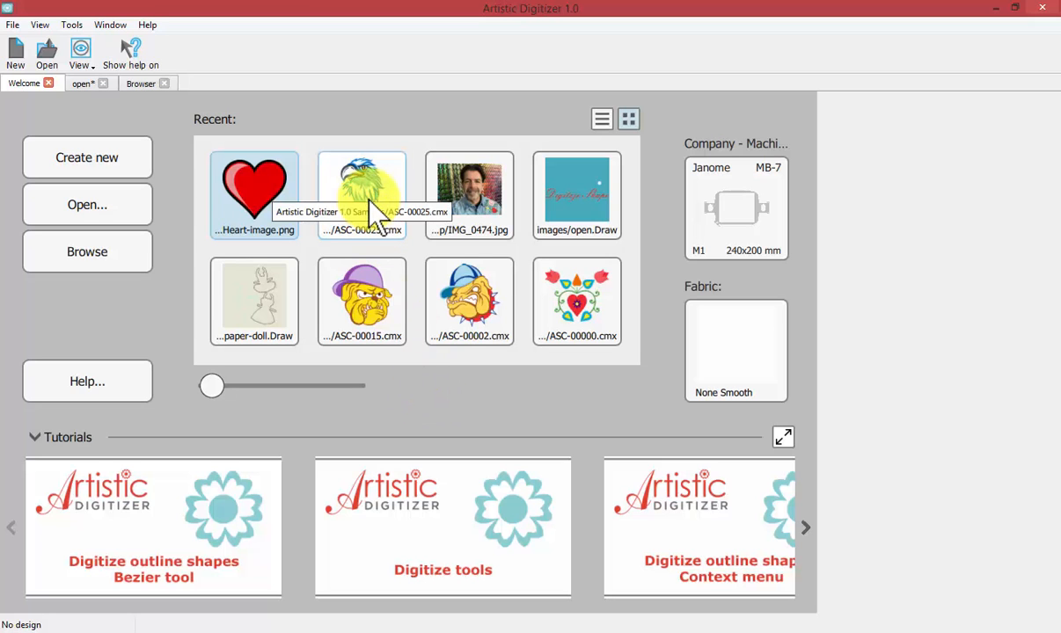
Open the eagle head sample ASC-00025.cmx, select its beak, and head back to Welcome
double_click(362, 193)
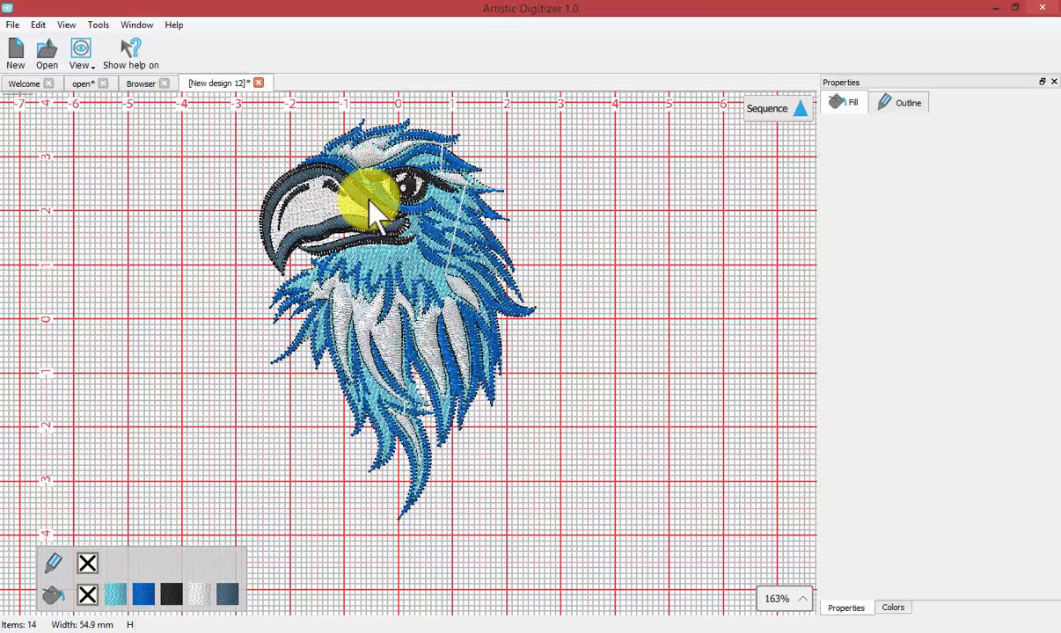
click(352, 220)
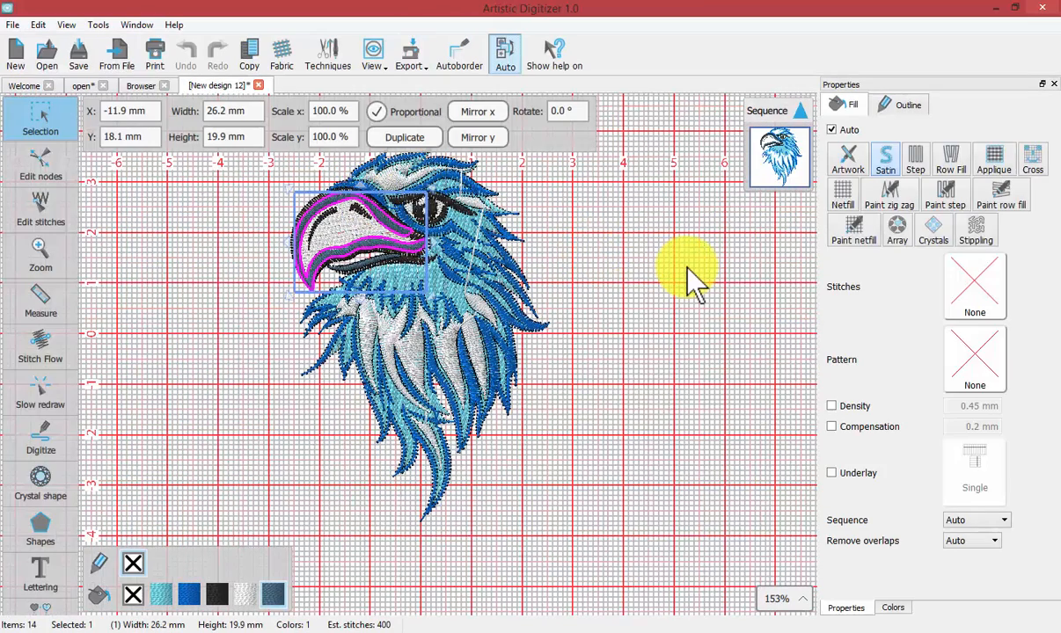
mouse_move(651, 251)
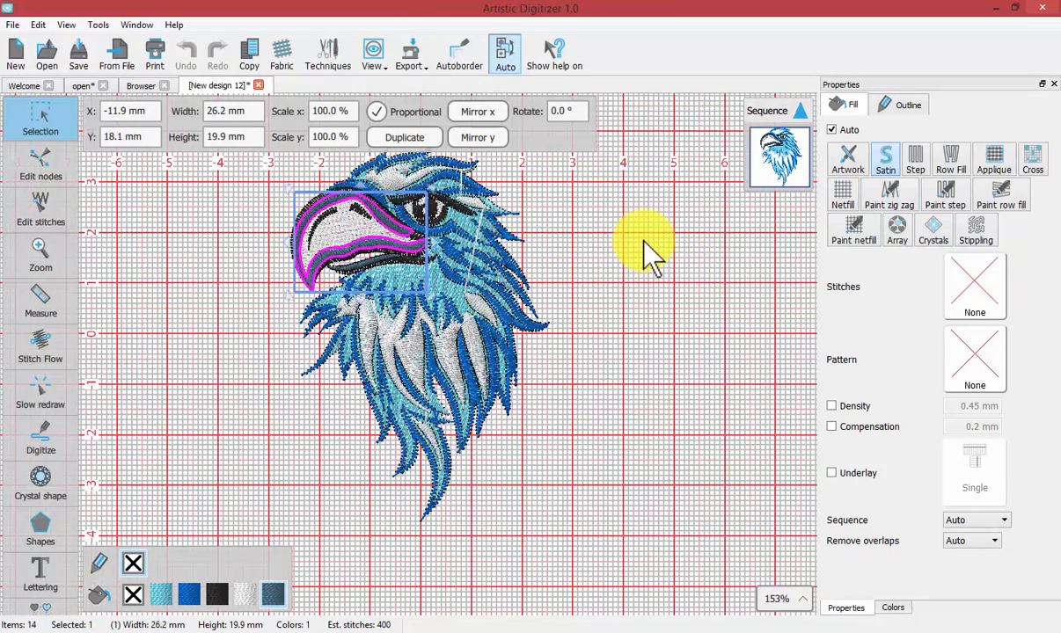
mouse_move(646, 246)
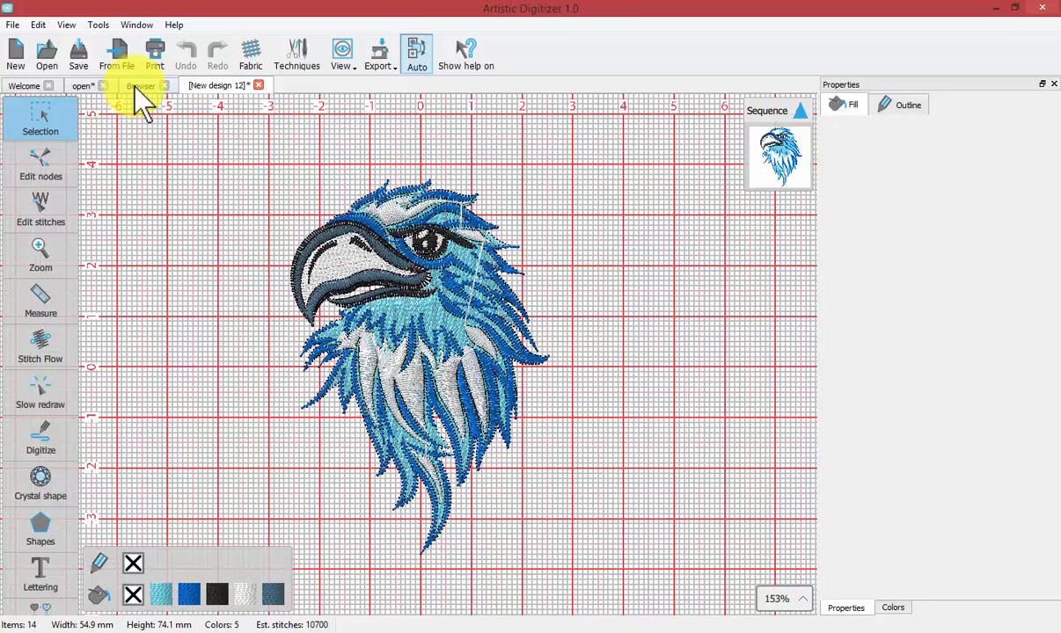
click(140, 84)
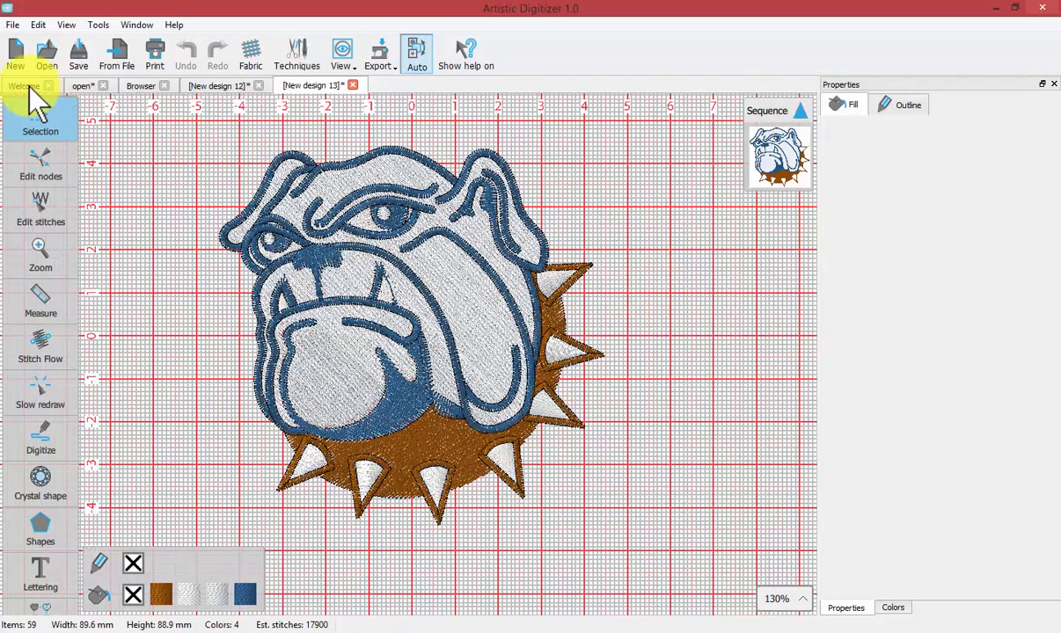
Return to the Welcome page, its recent list headed by the bulldog and eagle
click(25, 83)
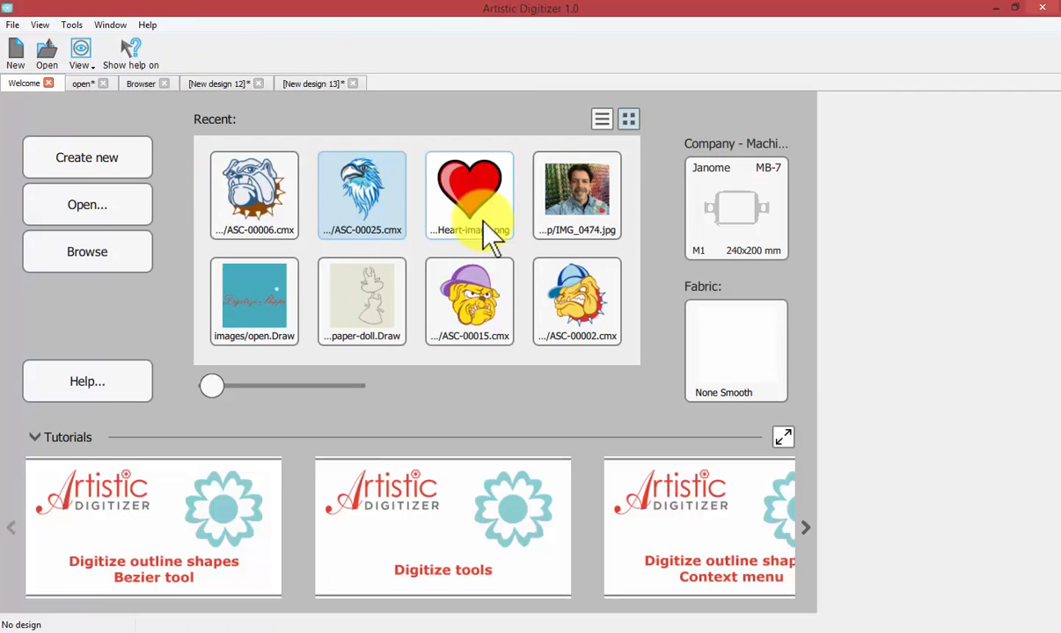
mouse_move(577, 188)
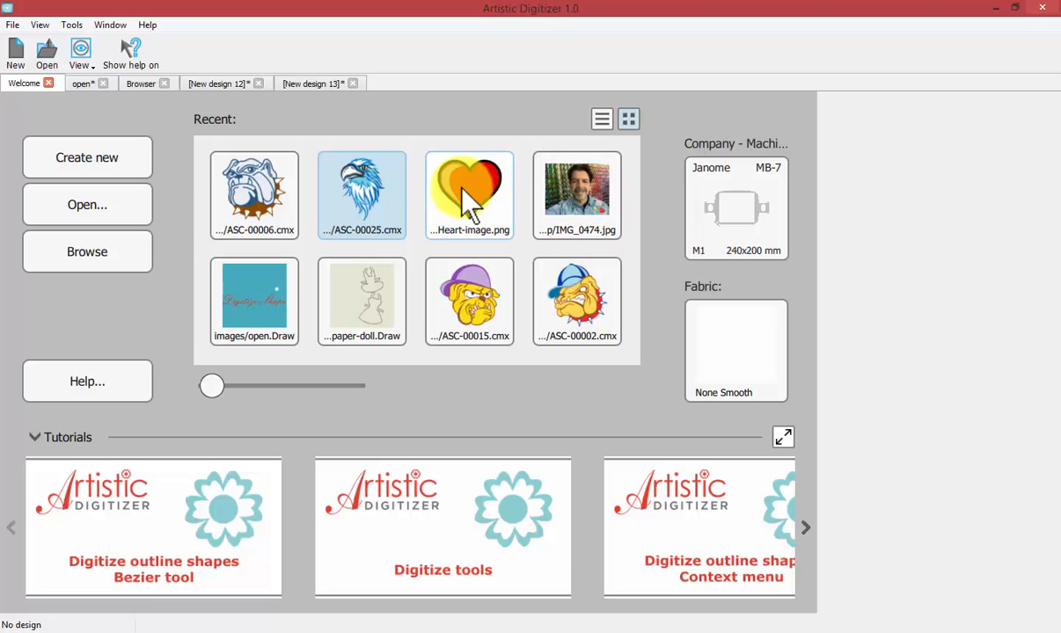
mouse_move(468, 194)
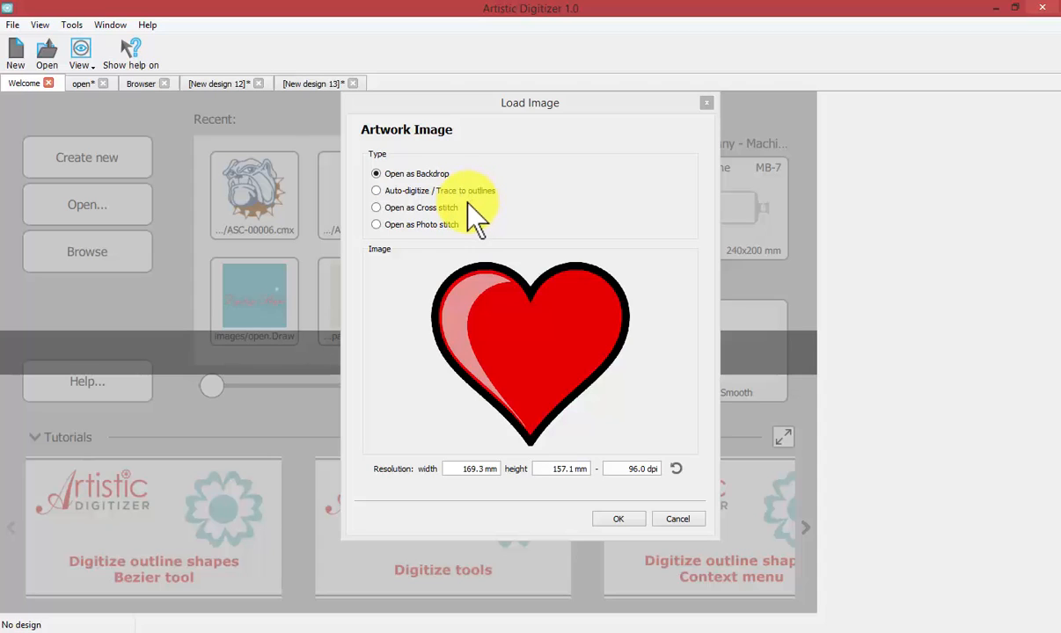
mouse_move(556, 113)
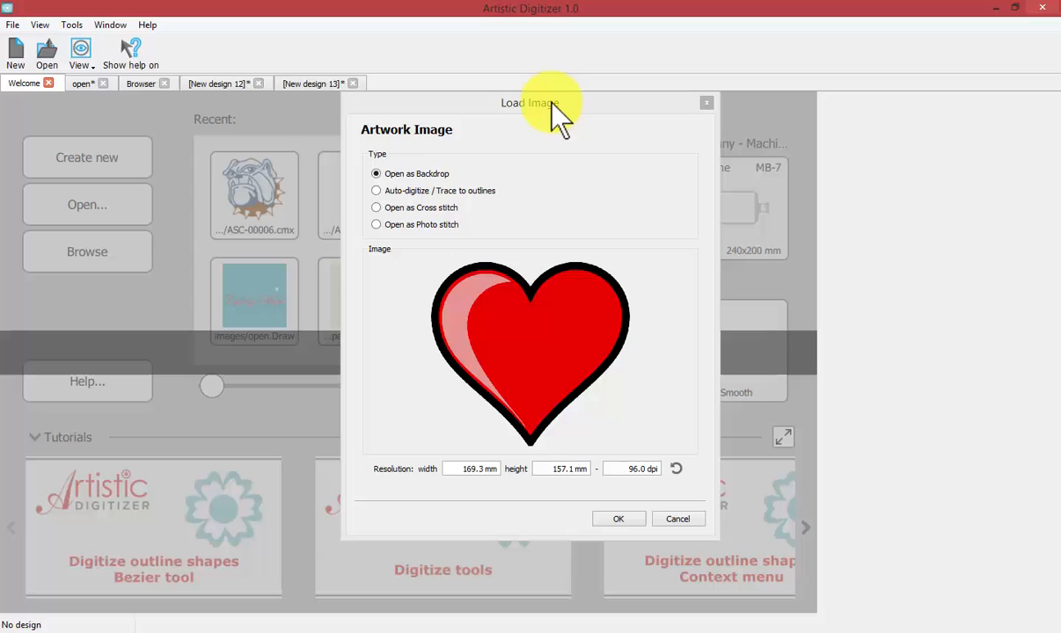
mouse_move(395, 191)
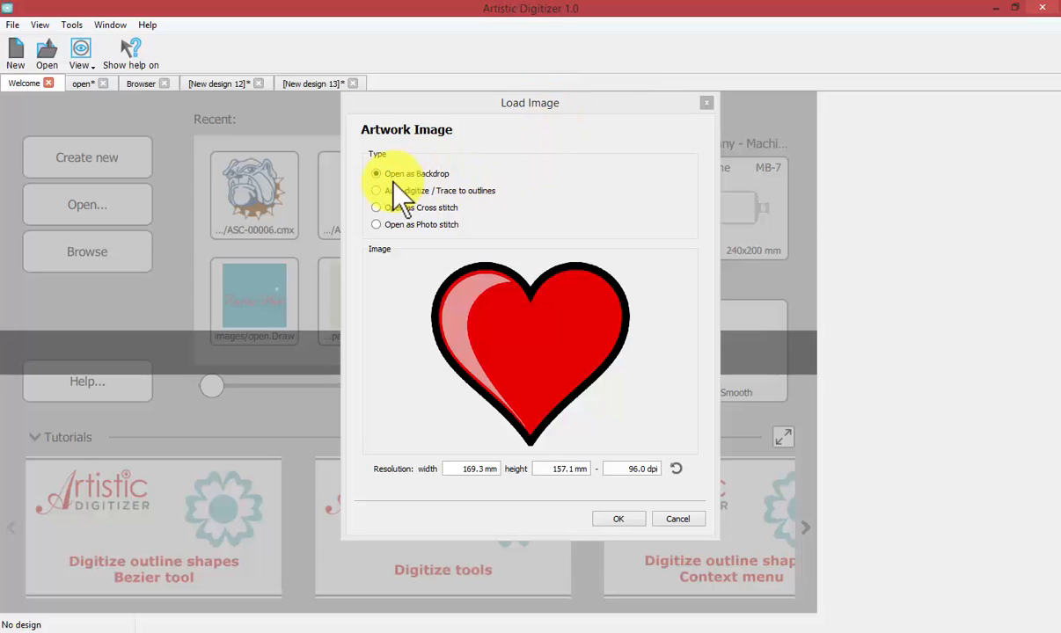
mouse_move(475, 184)
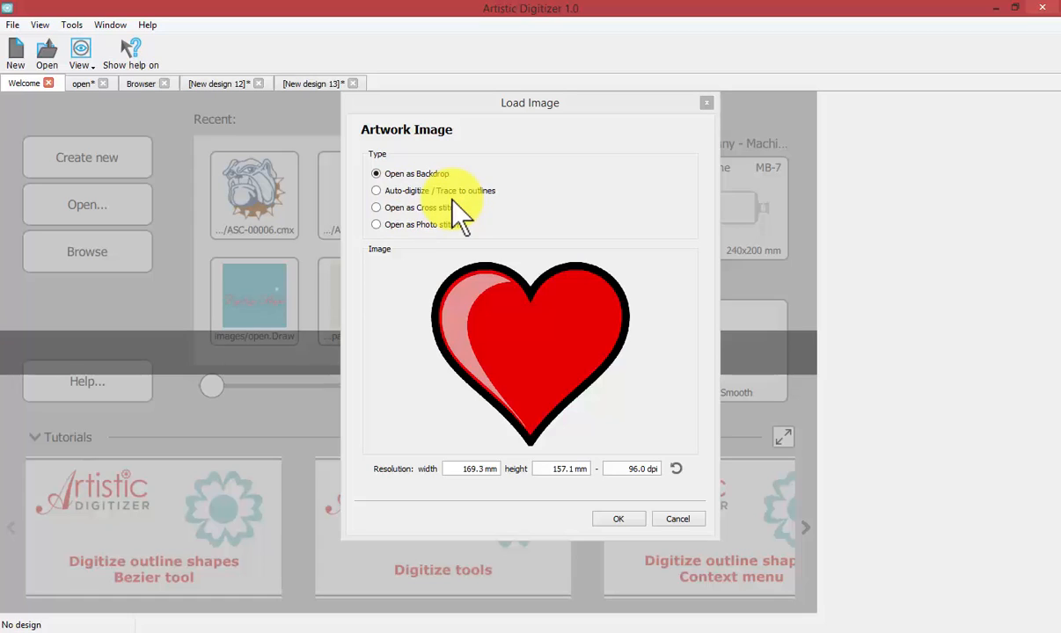
mouse_move(400, 228)
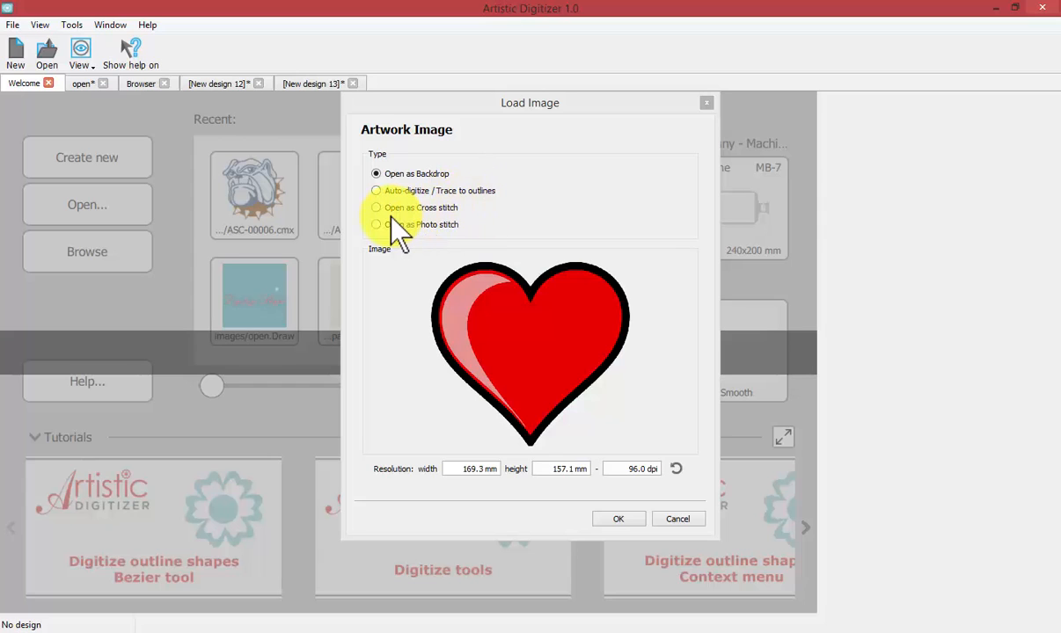
mouse_move(414, 264)
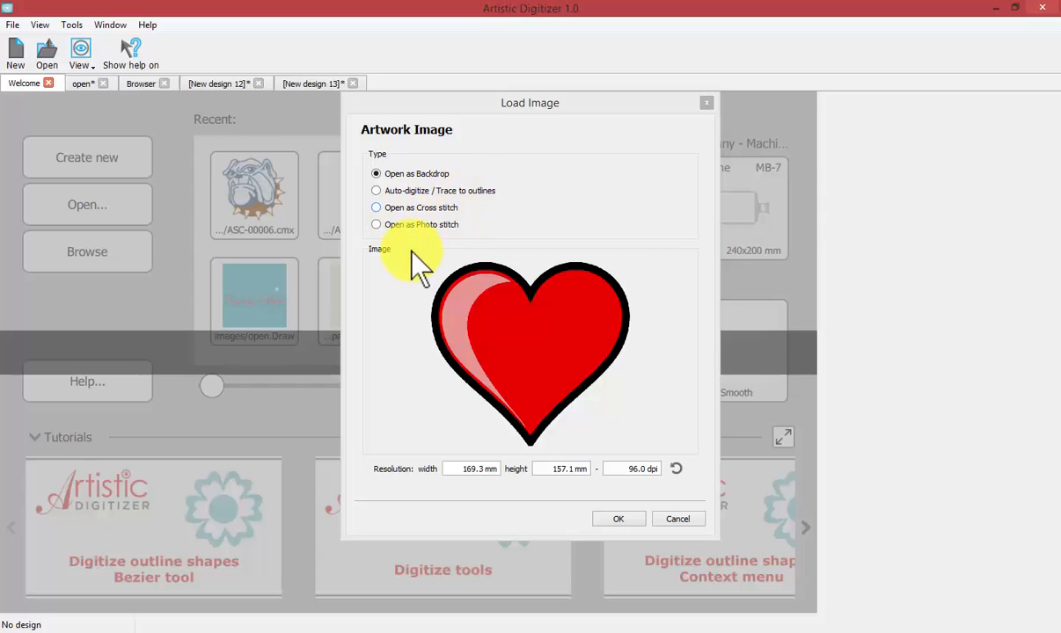
mouse_move(474, 246)
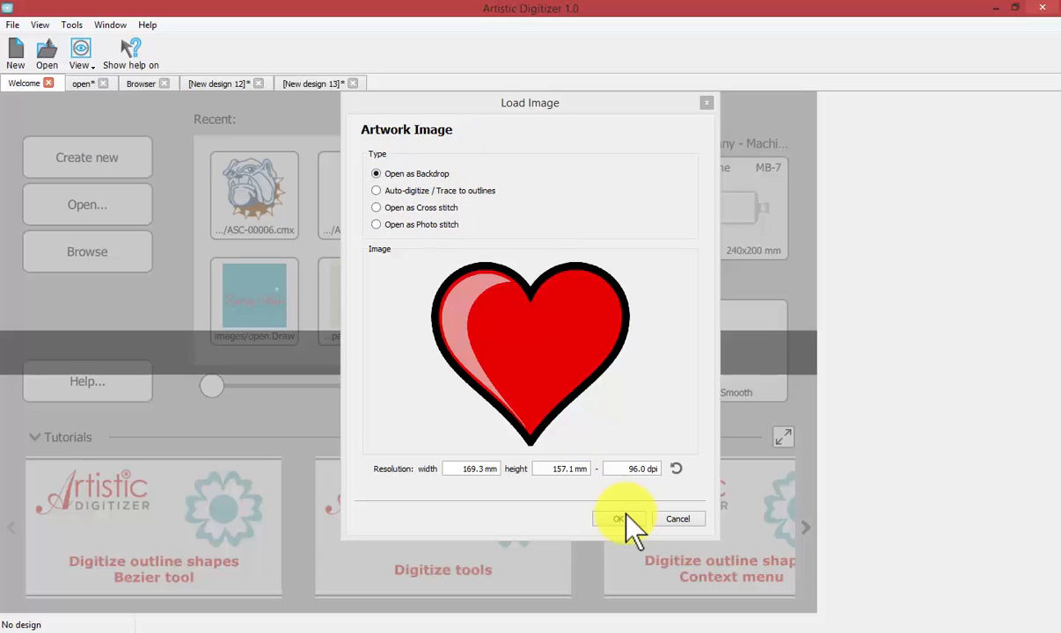
Load the heart picture as backdrop, zoom in on its shine, then zoom out
click(620, 519)
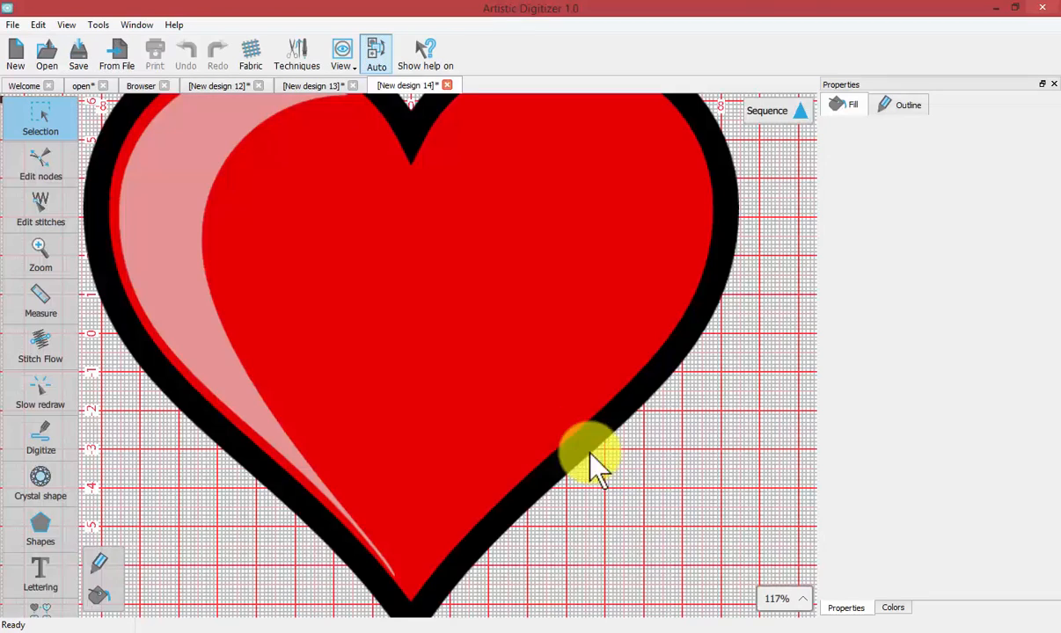
mouse_move(457, 343)
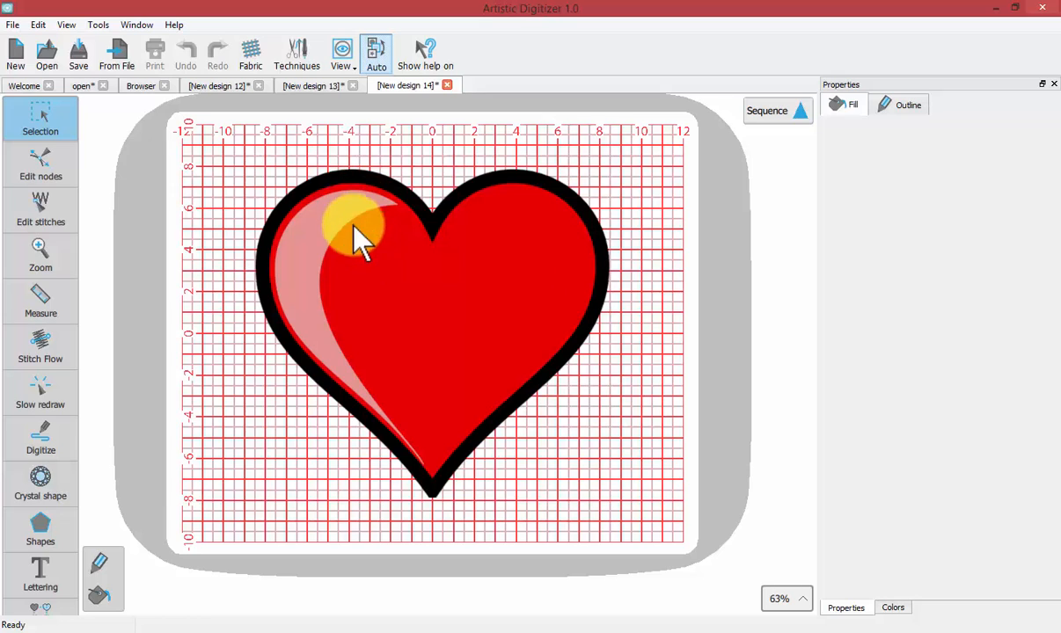
click(41, 255)
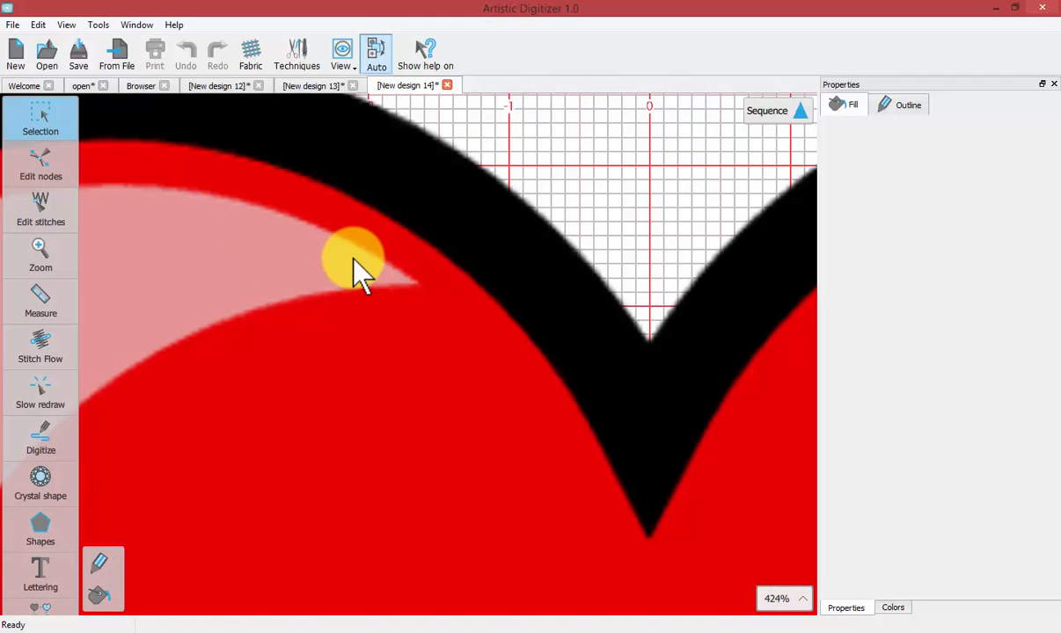
scroll(up, 3)
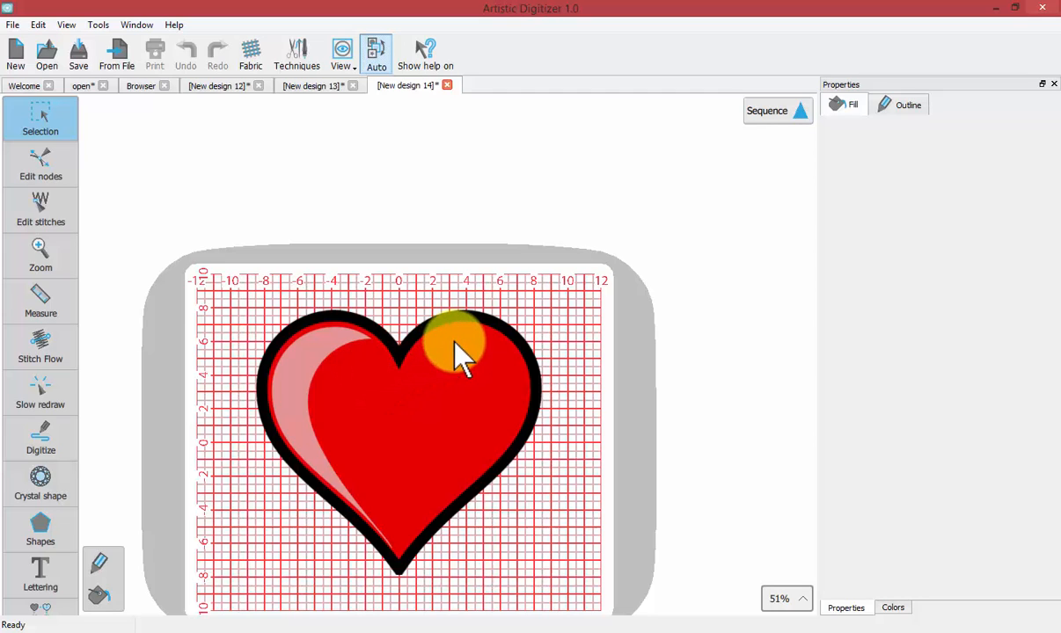
mouse_move(396, 369)
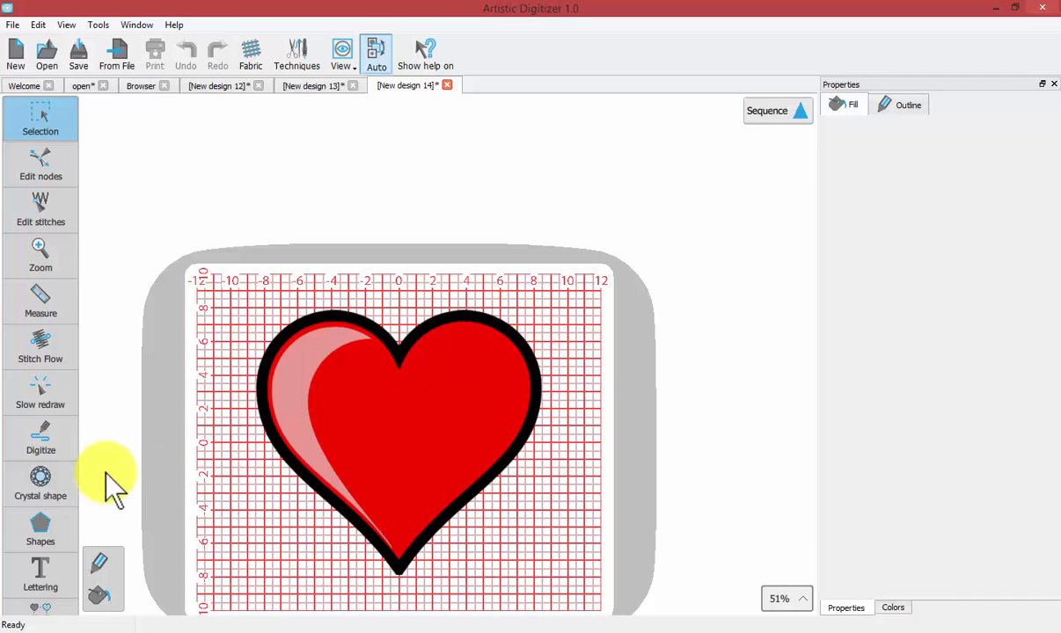
Draw a trial freehand stitched heart around the heart backdrop
click(40, 437)
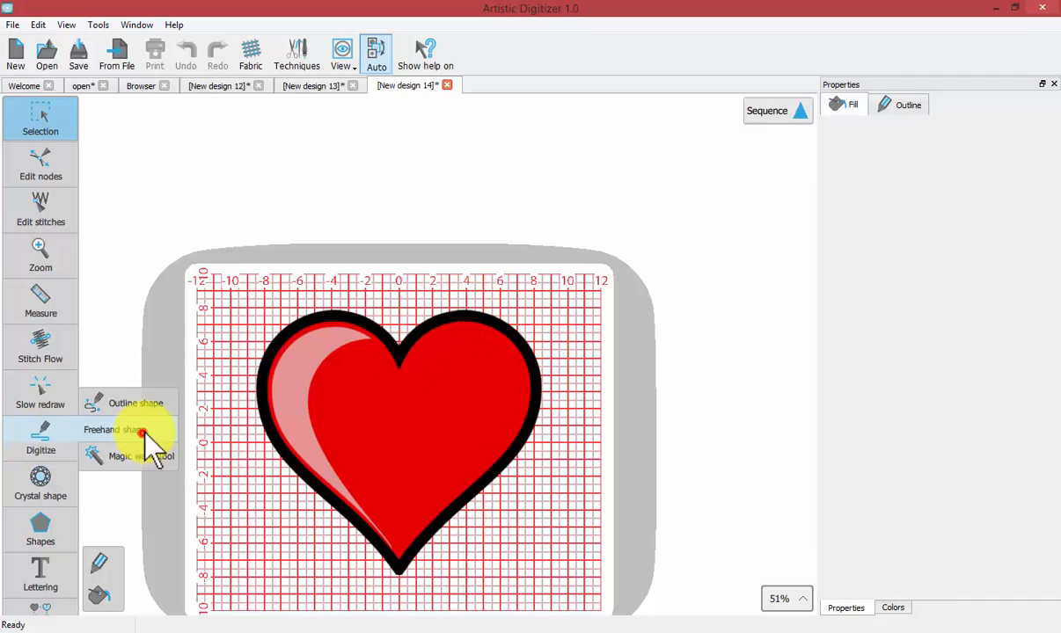
click(115, 430)
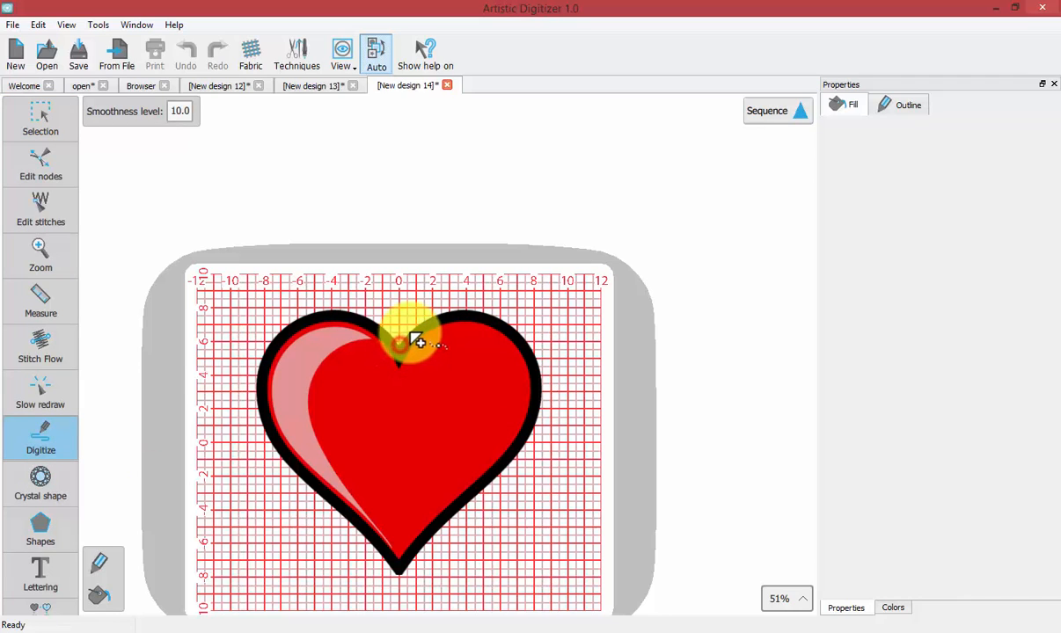
drag(399, 343, 534, 352)
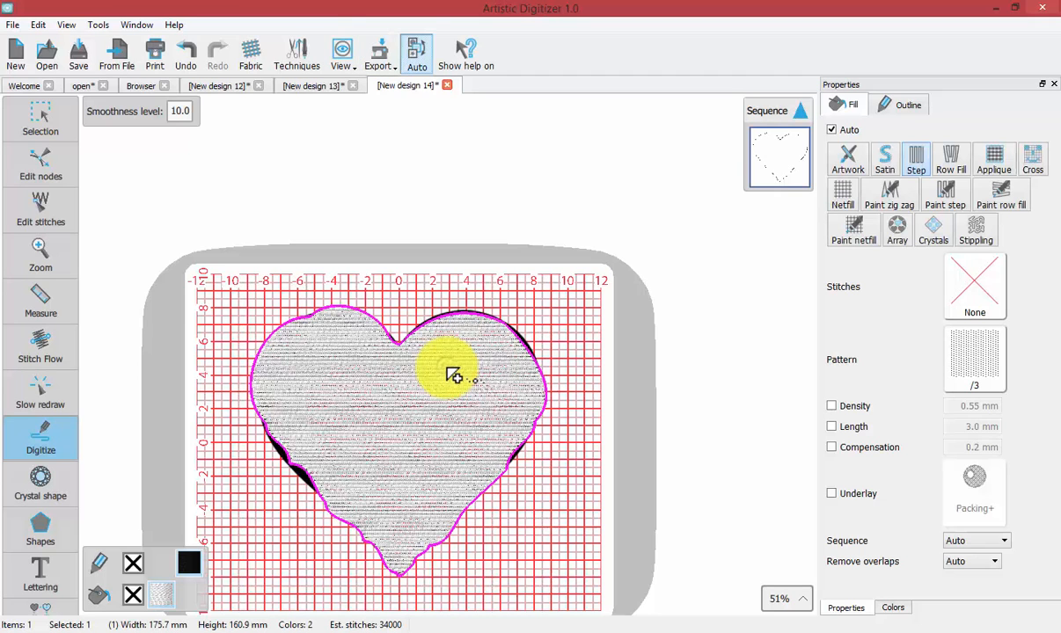
Move the trial stitched heart, undo it, and return to the Welcome page
click(41, 119)
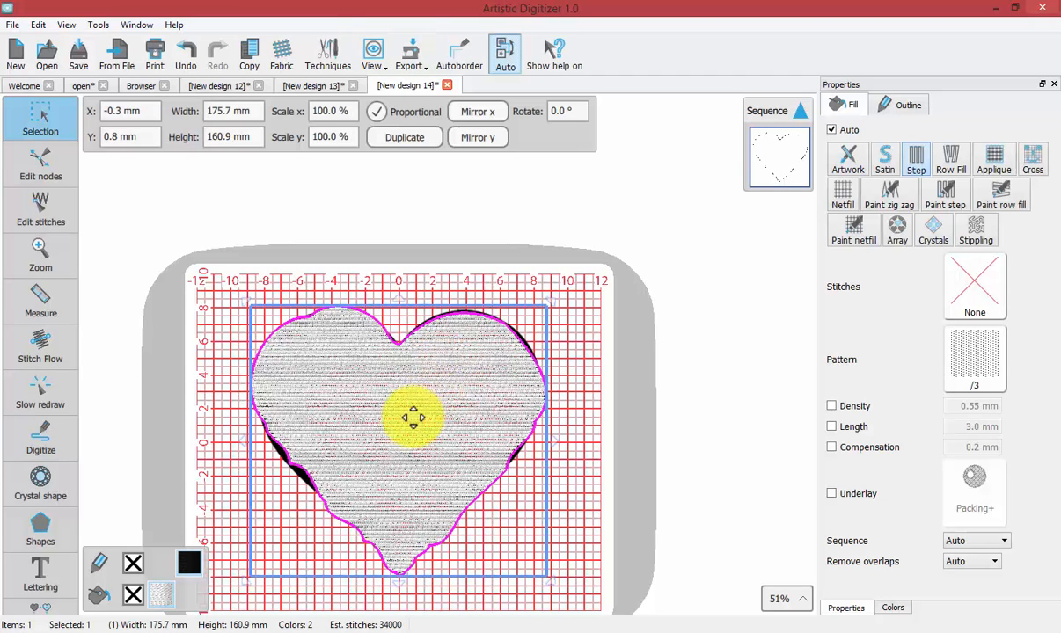
drag(413, 418, 579, 343)
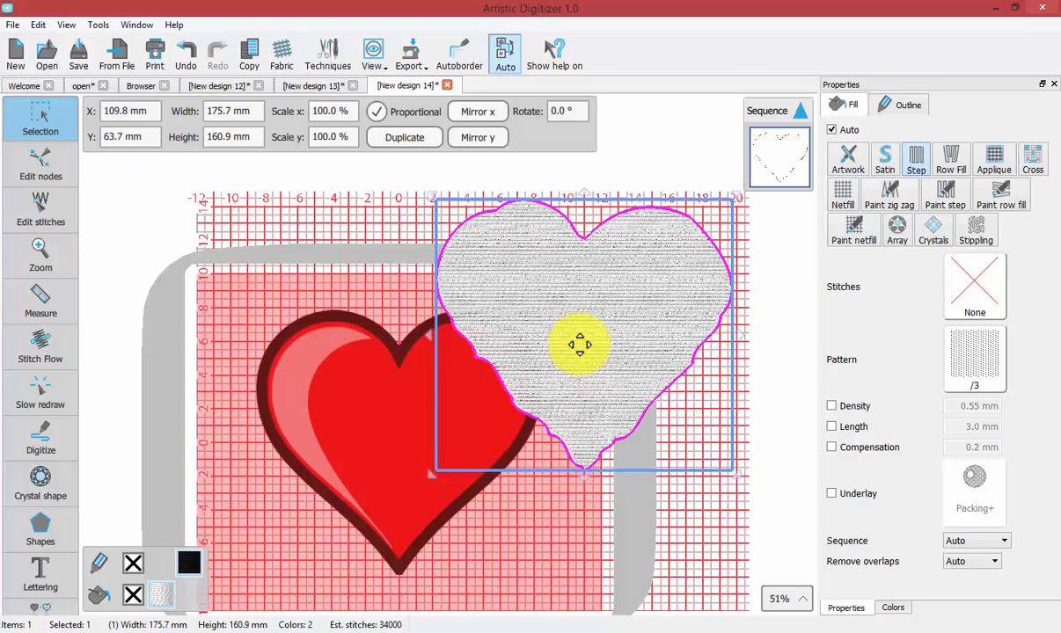
drag(578, 345, 416, 453)
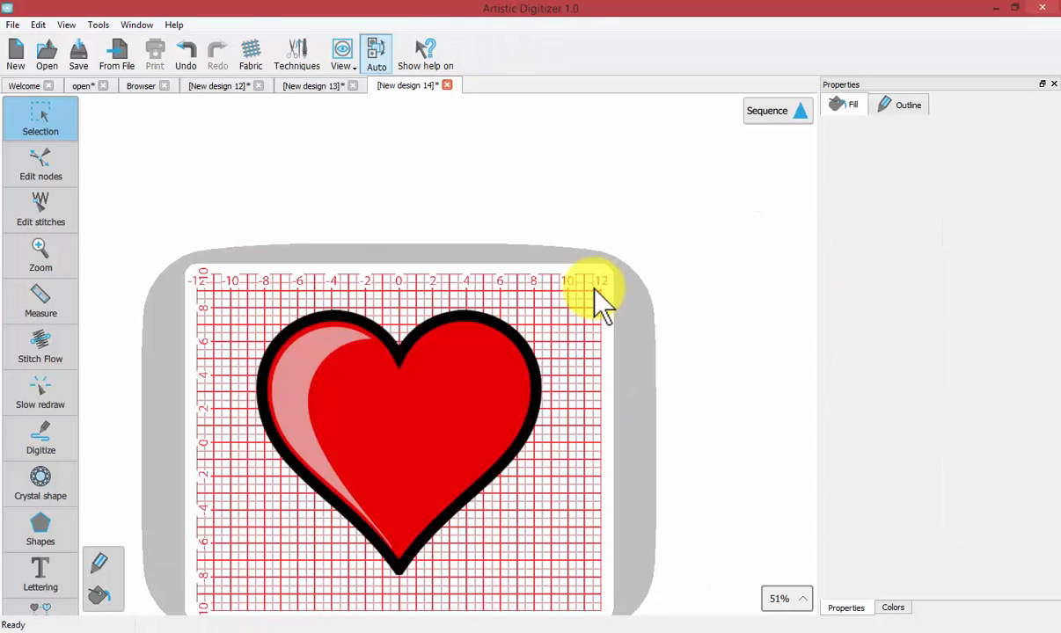
mouse_move(532, 401)
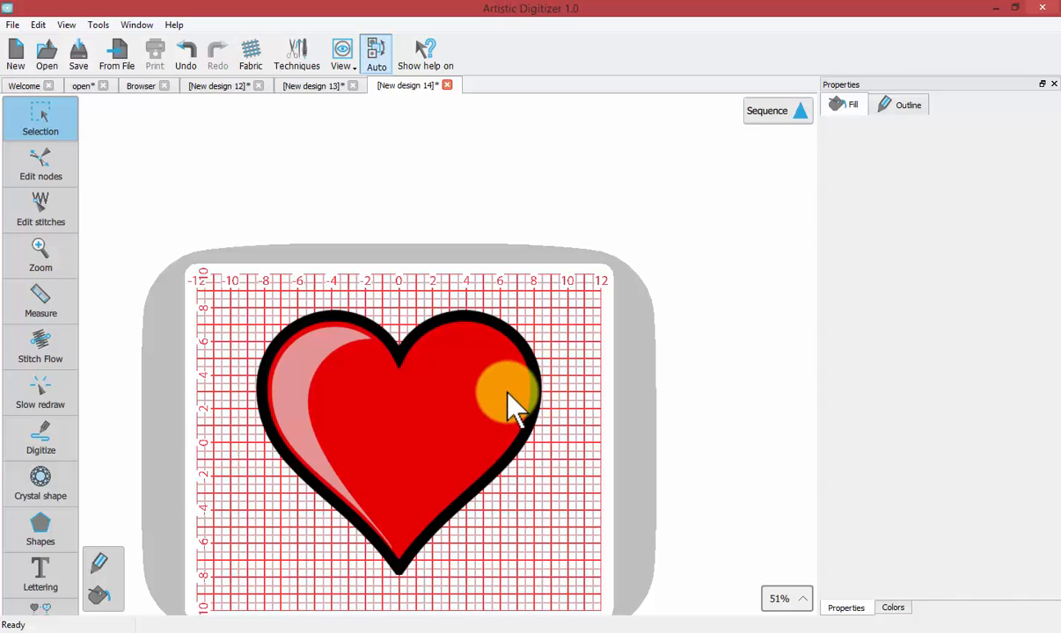
mouse_move(501, 418)
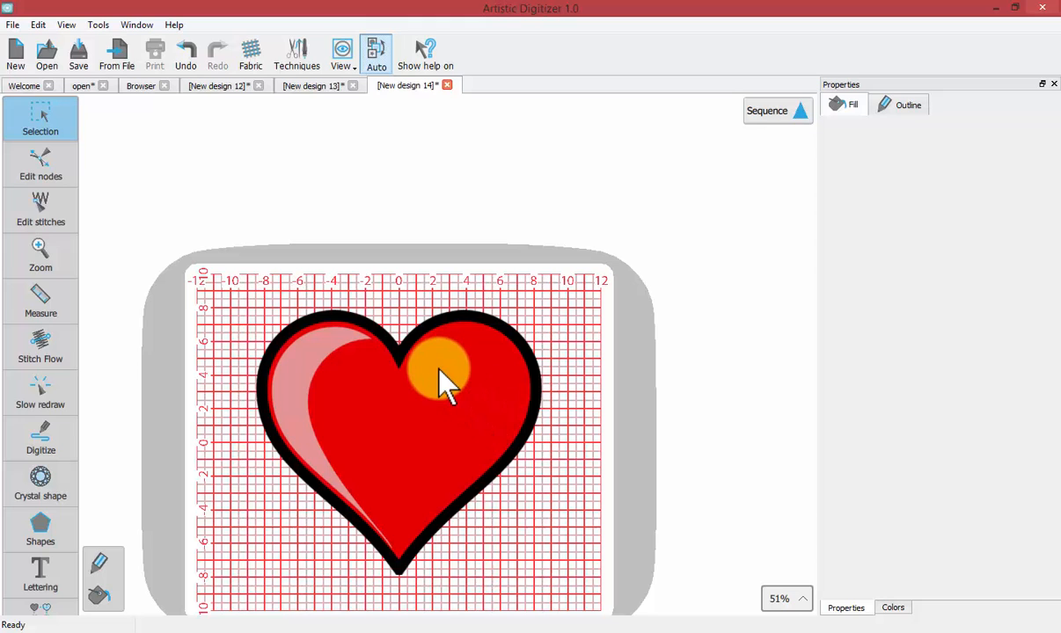
click(40, 119)
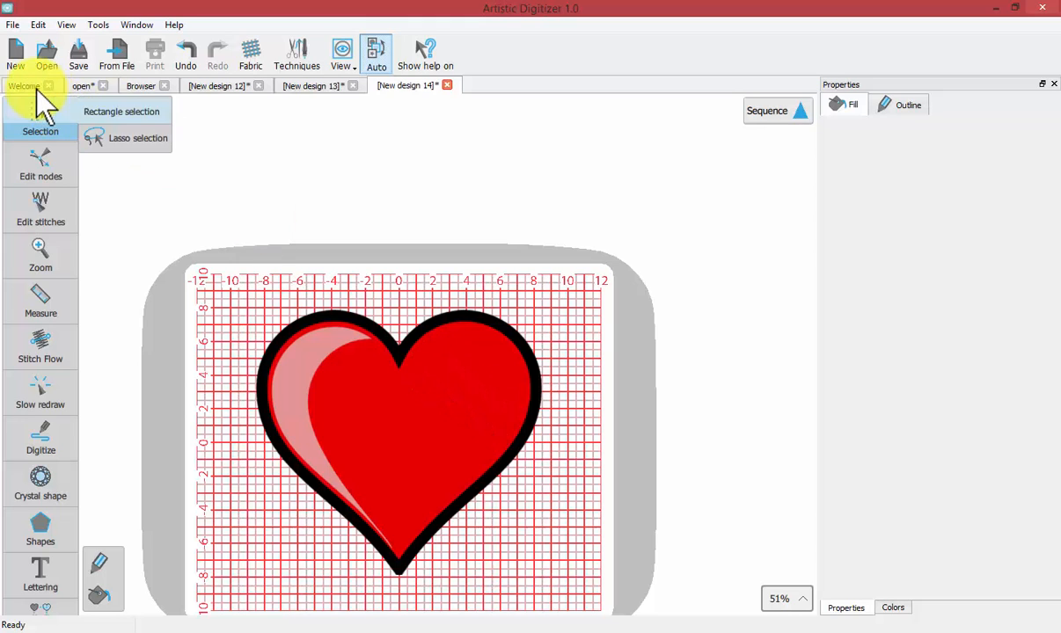
click(25, 82)
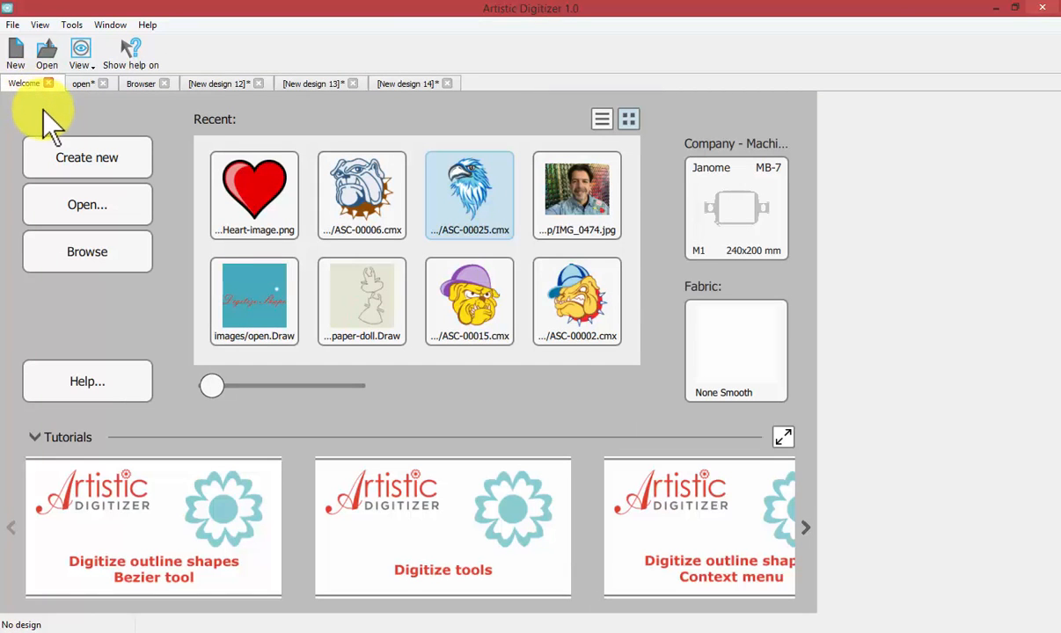
mouse_move(254, 193)
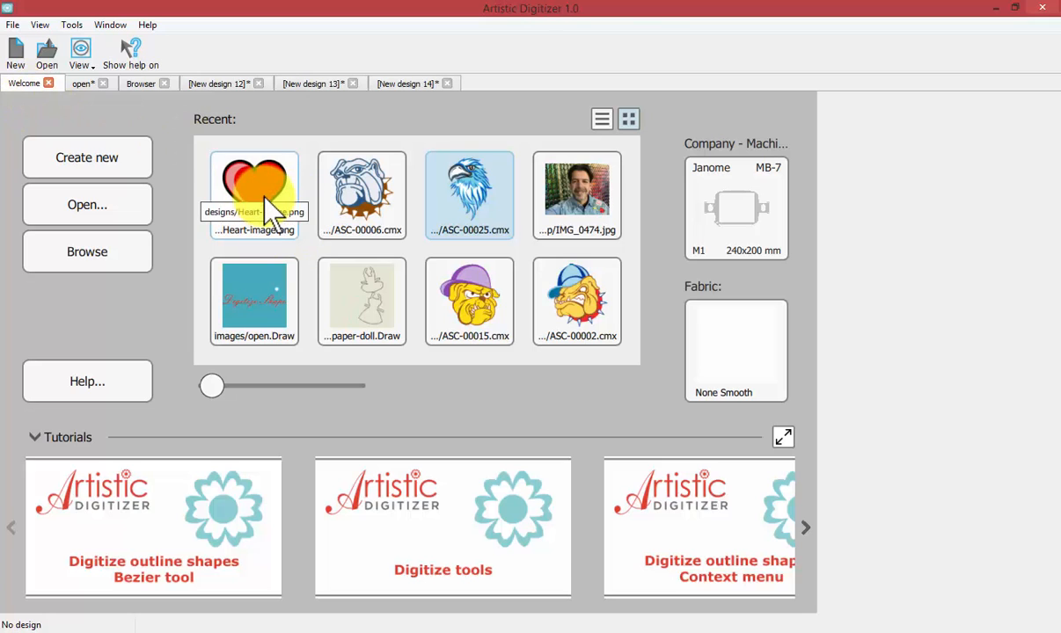
Open Heart-image.png from Recent using 'Auto-digitize / Trace to outlines'
double_click(254, 189)
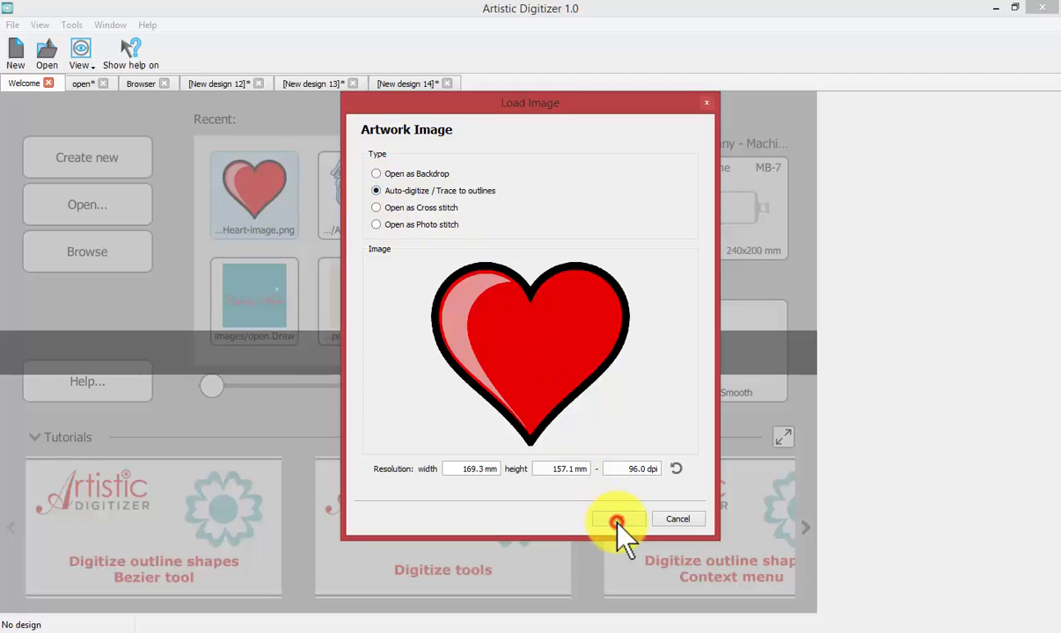
click(616, 519)
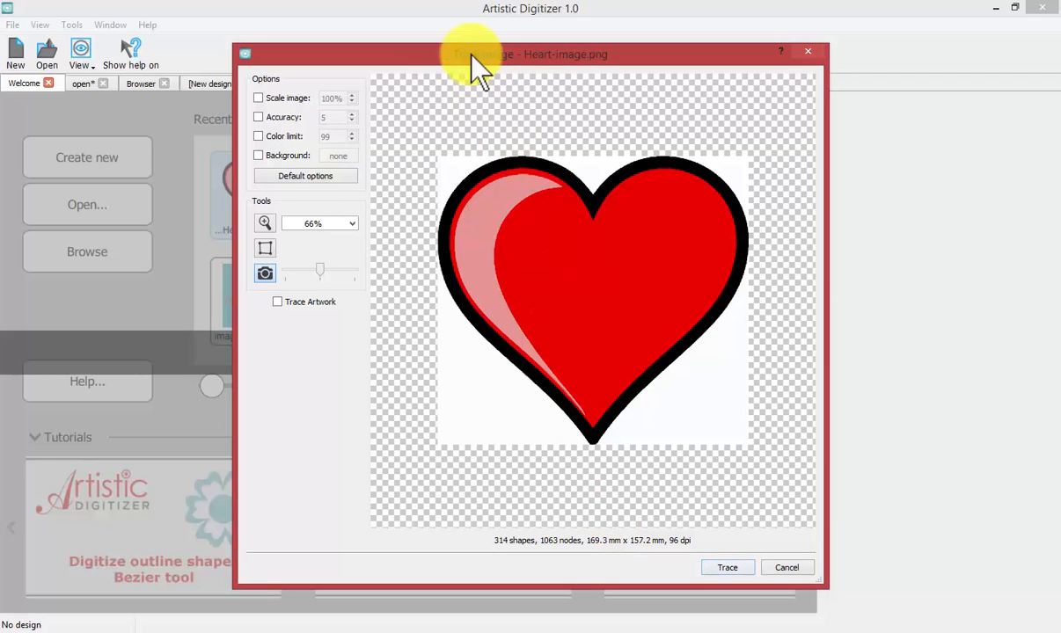
mouse_move(453, 66)
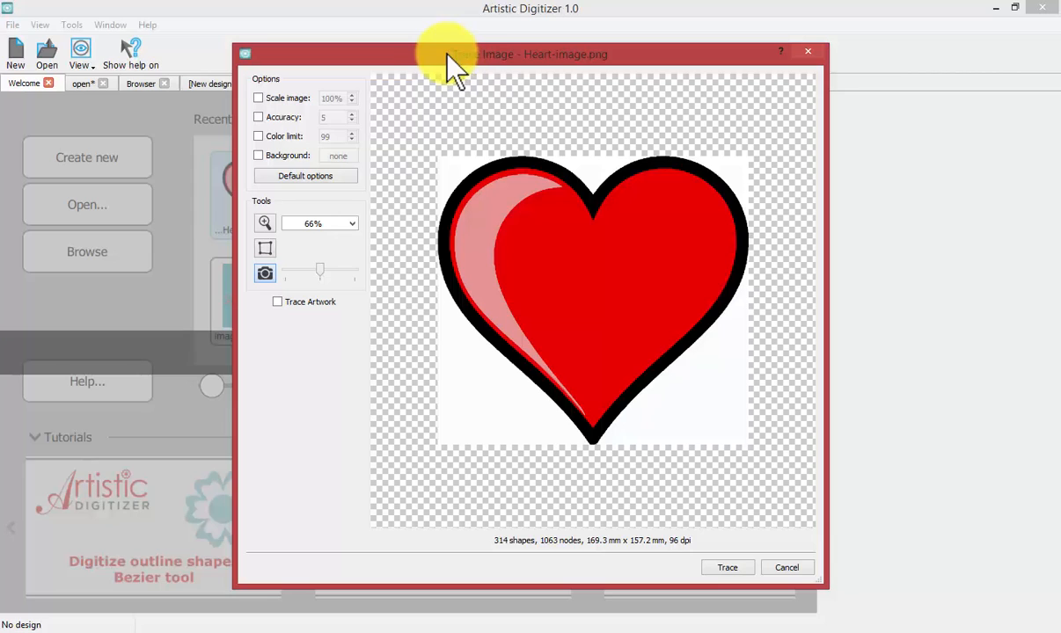
mouse_move(374, 281)
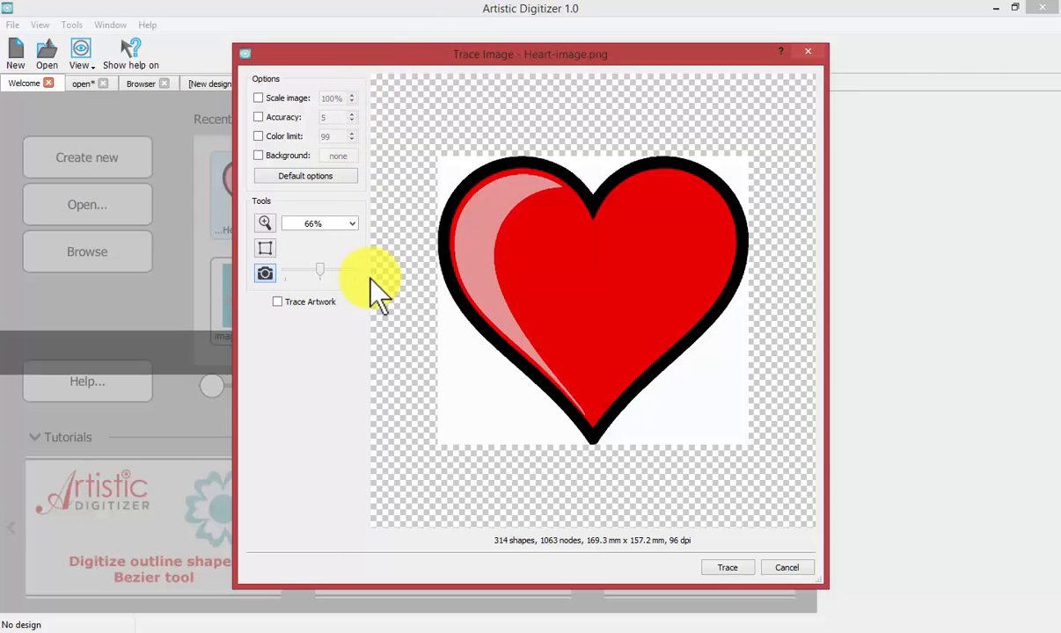
mouse_move(339, 127)
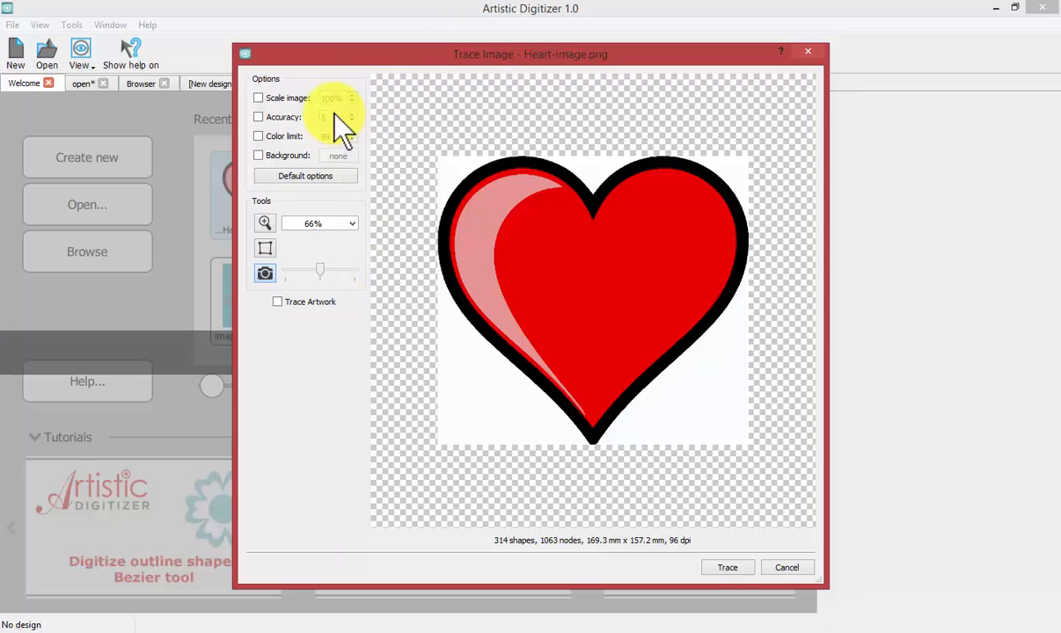
mouse_move(333, 118)
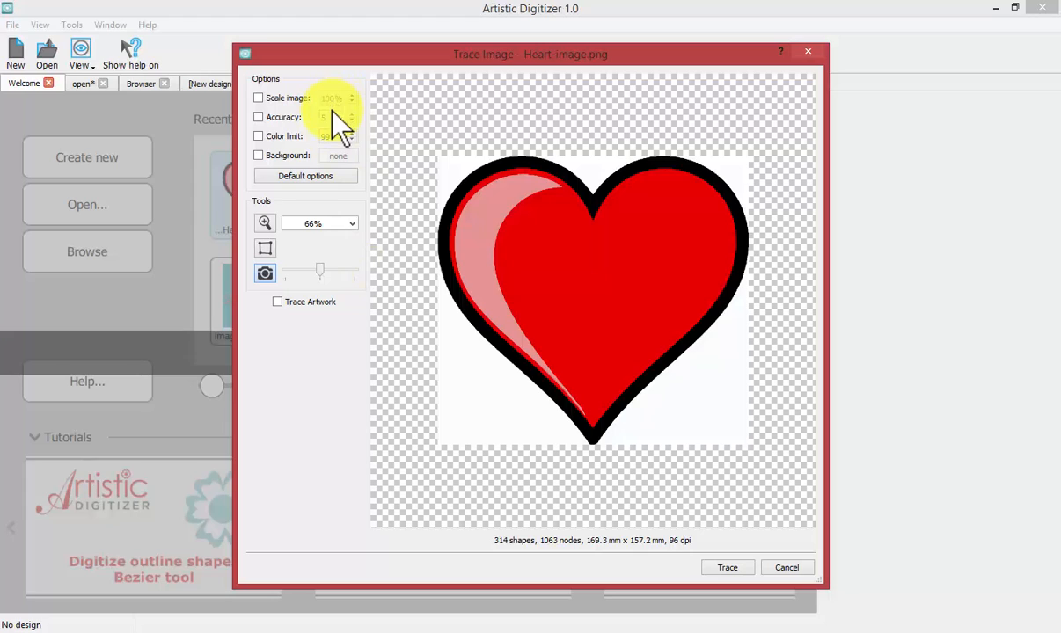
mouse_move(260, 110)
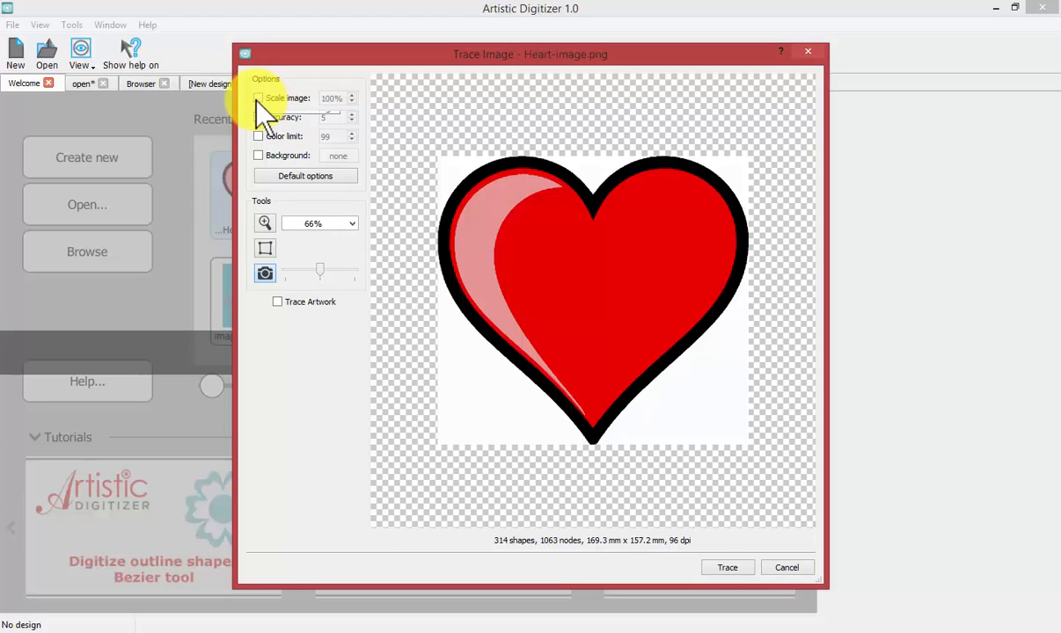
mouse_move(286, 132)
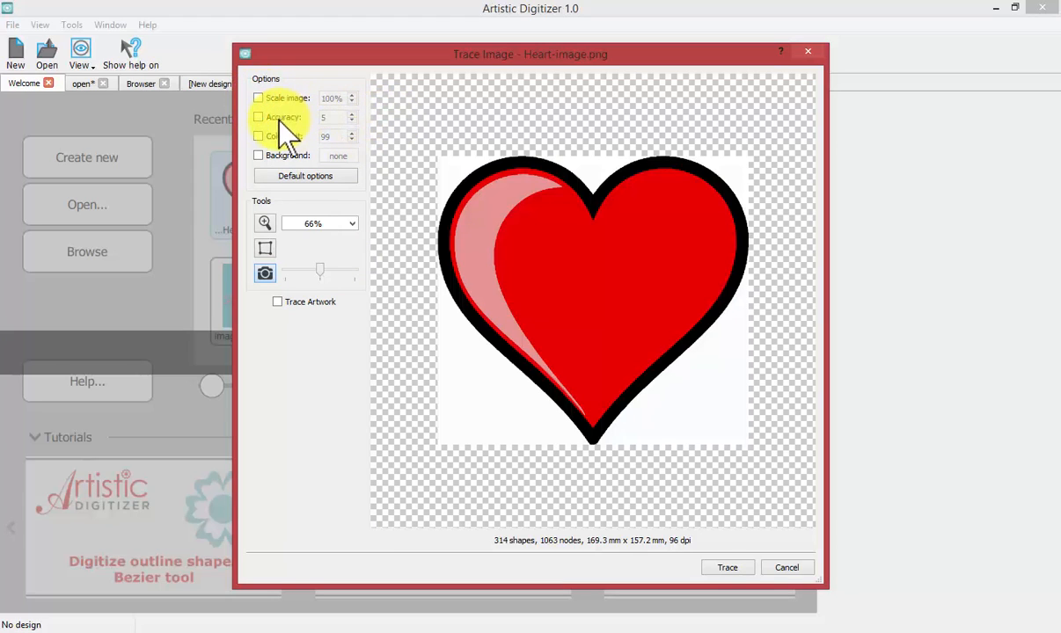
mouse_move(259, 117)
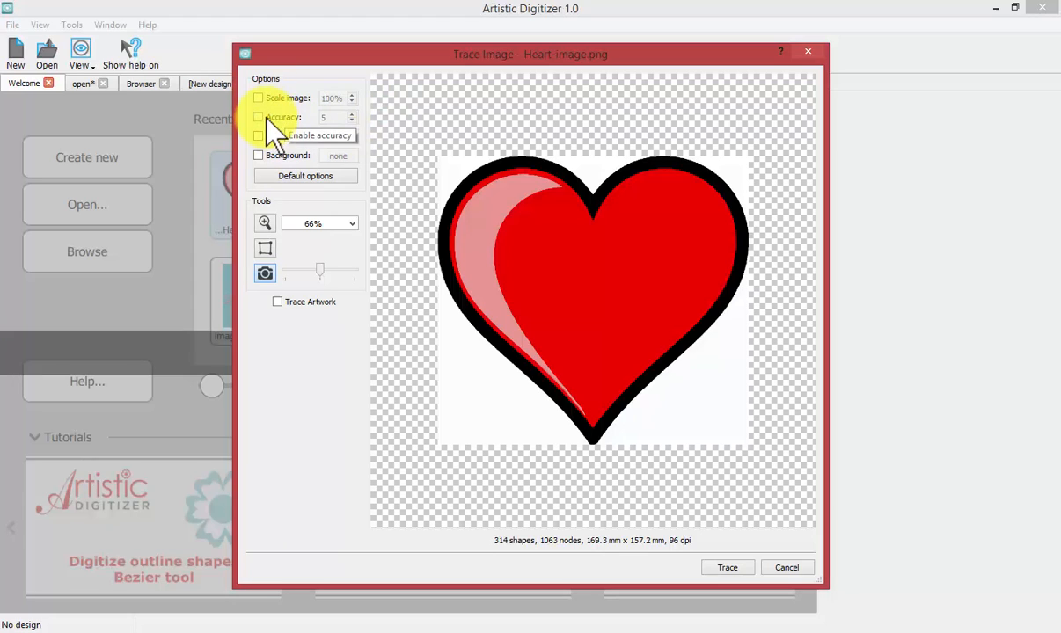
mouse_move(280, 155)
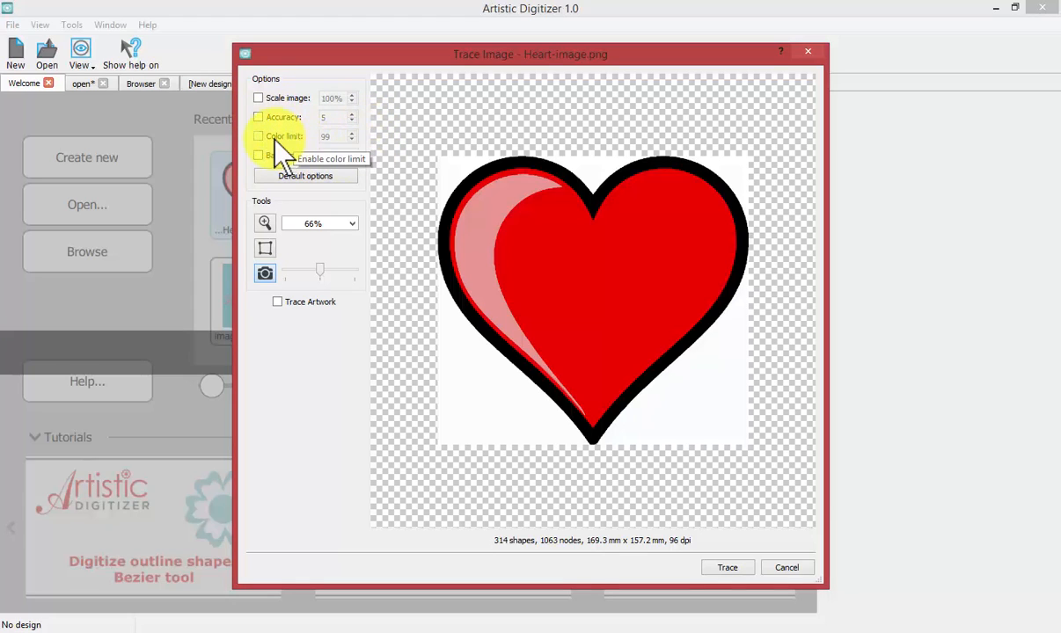
mouse_move(339, 185)
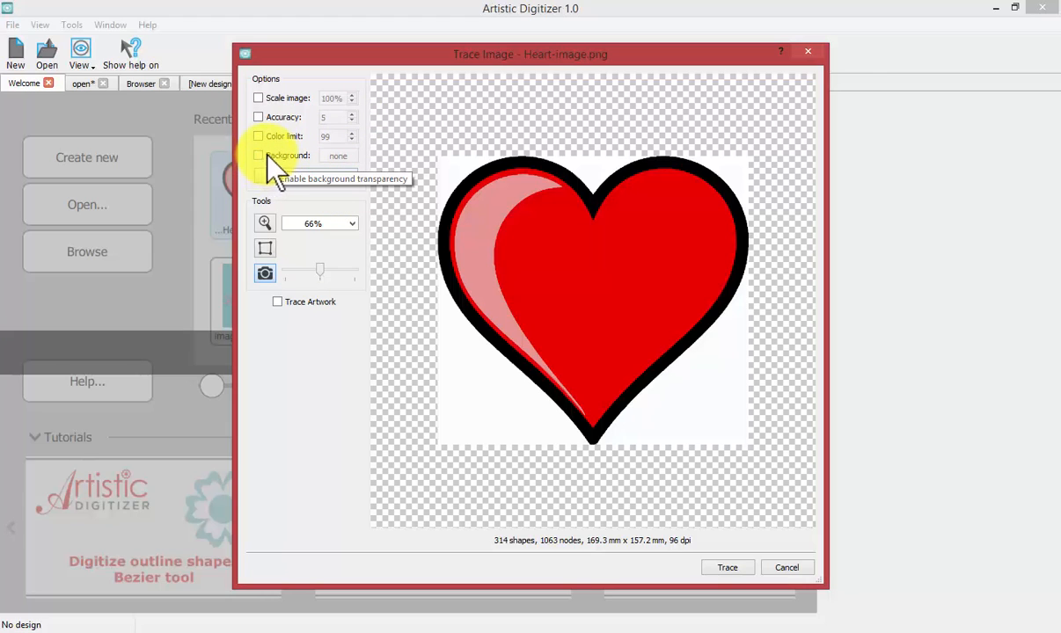
mouse_move(378, 167)
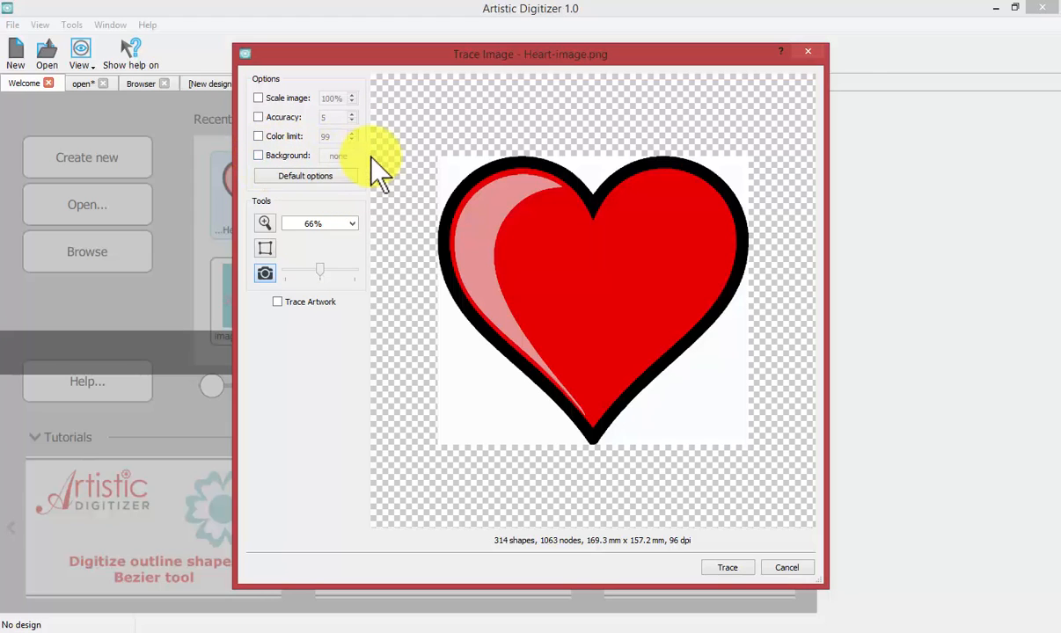
mouse_move(308, 163)
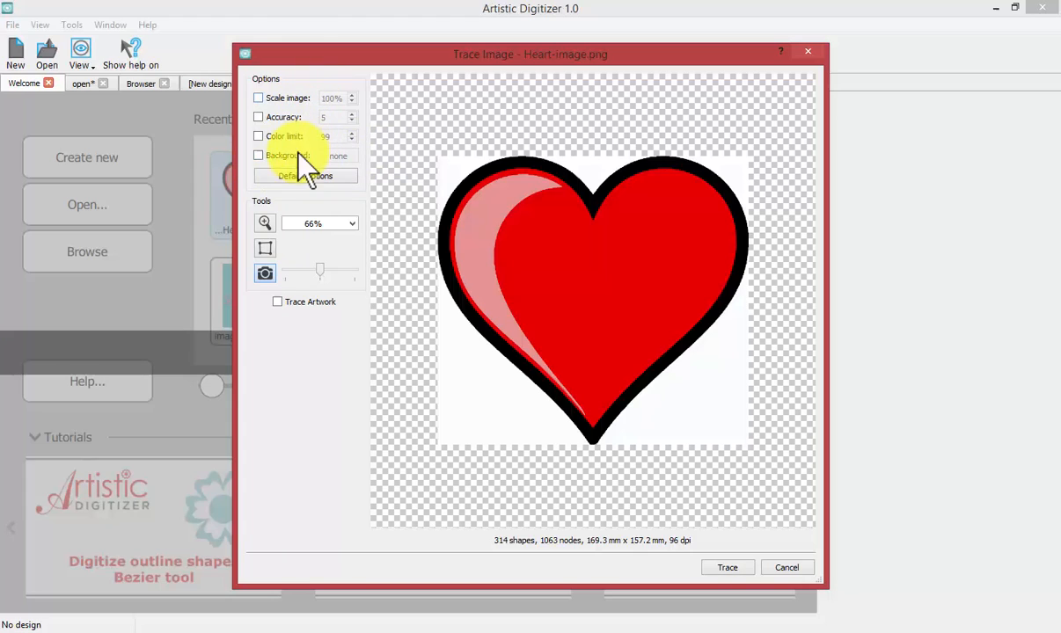
mouse_move(266, 154)
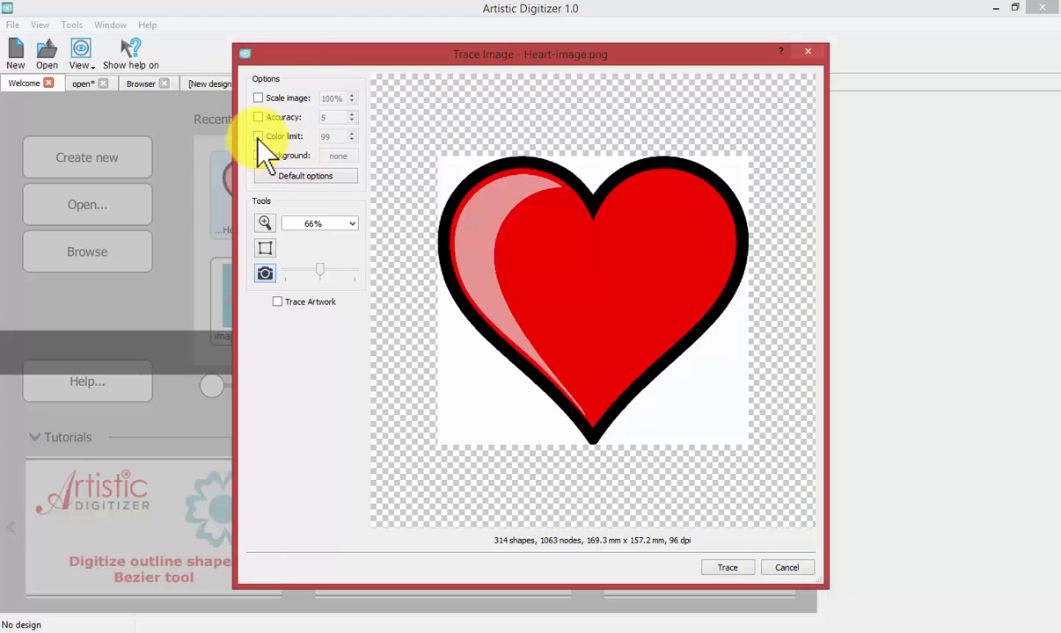
mouse_move(567, 220)
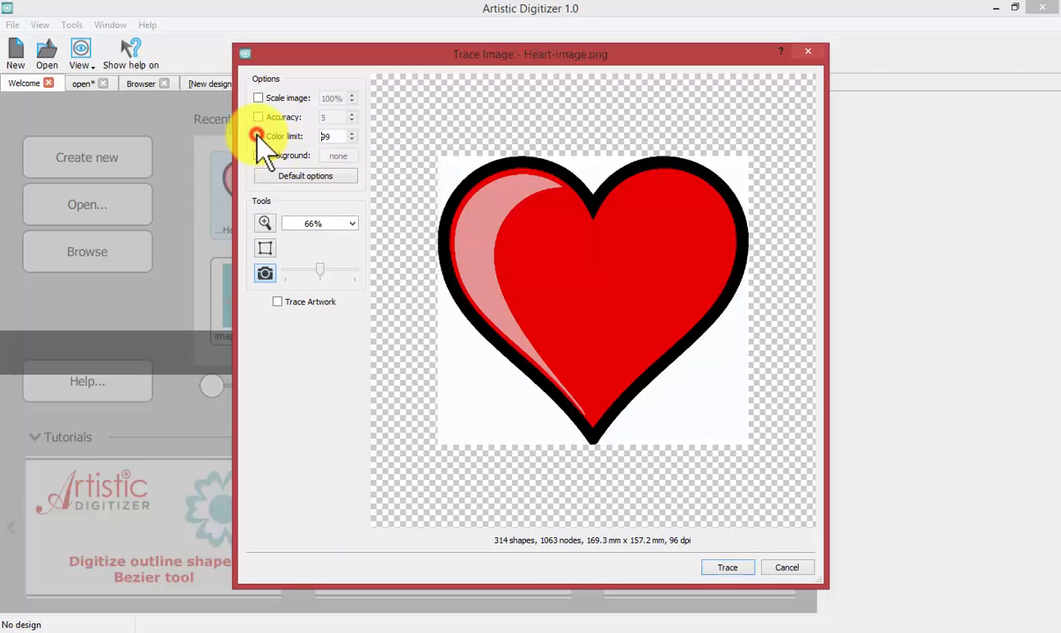
click(259, 135)
text(1)
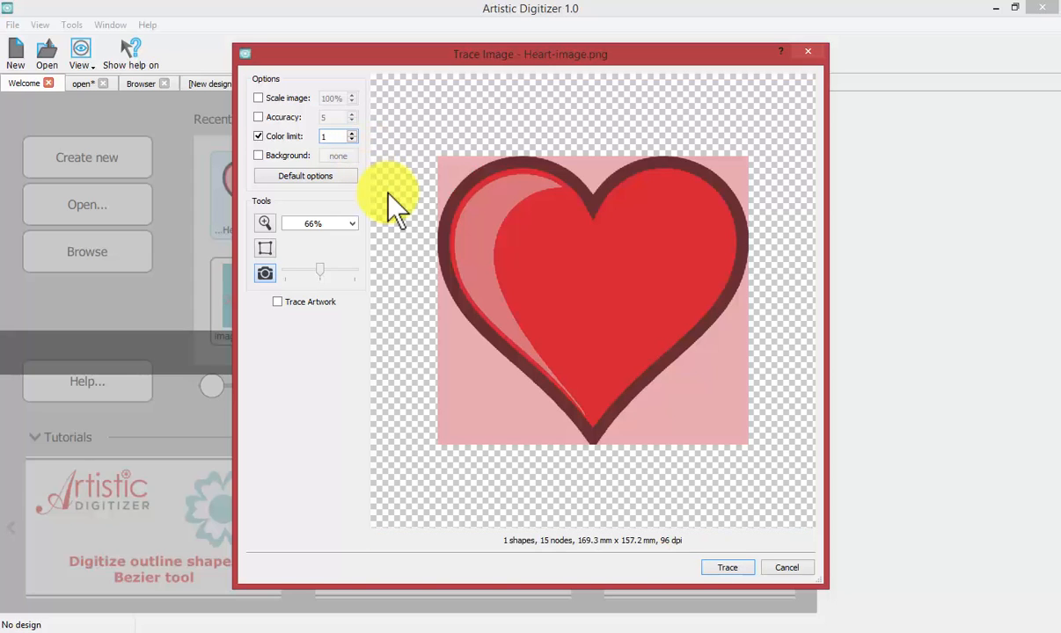
mouse_move(453, 172)
text(2)
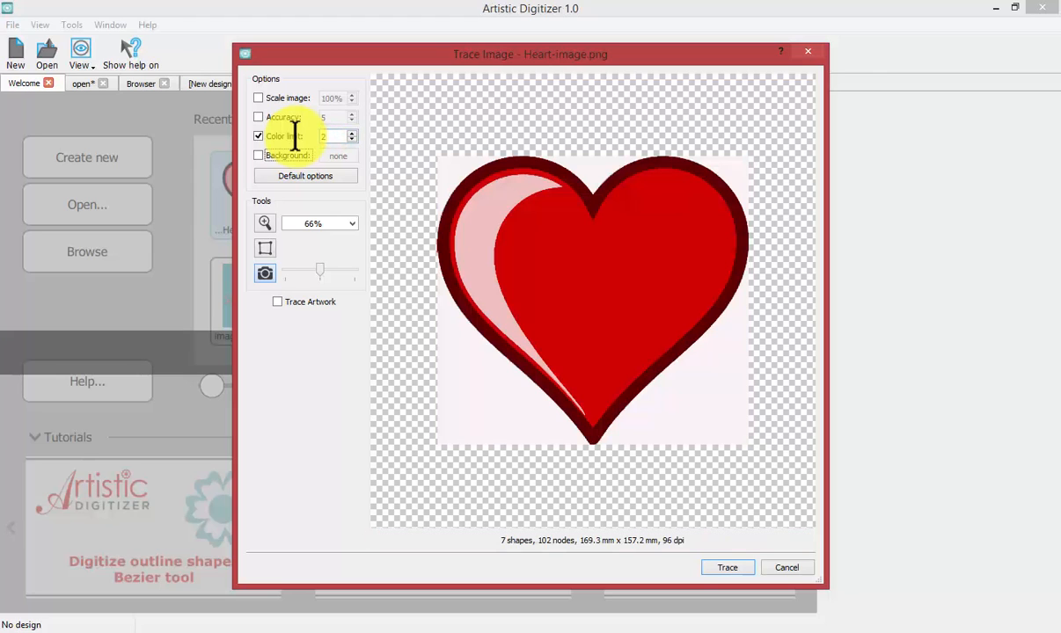
mouse_move(536, 202)
text(4)
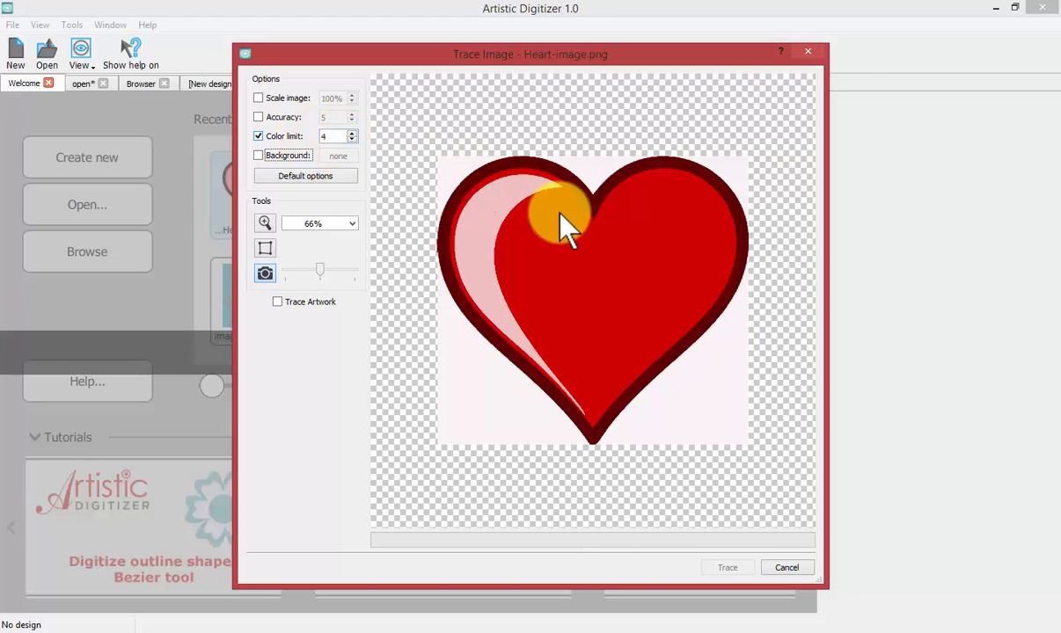
click(727, 568)
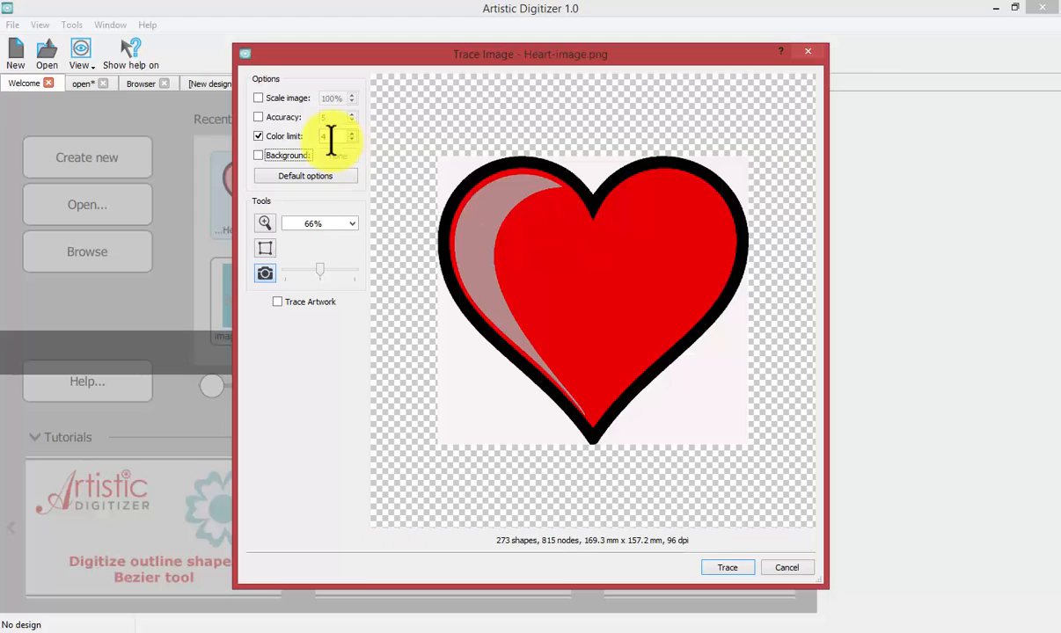
mouse_move(305, 167)
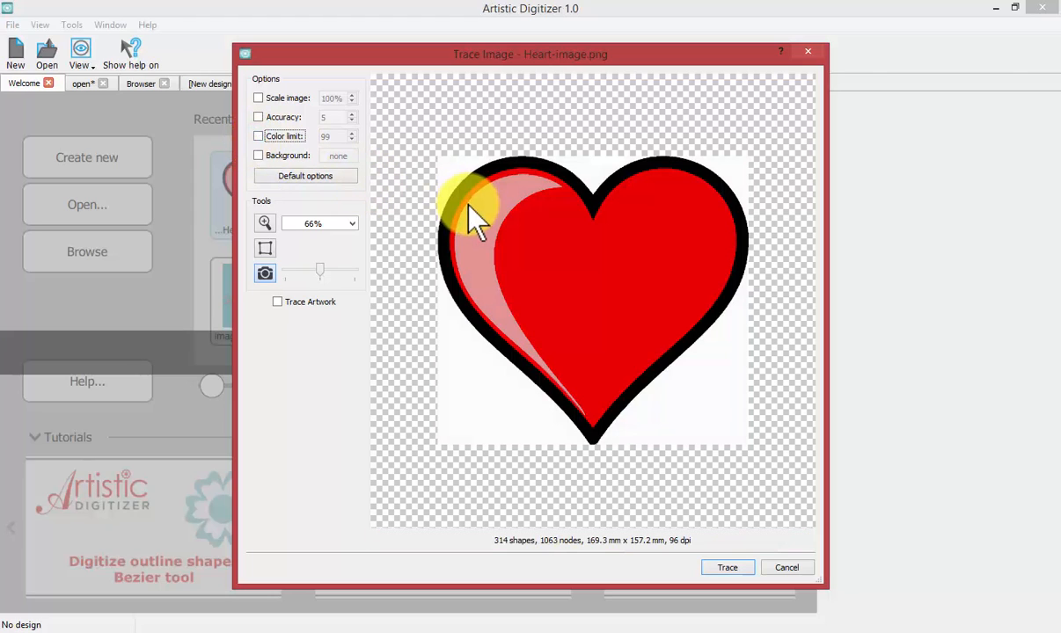
mouse_move(493, 241)
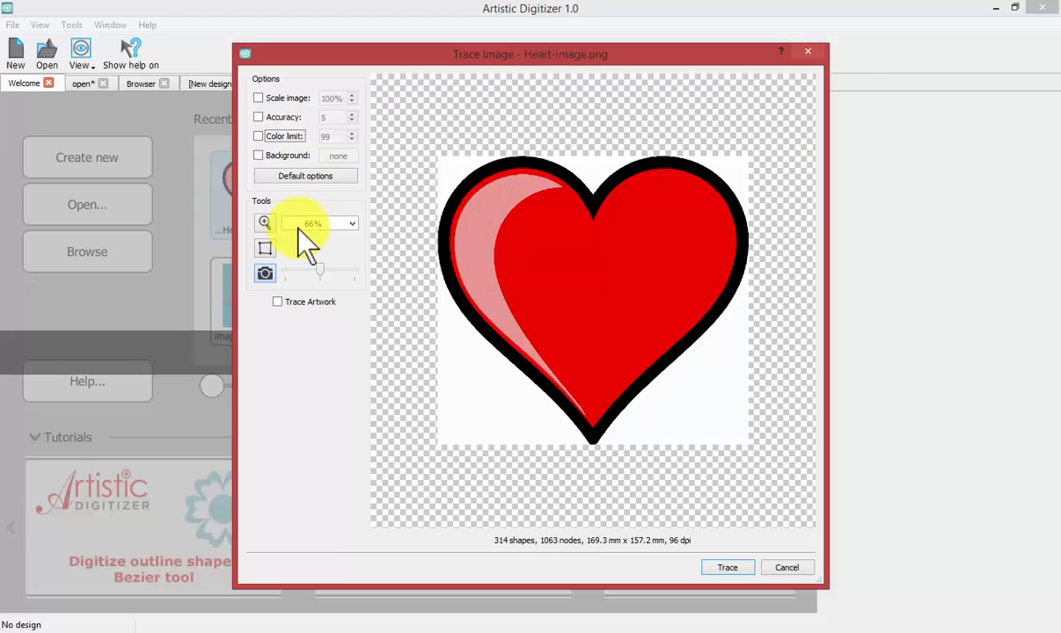
mouse_move(266, 223)
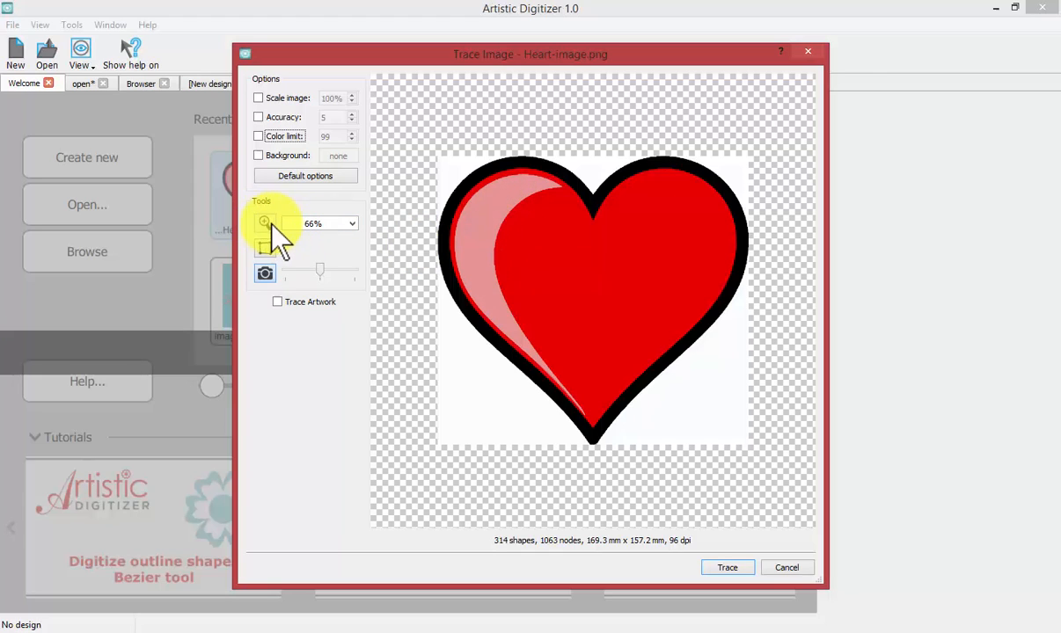
Zoom the trace preview, choose the photo trace option, and trace the heart
click(265, 223)
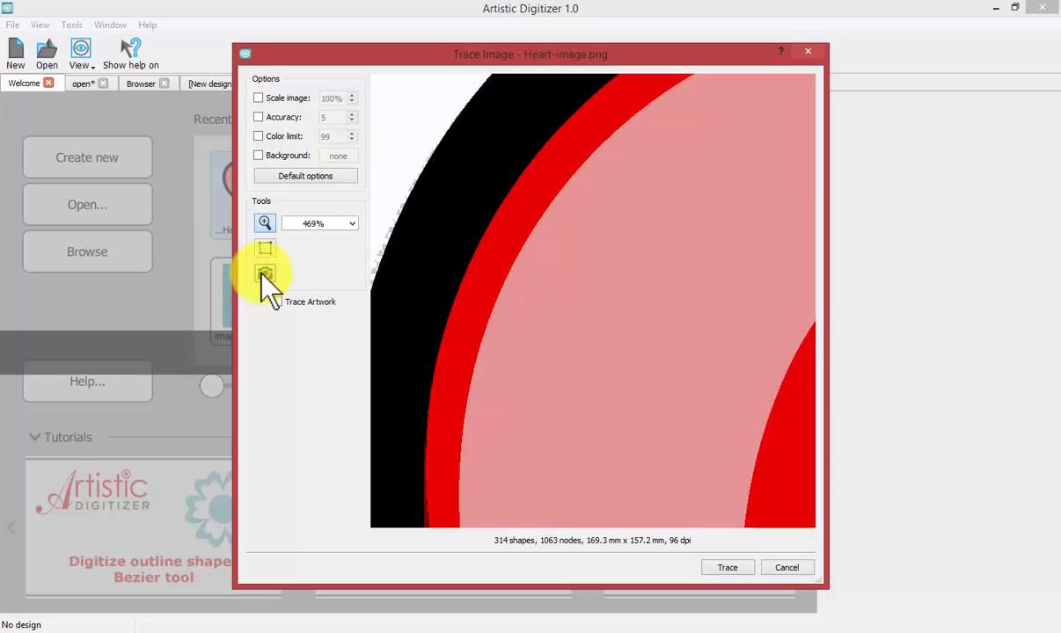
click(265, 272)
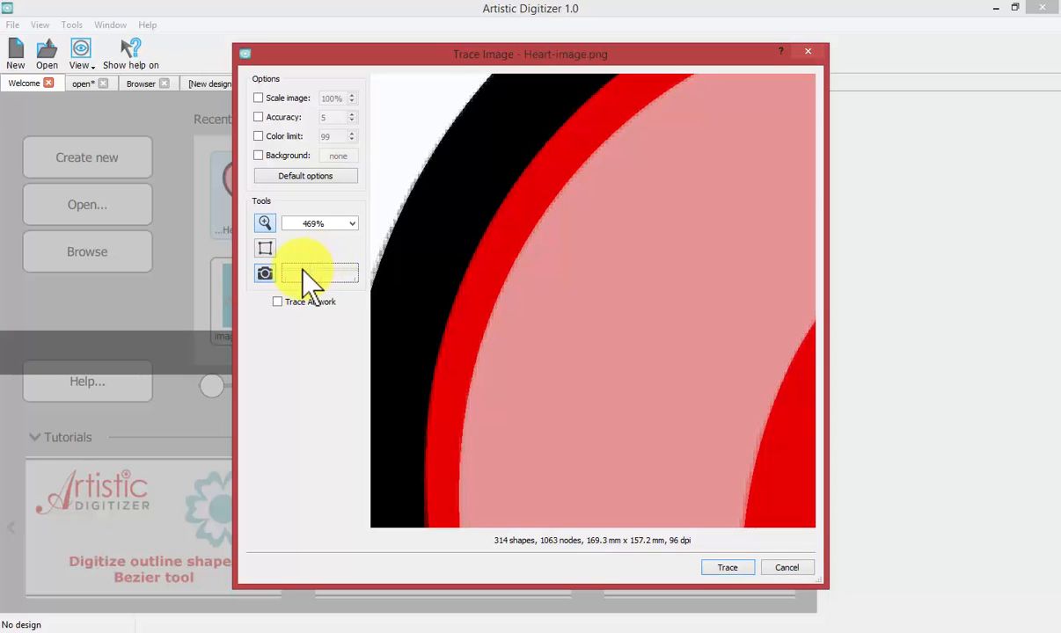
mouse_move(405, 239)
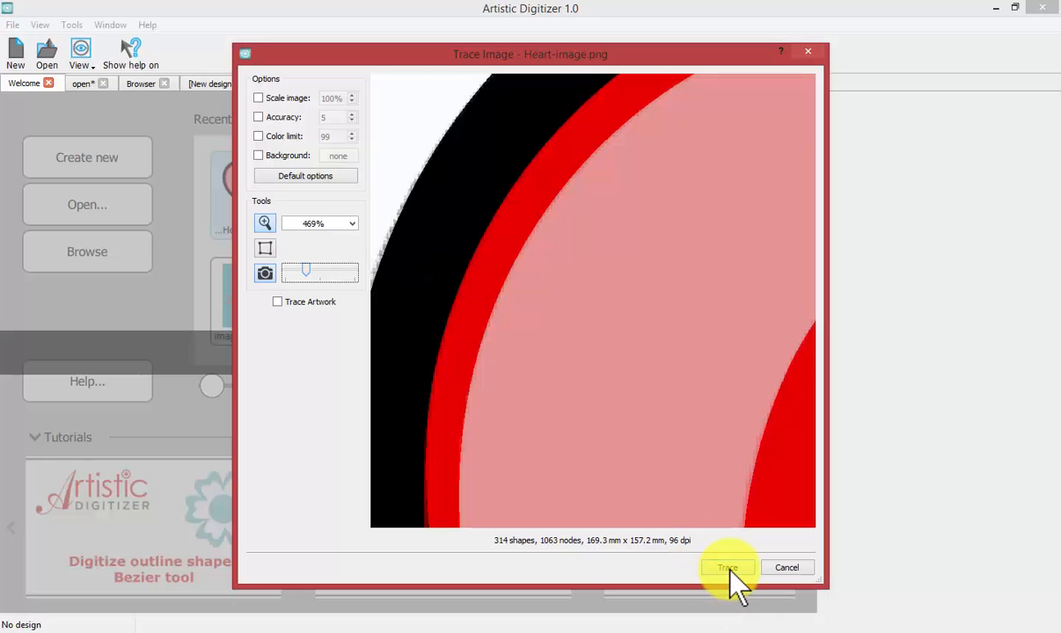
click(728, 567)
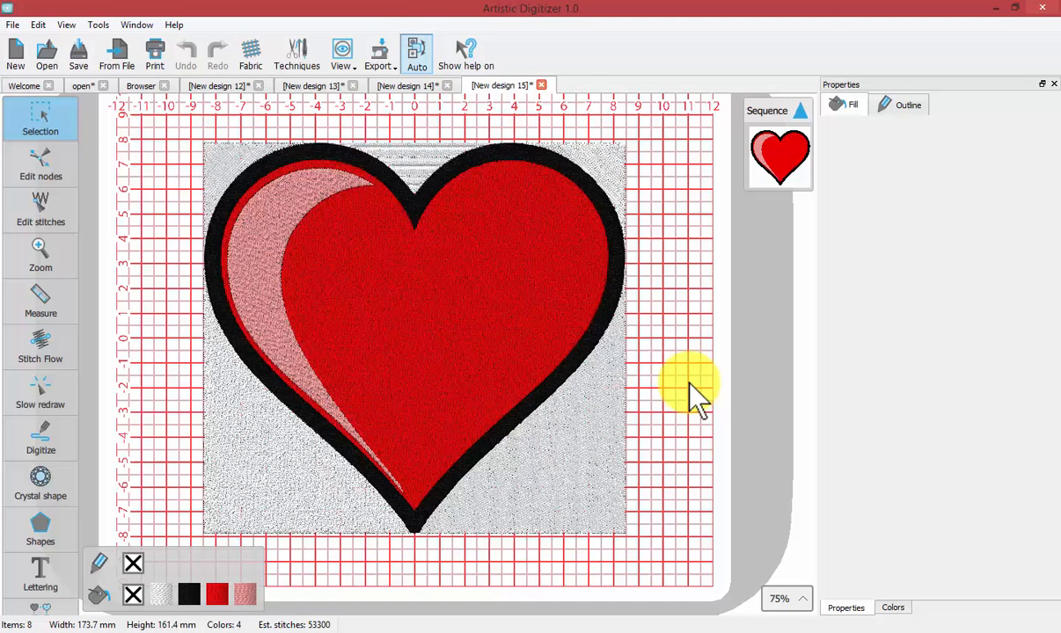
mouse_move(686, 396)
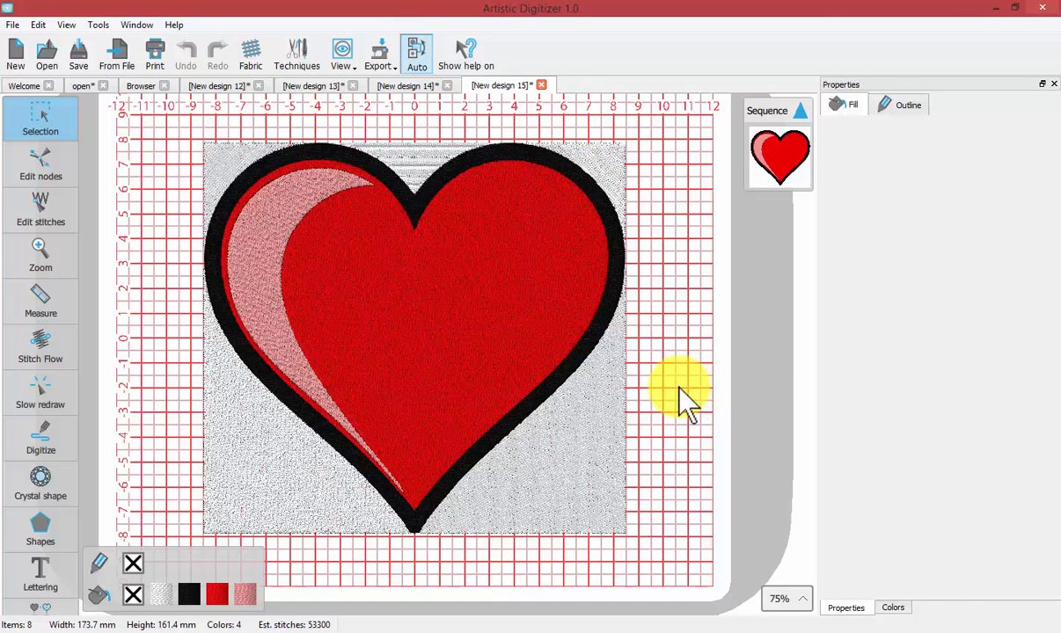
mouse_move(603, 453)
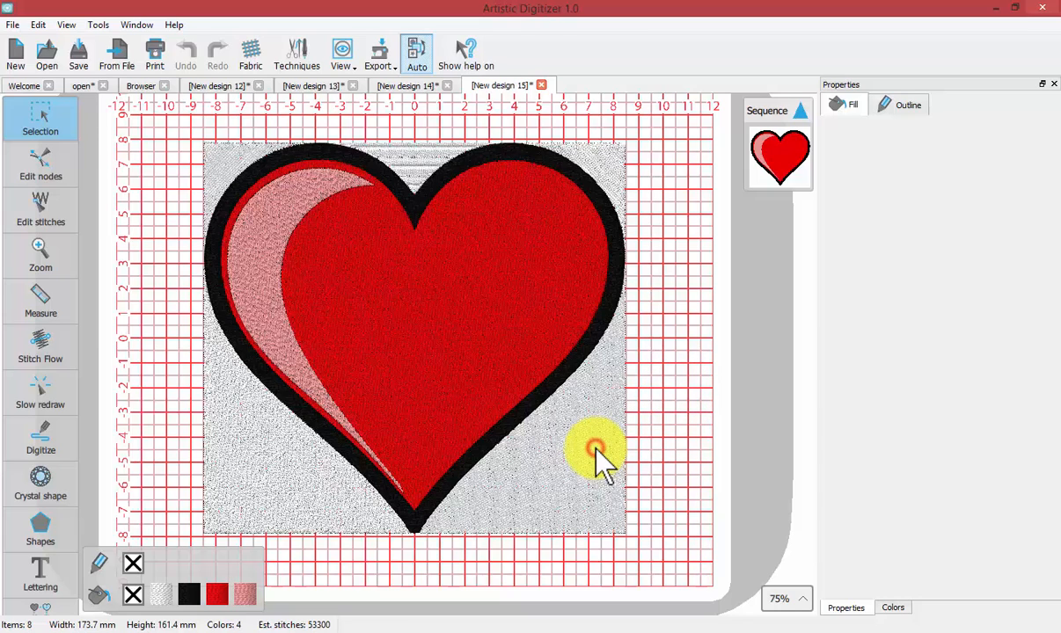
Select and delete the grey stitched background square behind the heart
click(596, 449)
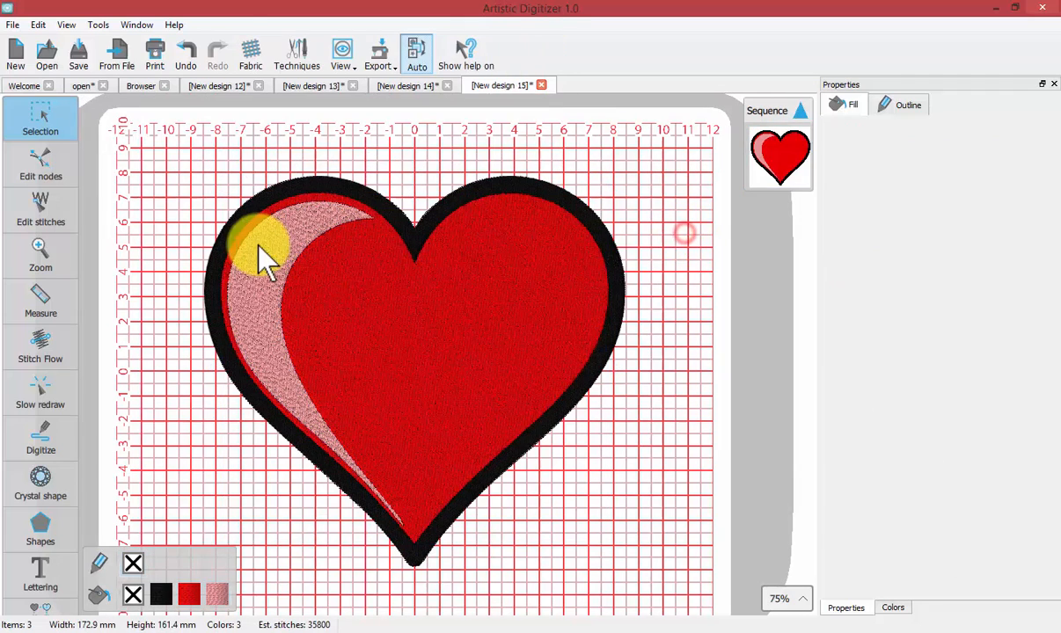
Give a heart piece a net fill, make the red centre applique, then go to Welcome
click(264, 246)
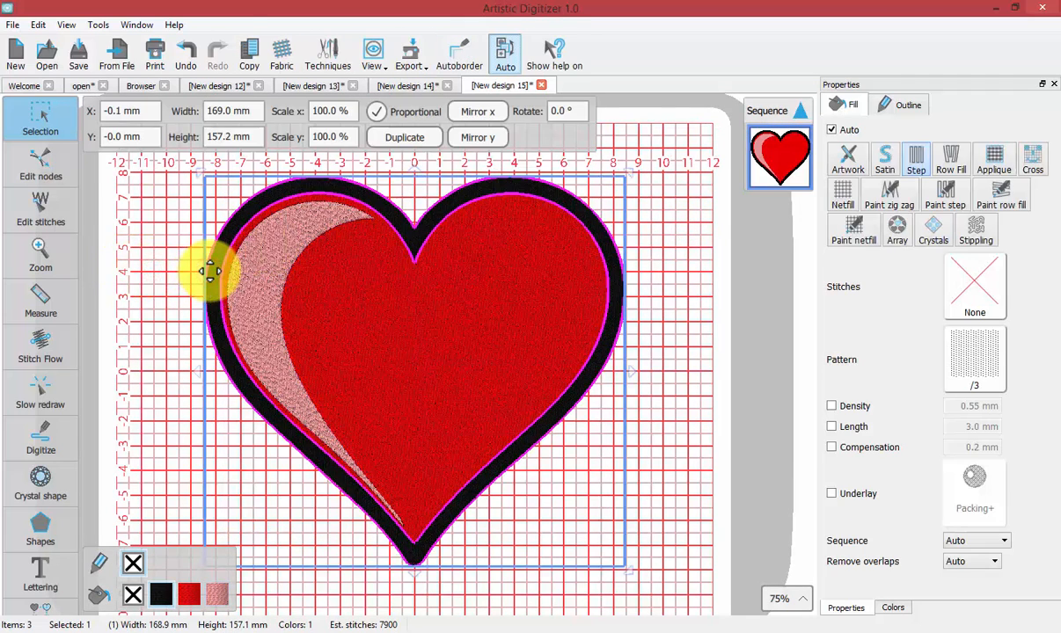
mouse_move(623, 260)
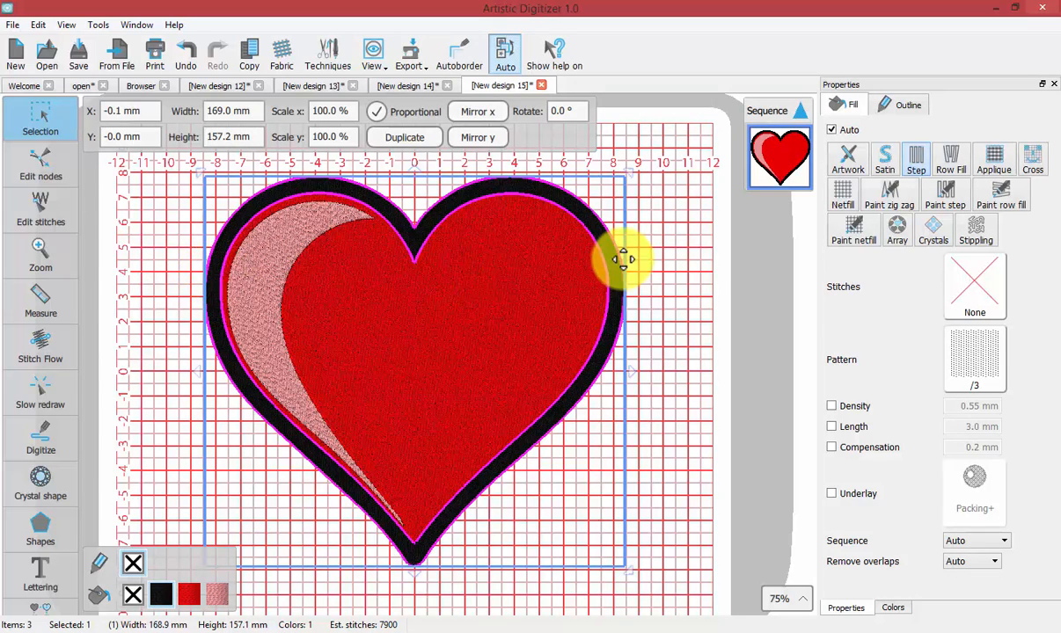
mouse_move(699, 269)
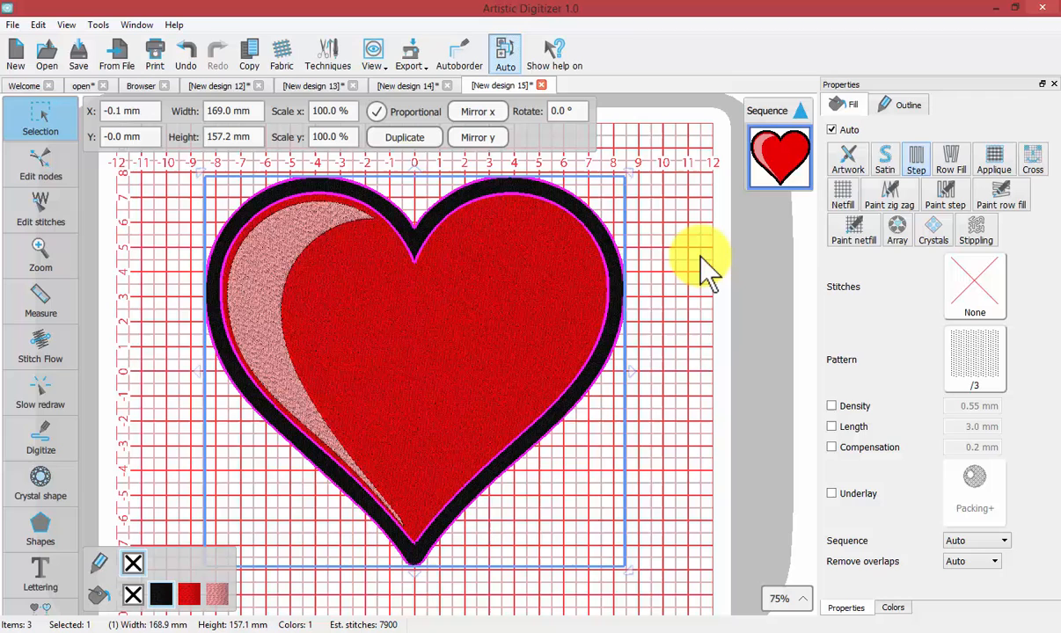
mouse_move(665, 180)
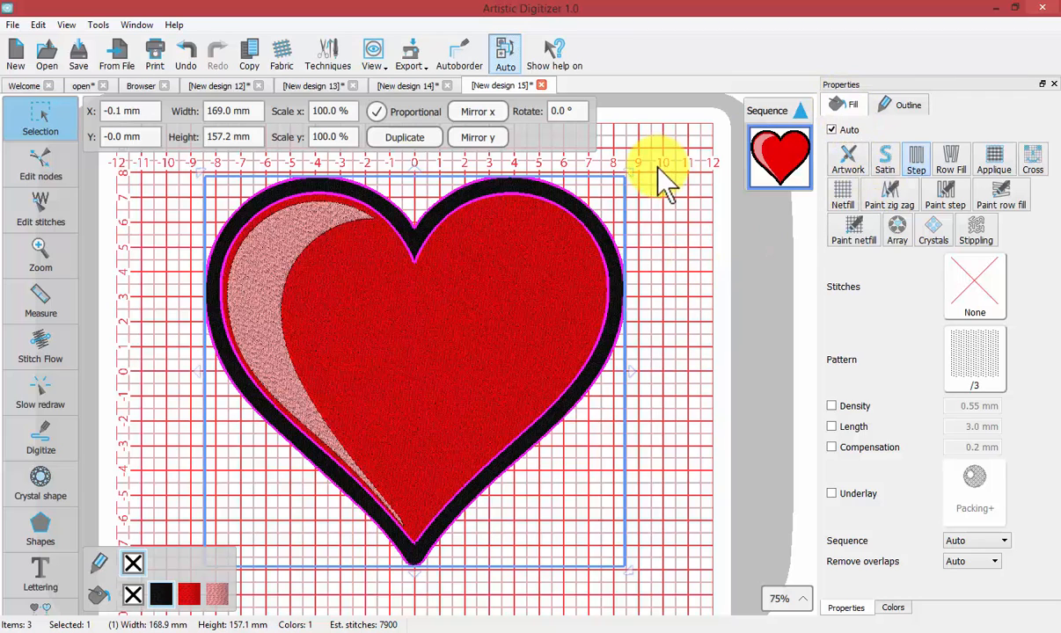
mouse_move(885, 163)
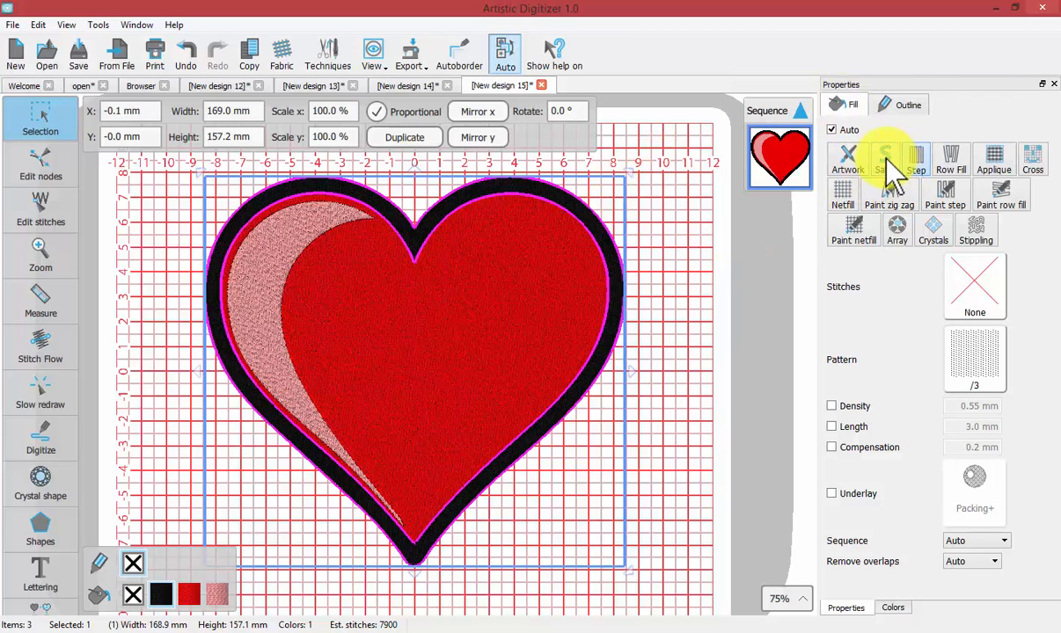
click(885, 159)
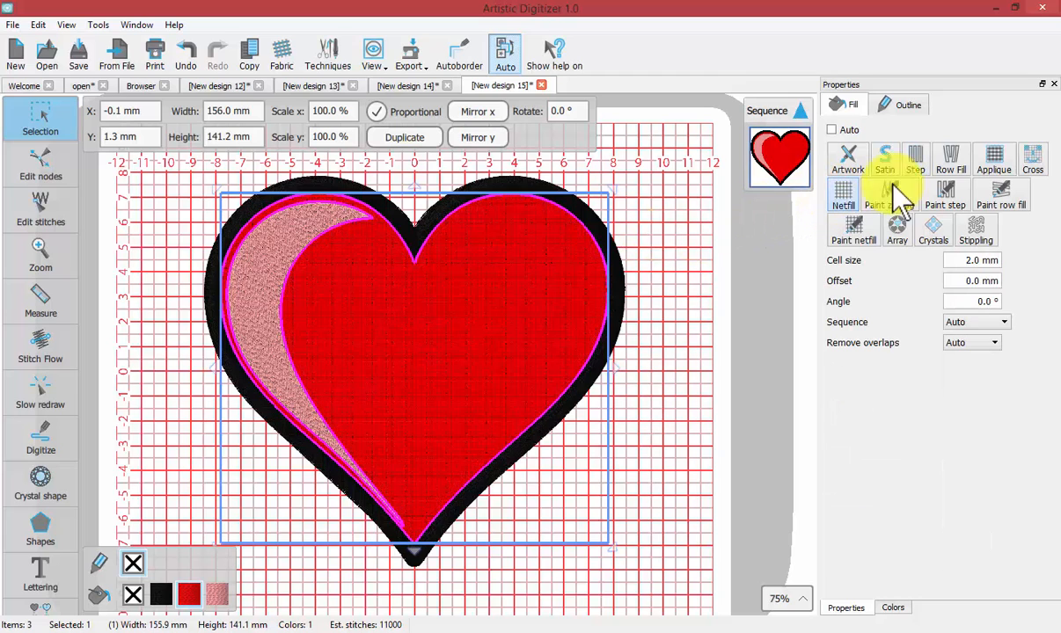
click(994, 159)
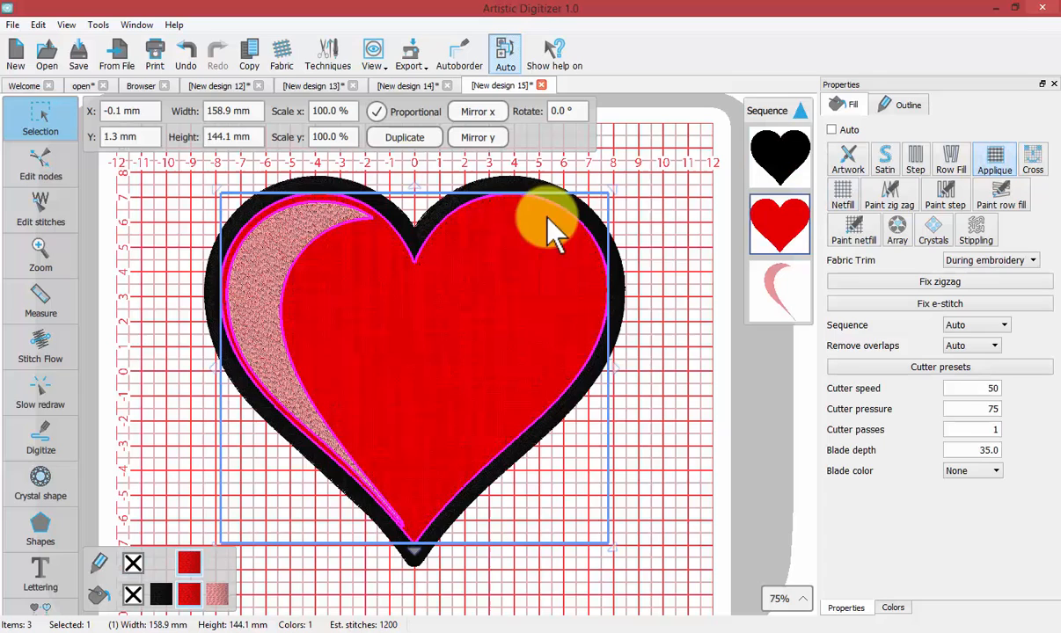
mouse_move(677, 242)
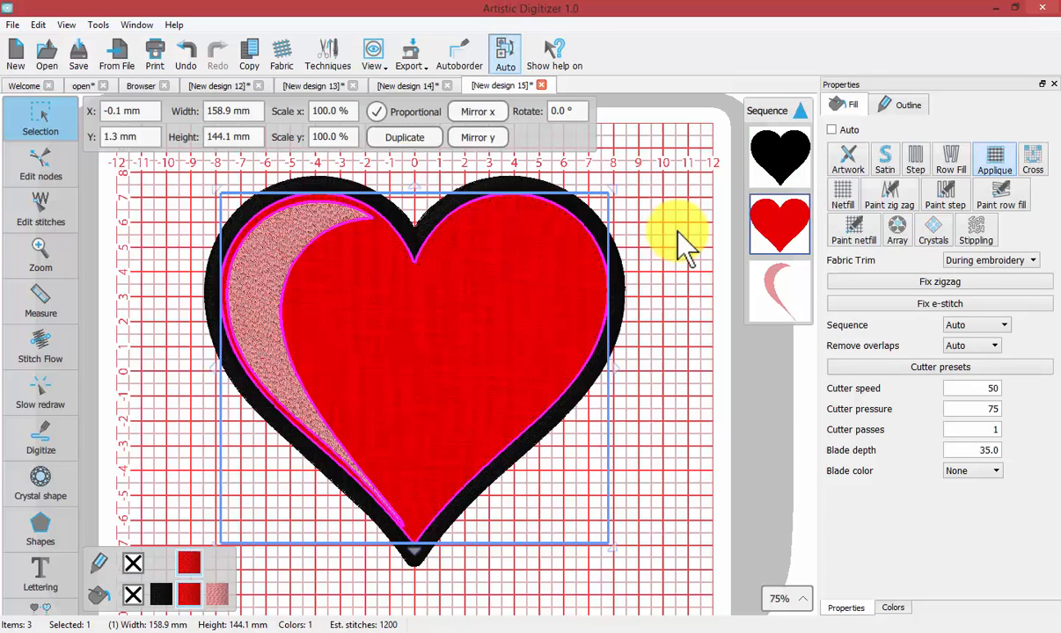
mouse_move(656, 277)
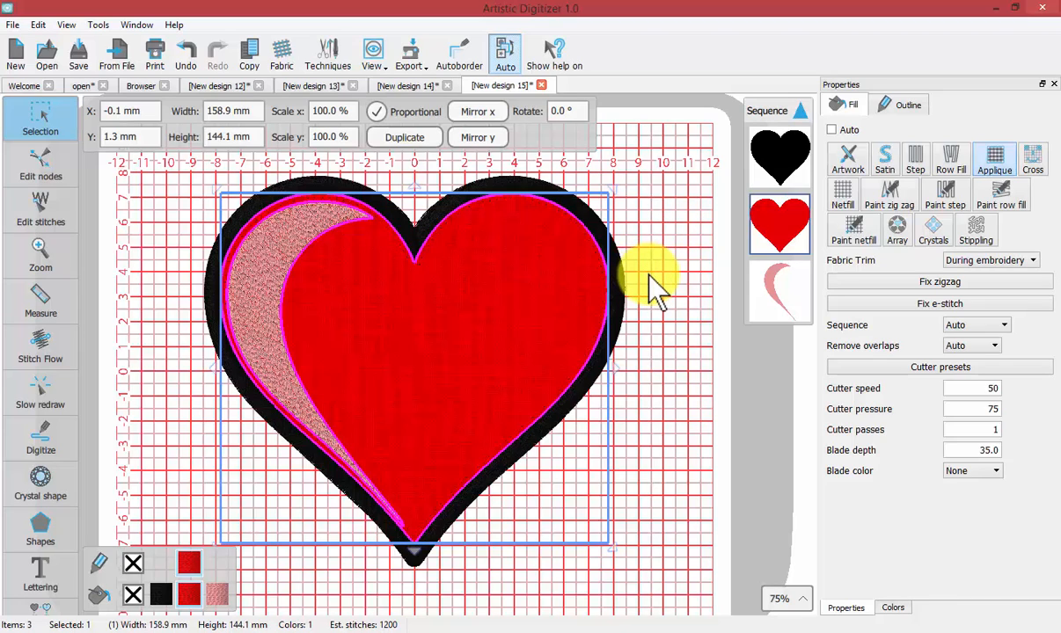
mouse_move(656, 290)
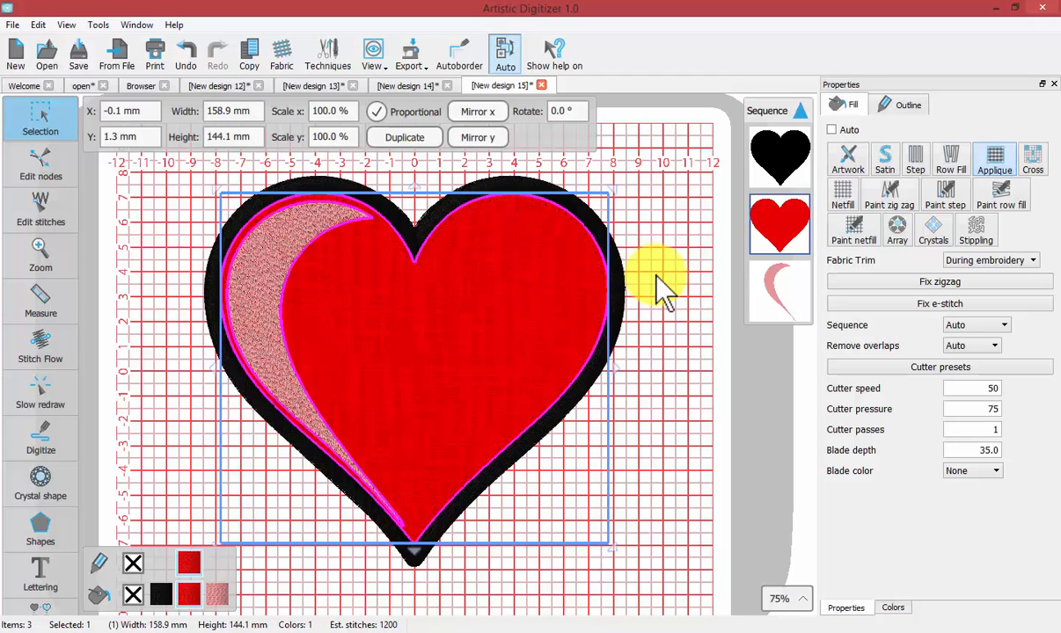
mouse_move(31, 93)
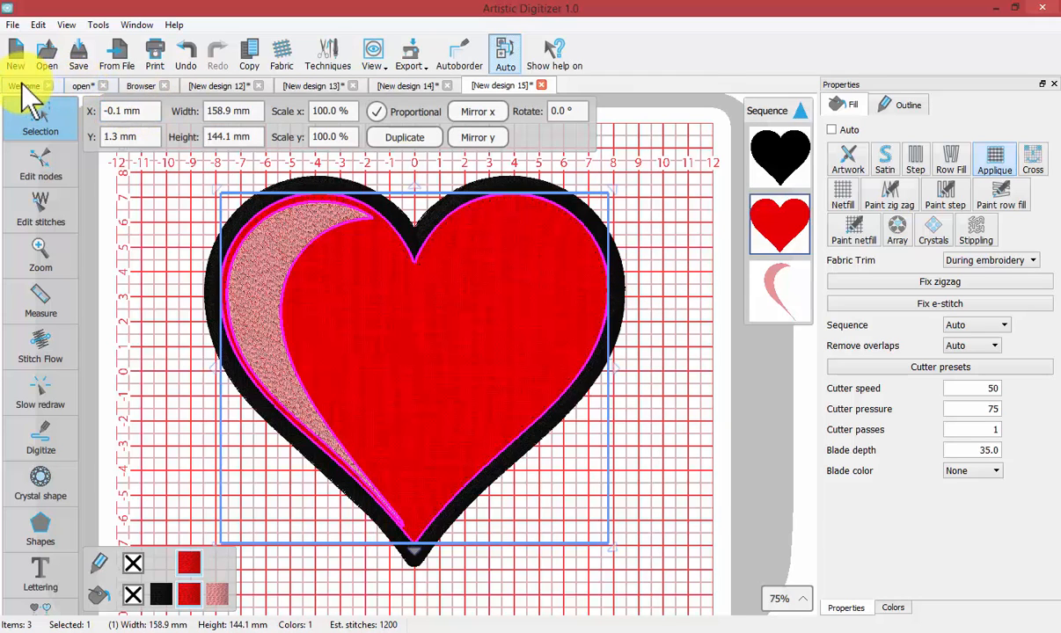
click(23, 83)
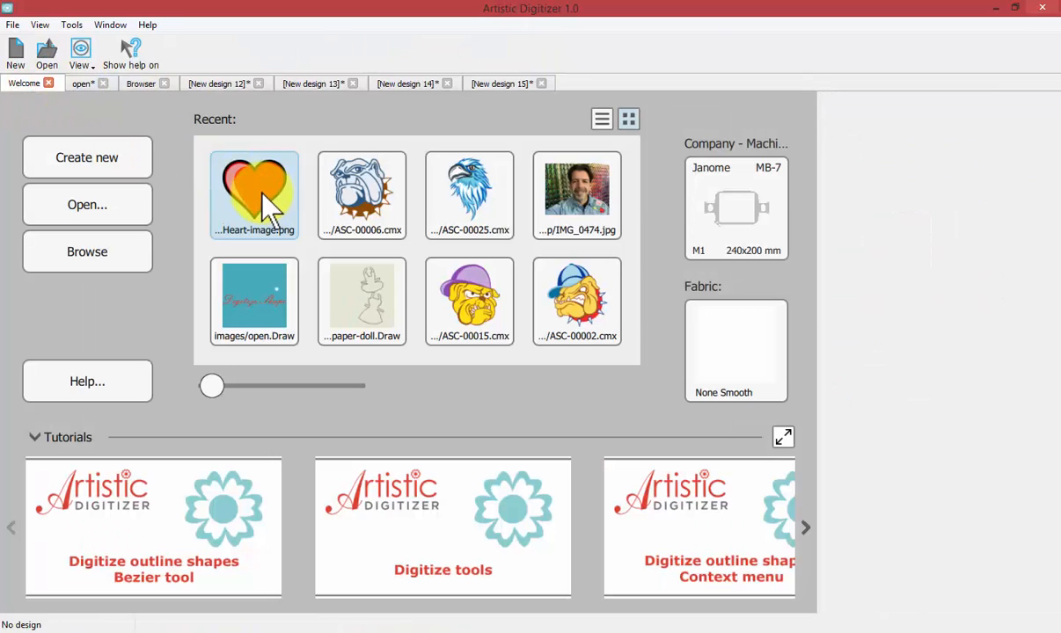
Open the recent Heart-image.png as a cross-stitch design
double_click(254, 193)
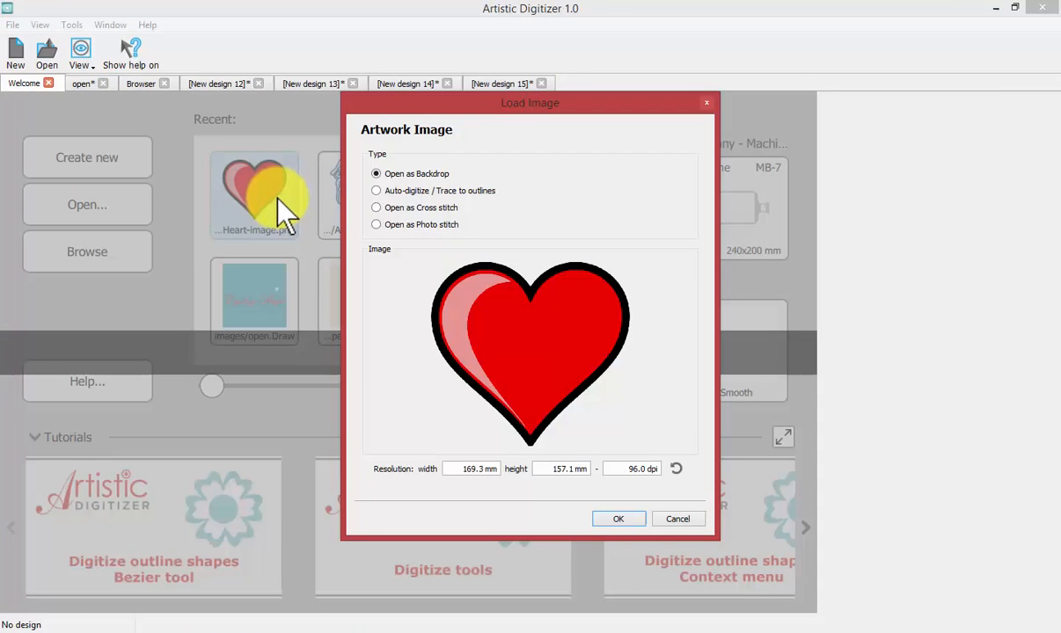
mouse_move(382, 216)
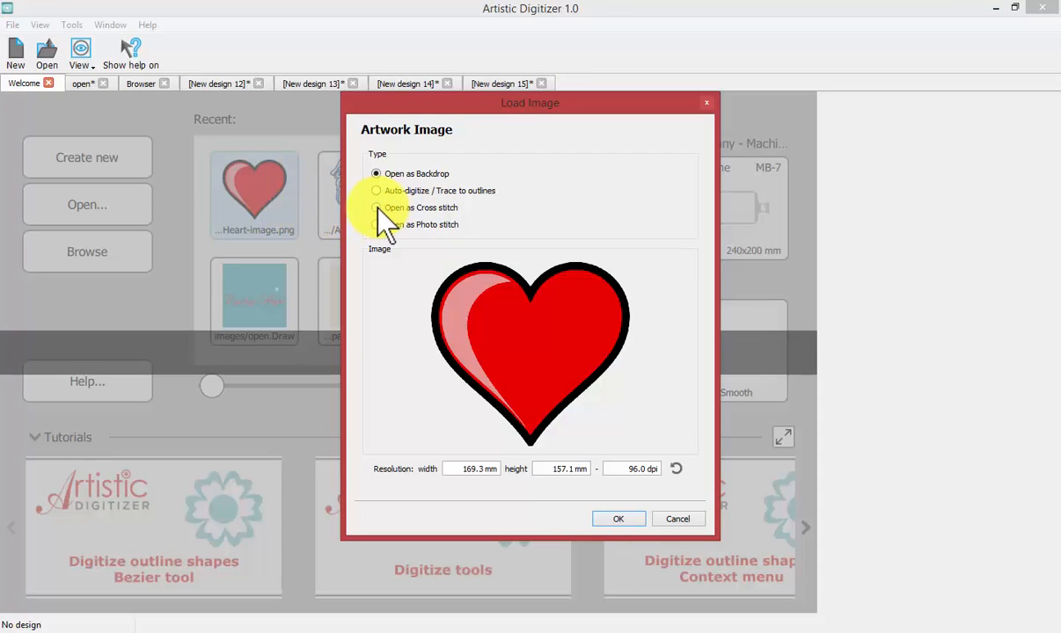
click(376, 208)
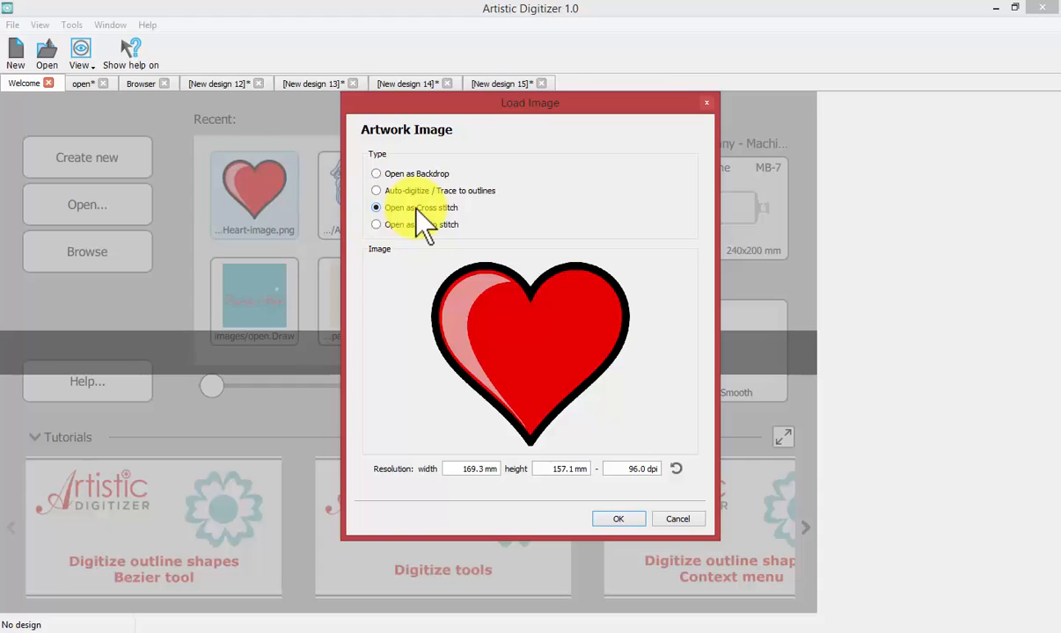
mouse_move(431, 224)
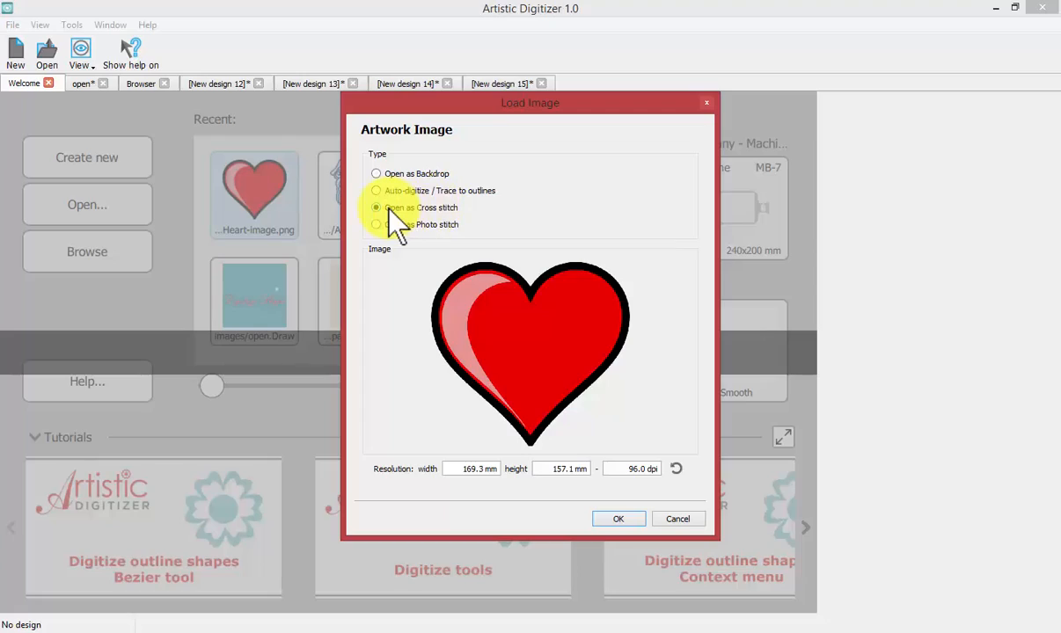
click(617, 518)
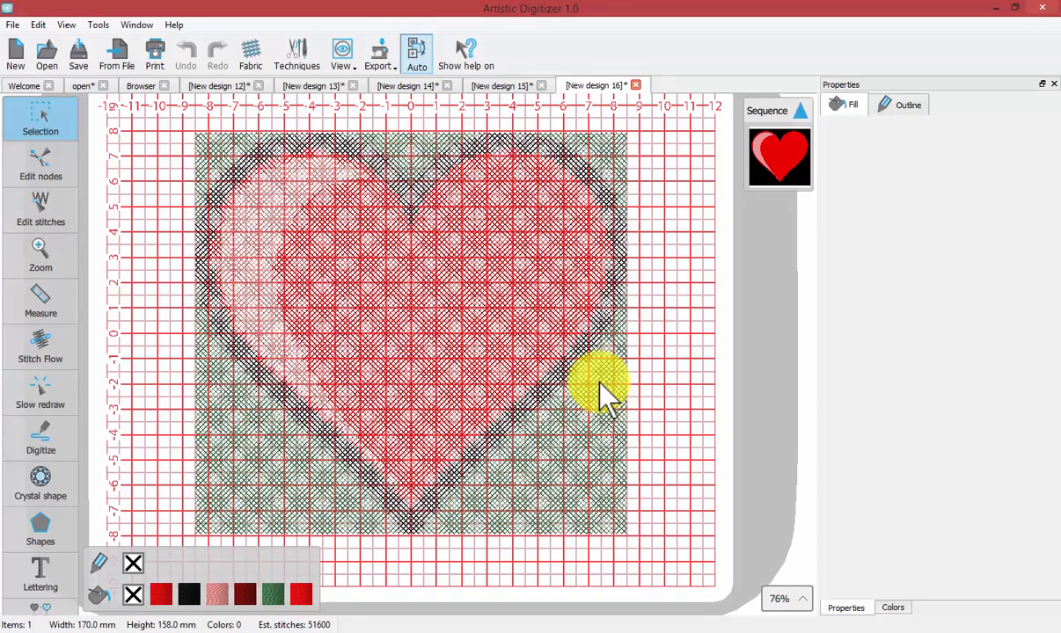
mouse_move(342, 53)
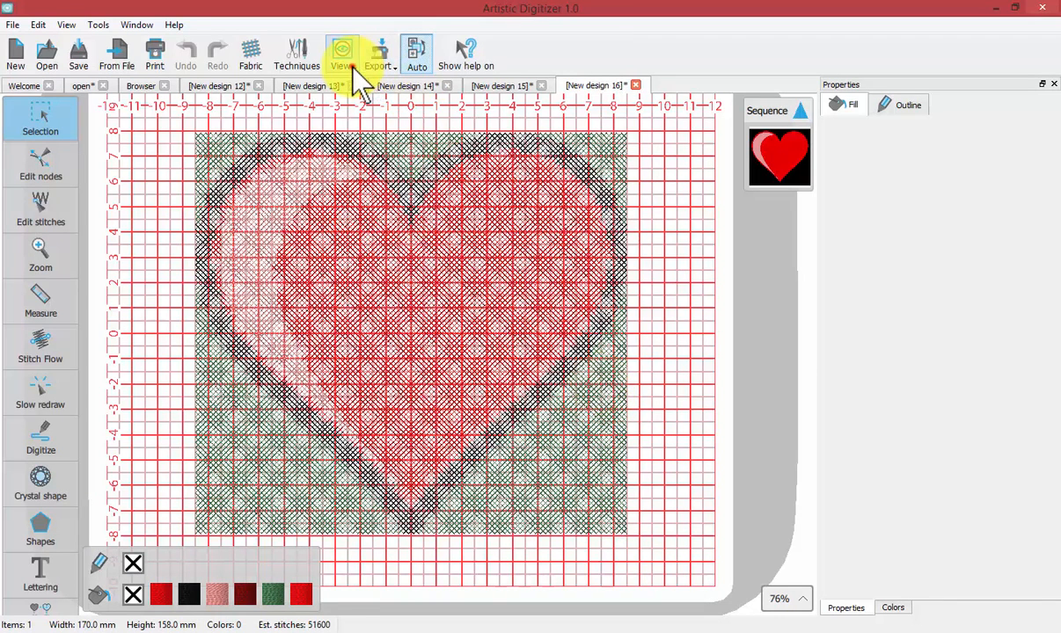
Hide the background grid and start the Slow redraw stitch replay
click(342, 55)
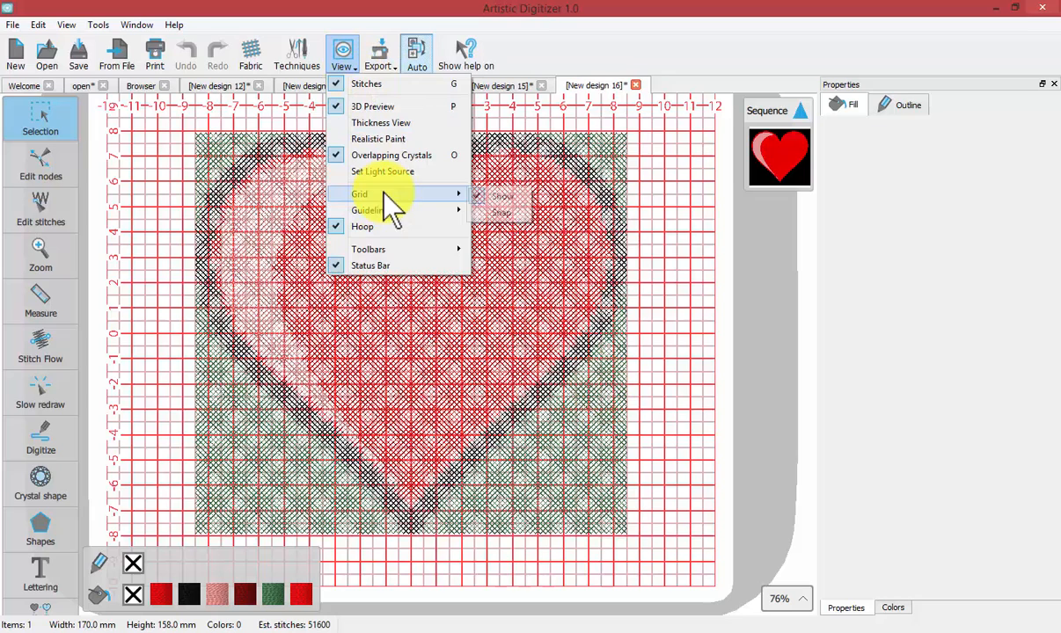
click(358, 193)
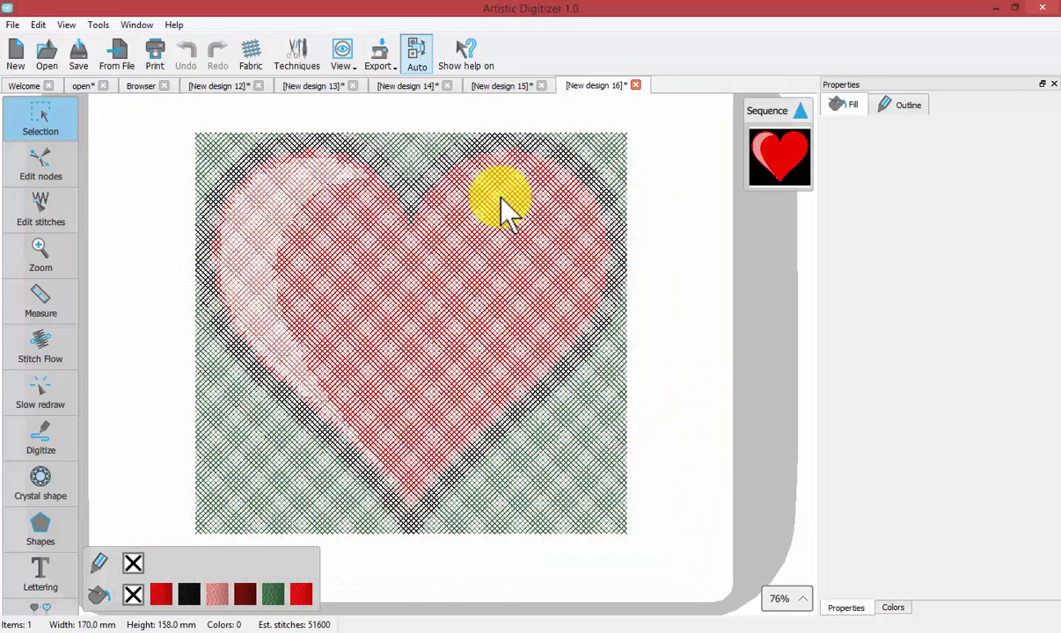
mouse_move(672, 264)
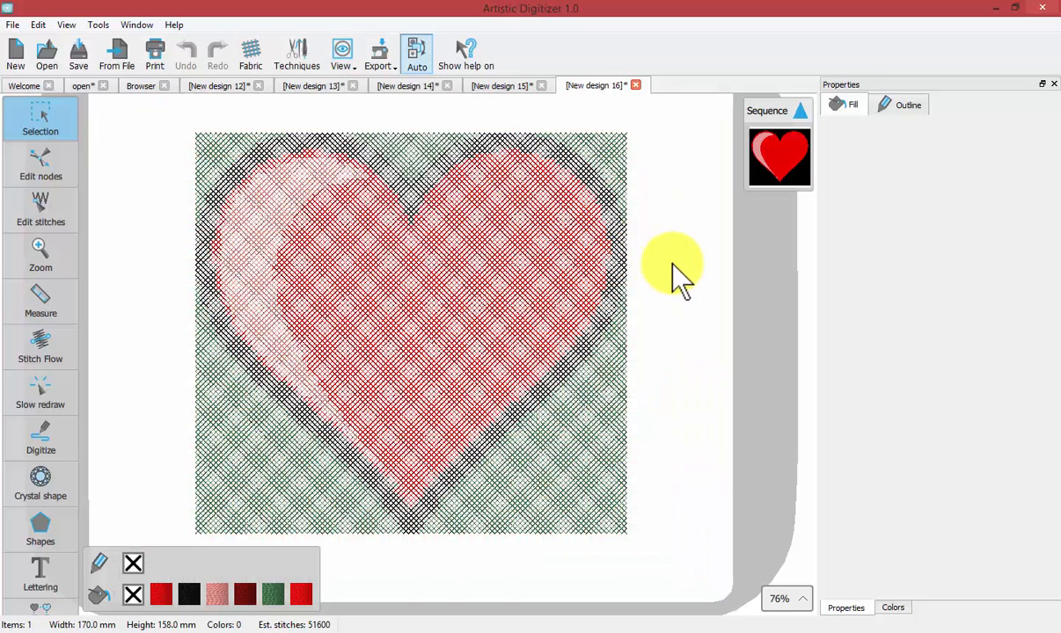
mouse_move(83, 414)
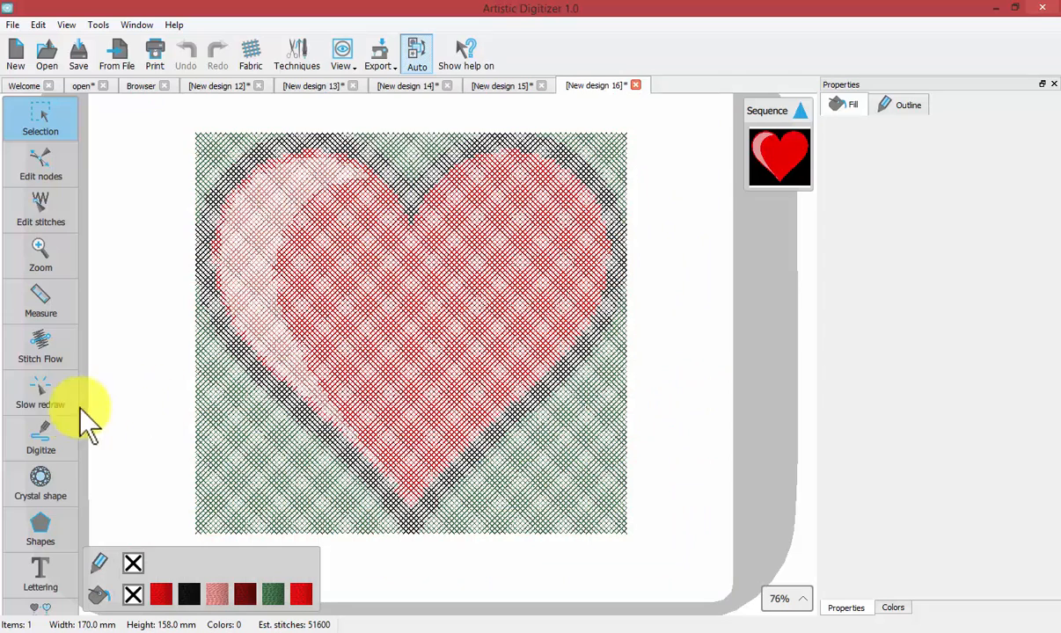
click(41, 391)
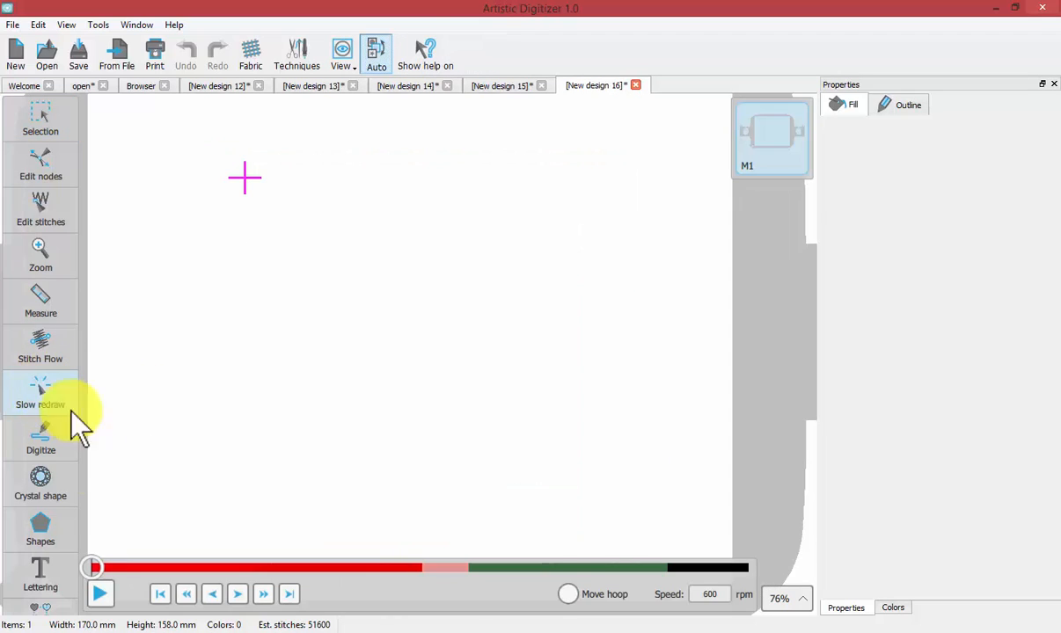
Play the heart's stitch replay from the start through to the final stitch, then exit Slow redraw
click(41, 394)
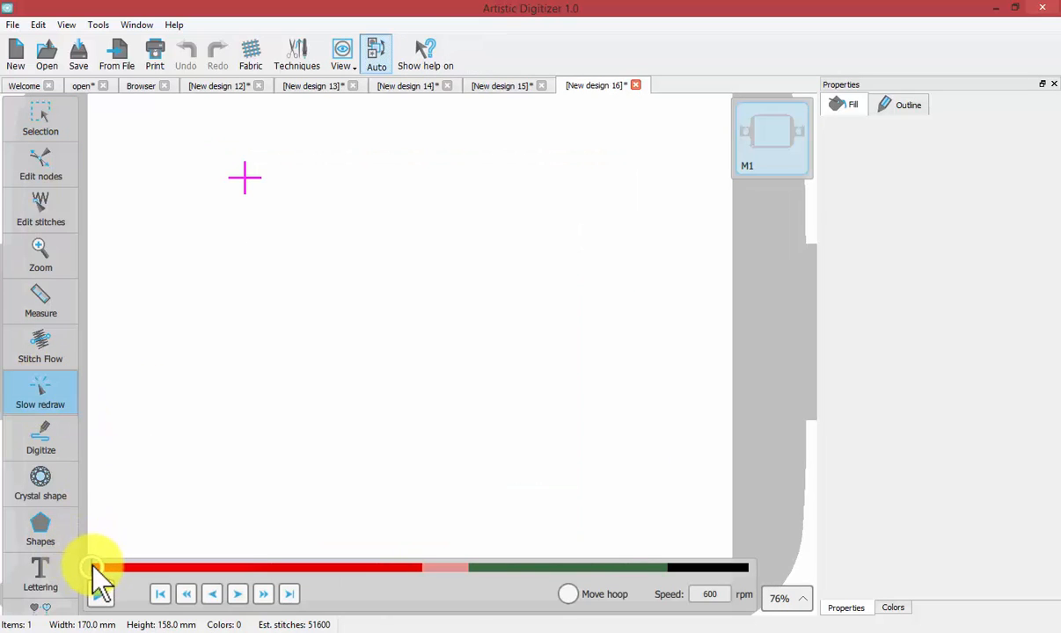
click(99, 594)
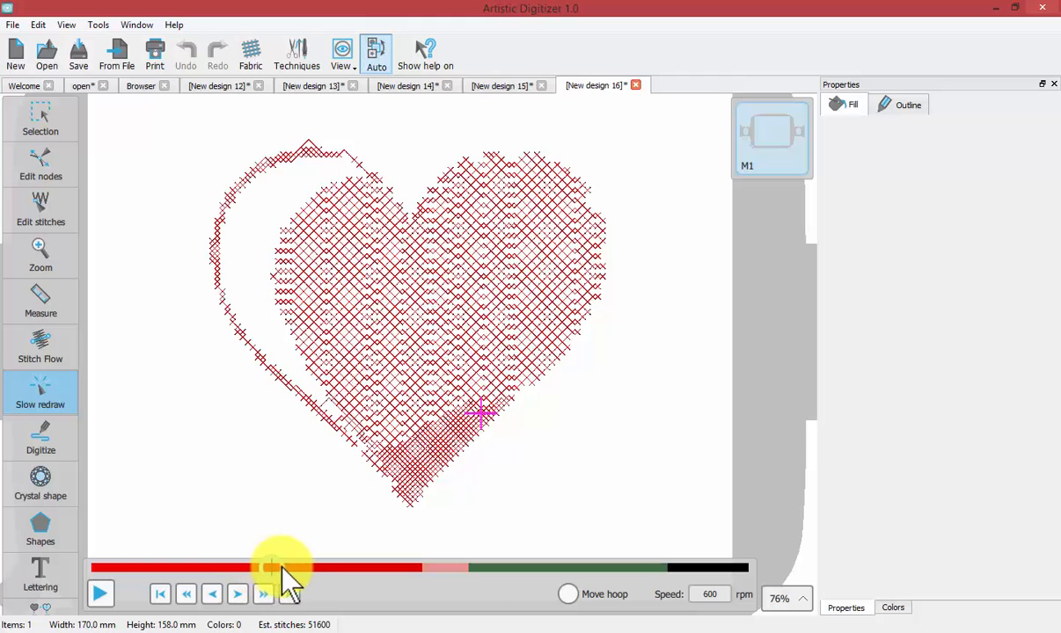
drag(281, 567, 369, 567)
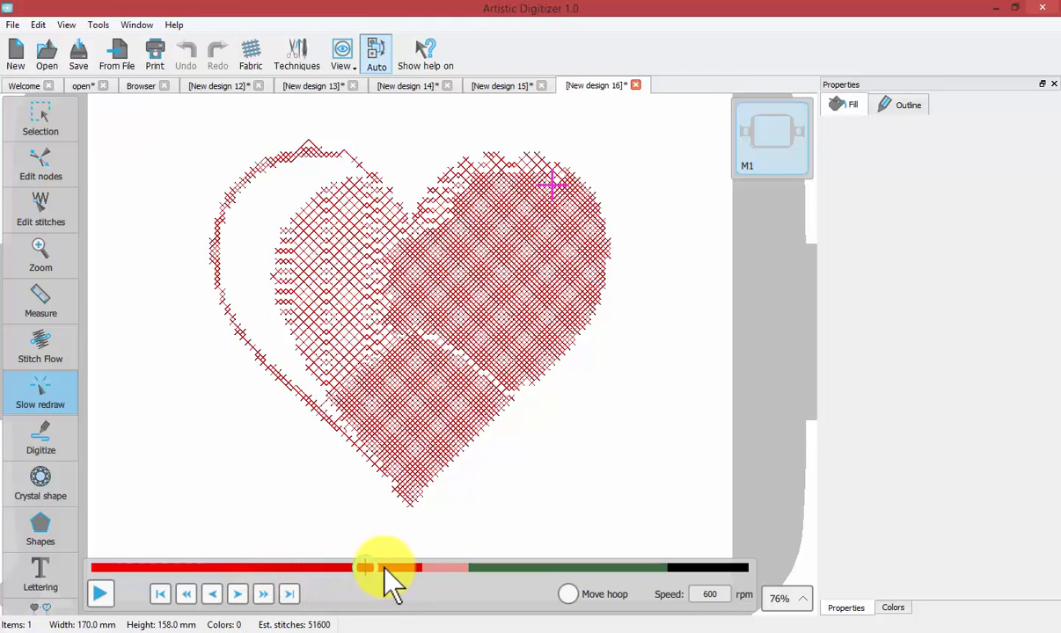
drag(365, 567, 453, 567)
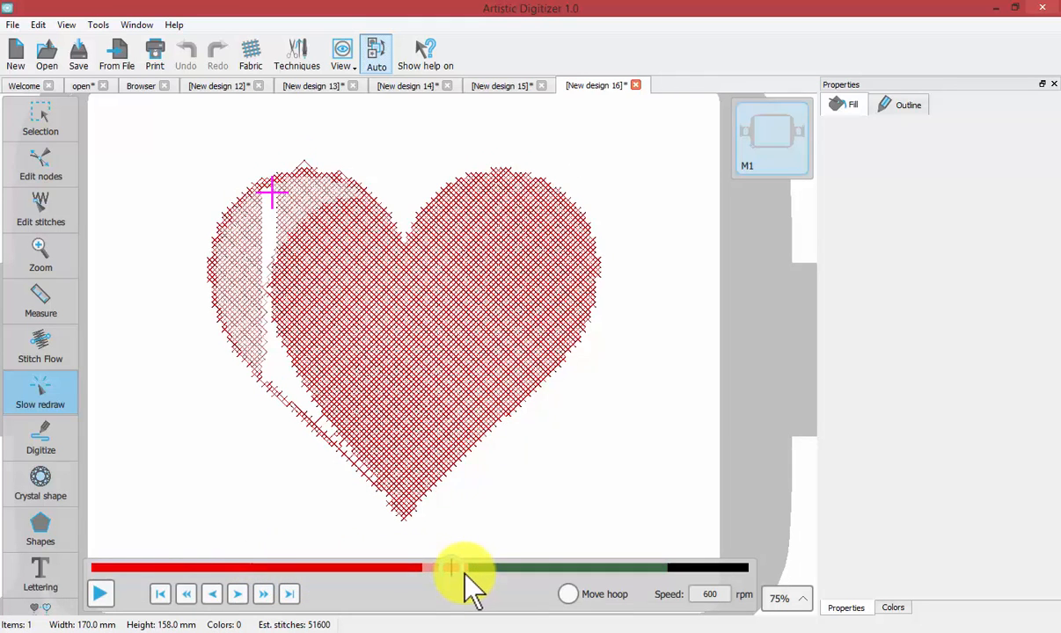
drag(453, 567, 598, 567)
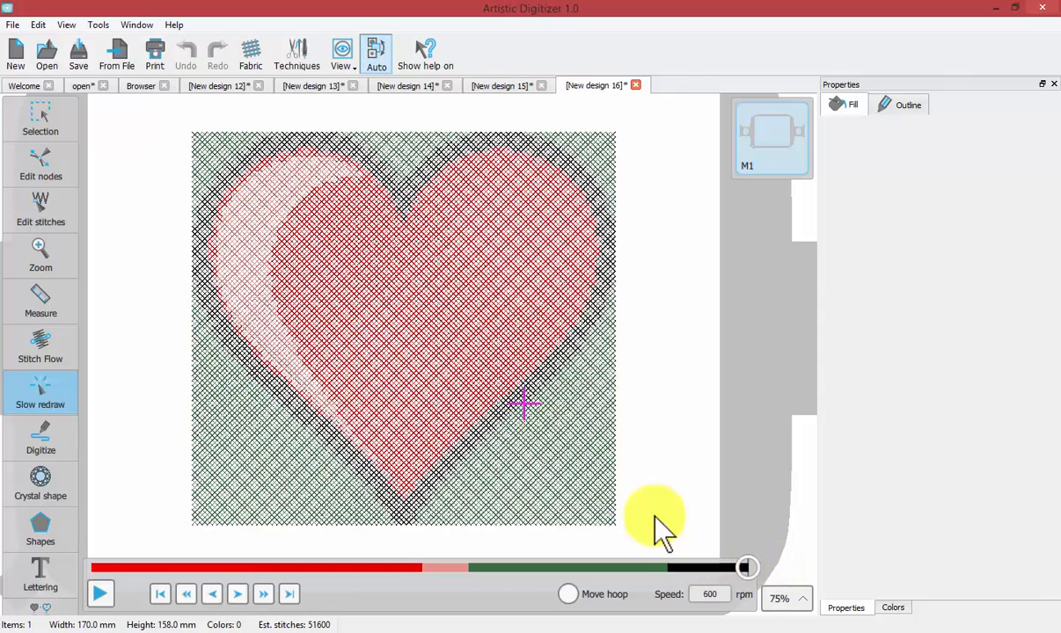
click(41, 119)
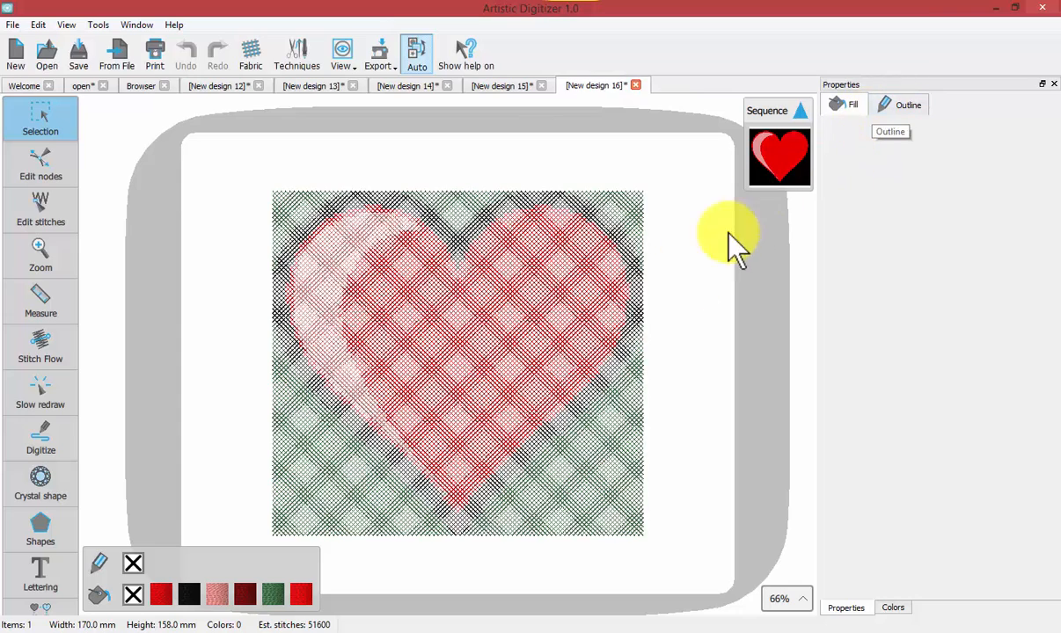
Select the cross-stitch heart and switch its fill to photo stitch
click(457, 361)
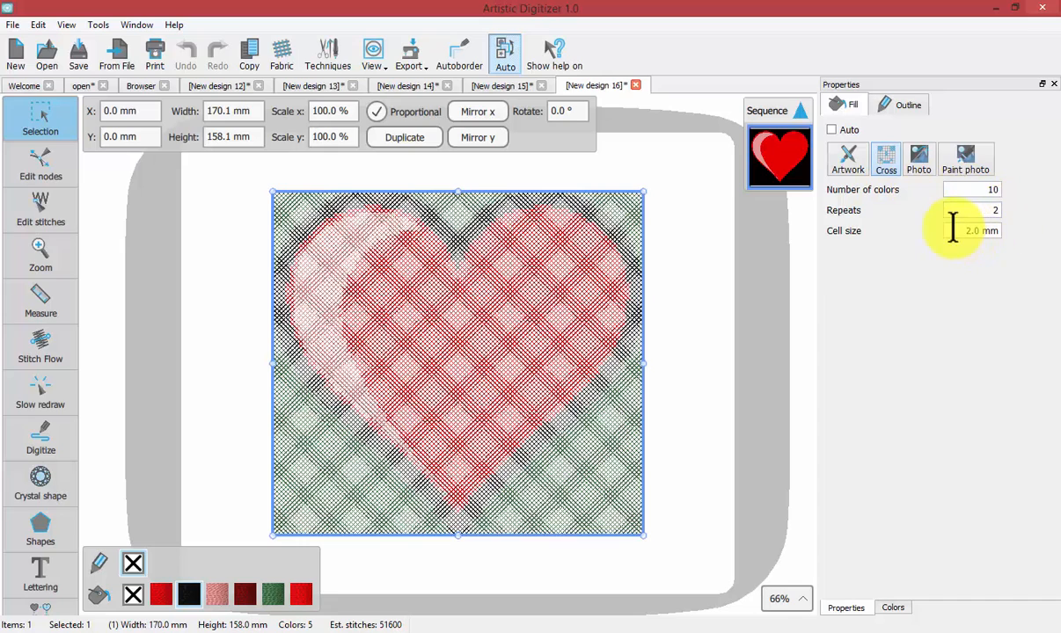
mouse_move(1007, 189)
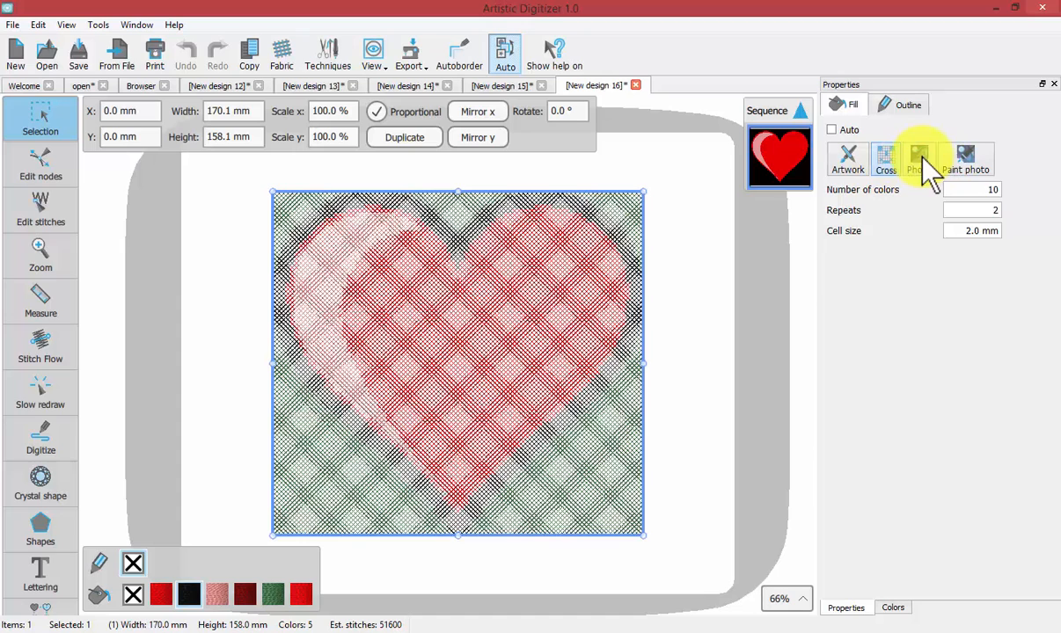
click(919, 159)
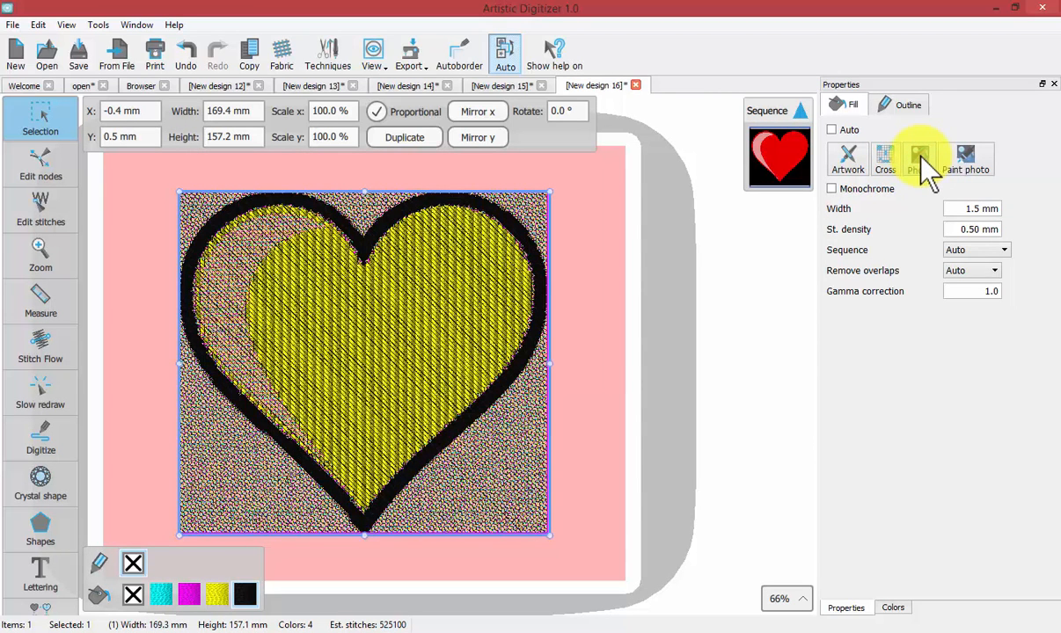
Uncheck Monochrome so the photo-stitch heart stitches in colour, then go to Welcome
click(919, 158)
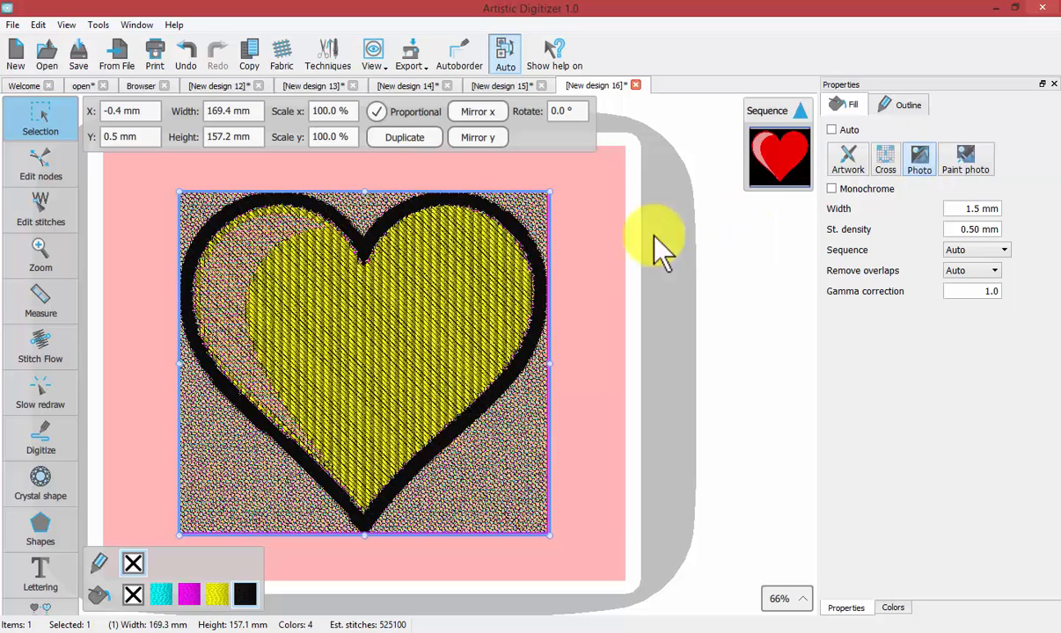
mouse_move(581, 260)
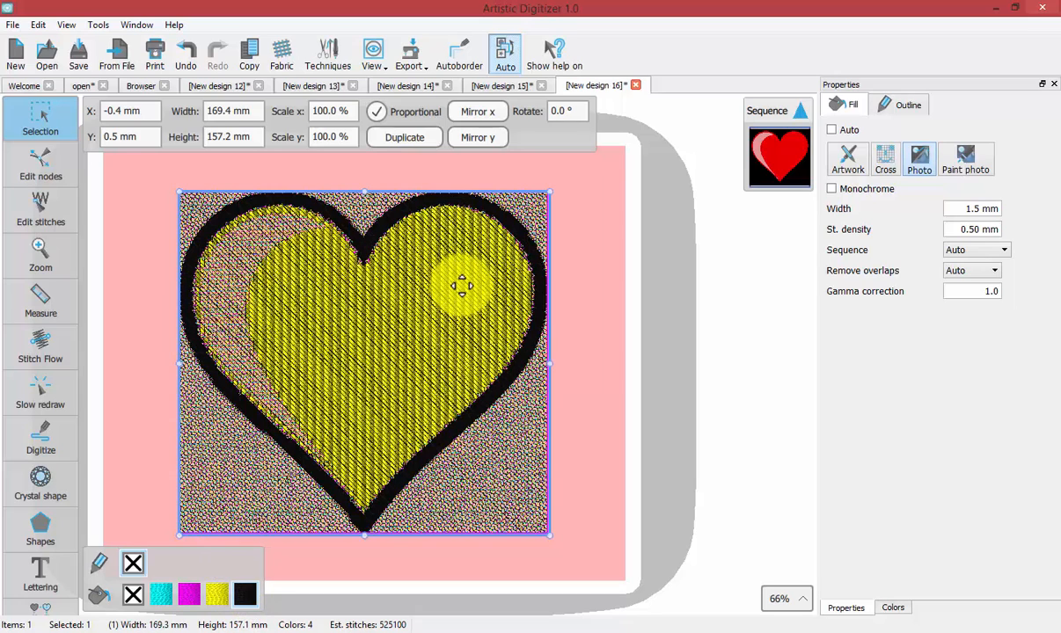
mouse_move(457, 263)
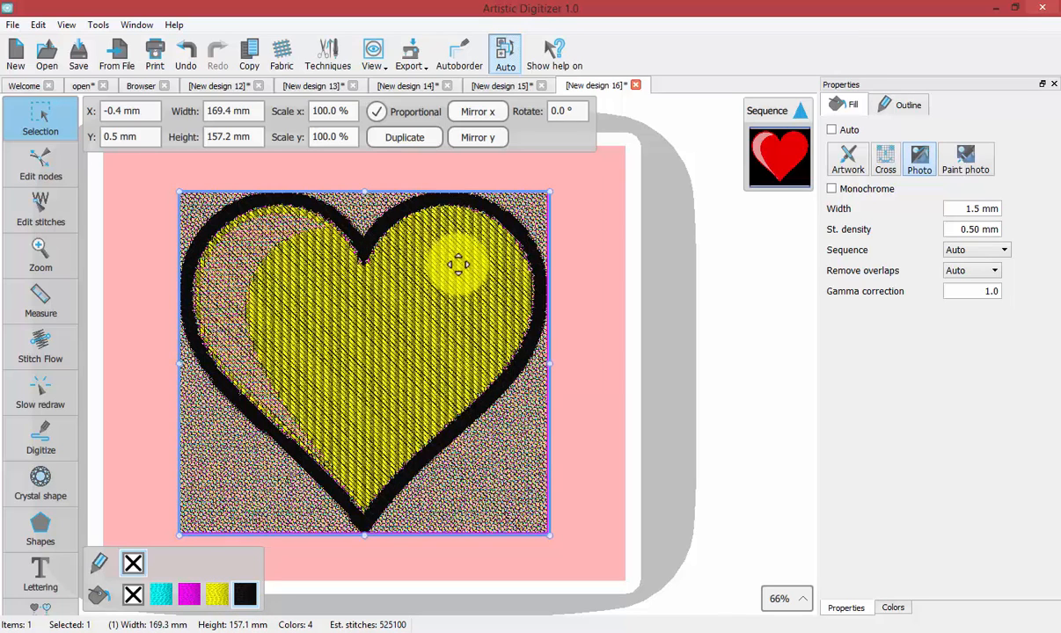
mouse_move(506, 255)
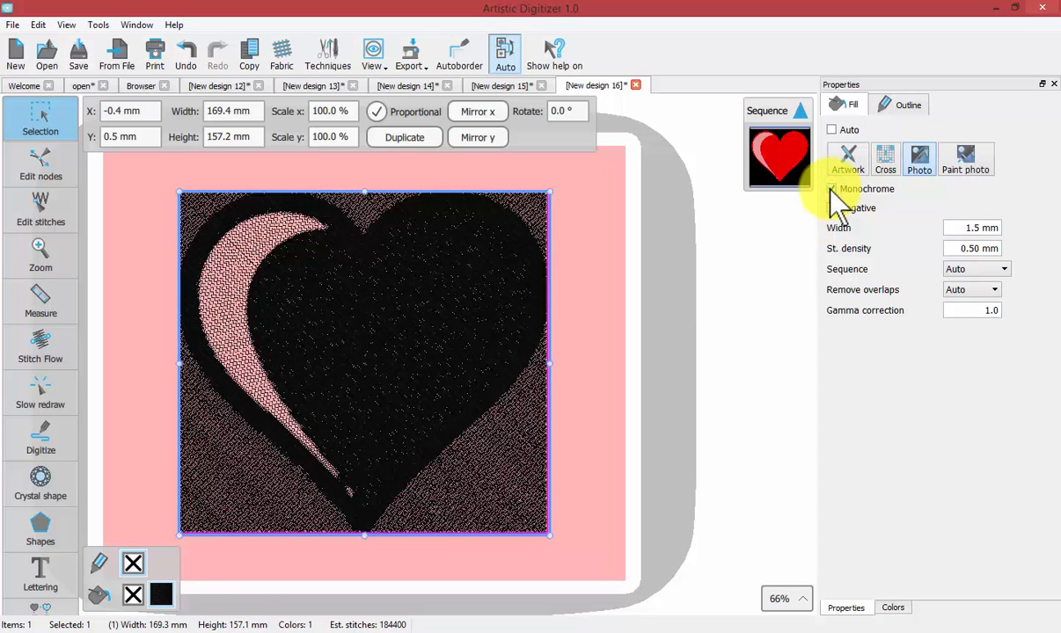
click(919, 158)
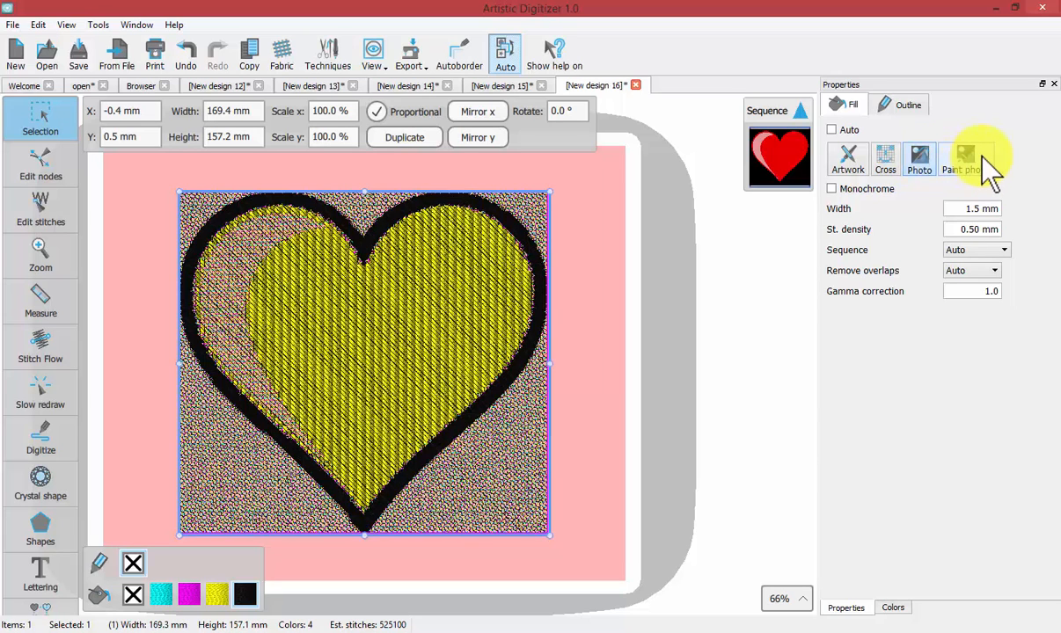
click(968, 160)
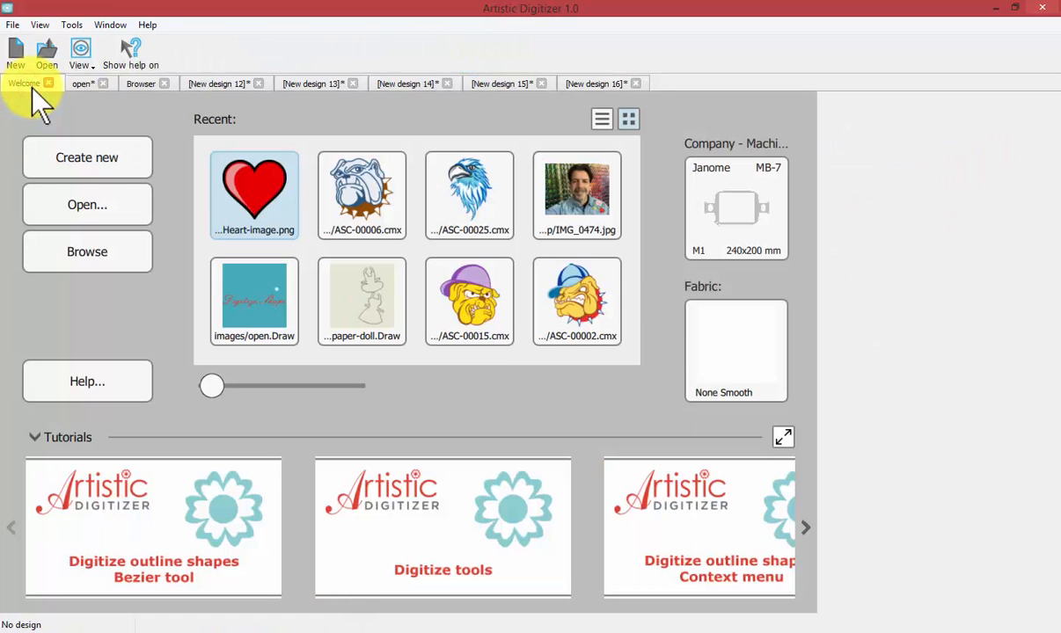
mouse_move(577, 189)
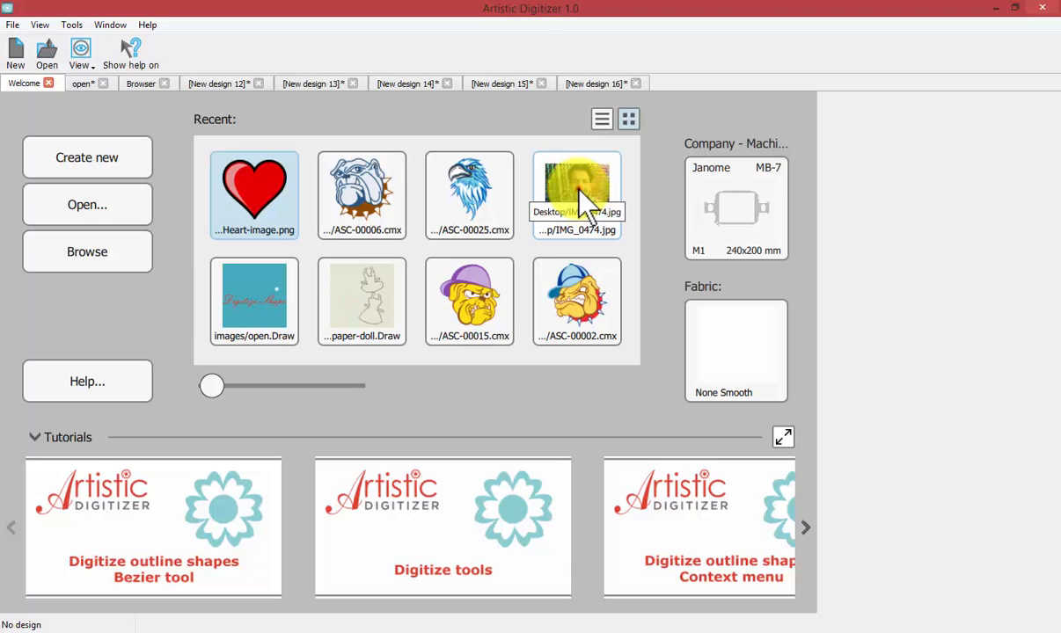
Open the recent IMG_0474.jpg portrait as a photo-stitch design
double_click(577, 185)
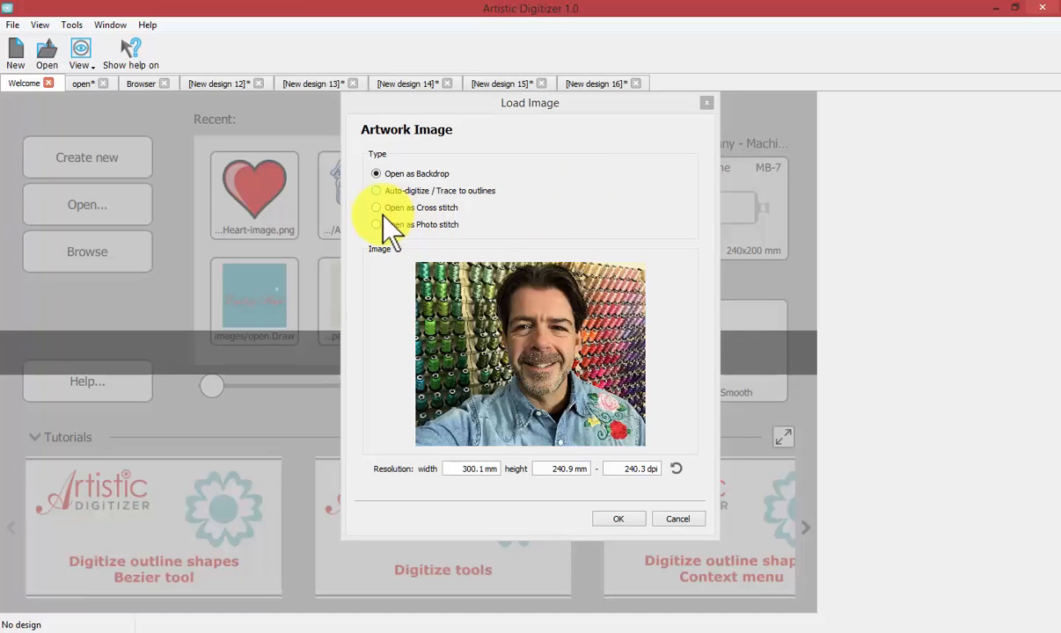
click(376, 224)
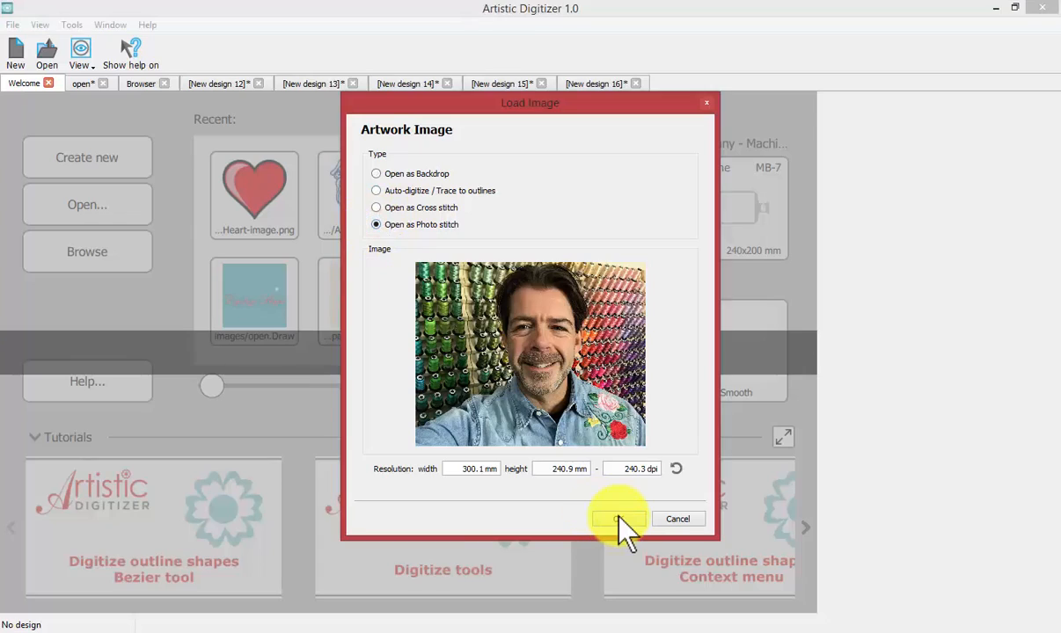
click(617, 518)
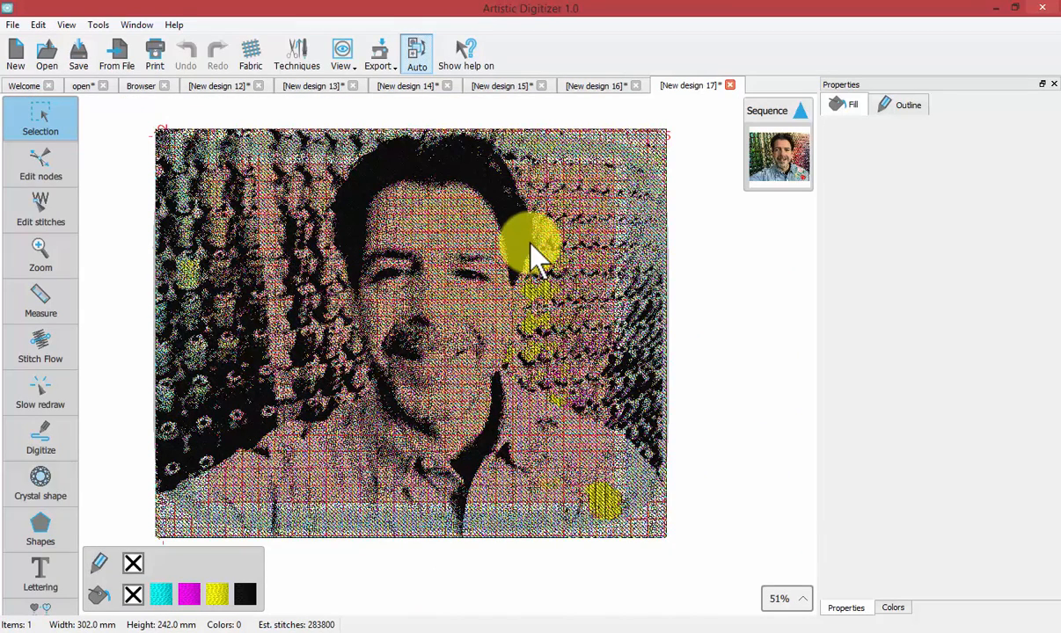
mouse_move(453, 229)
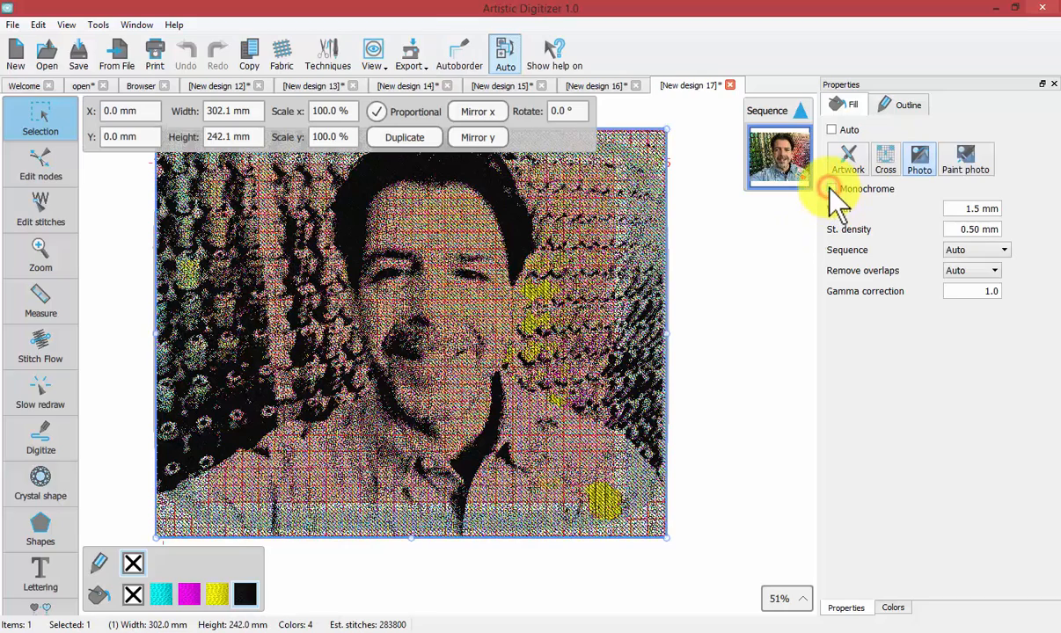
Make the portrait's stitching monochrome, deselect it to view, and return to Welcome
click(831, 188)
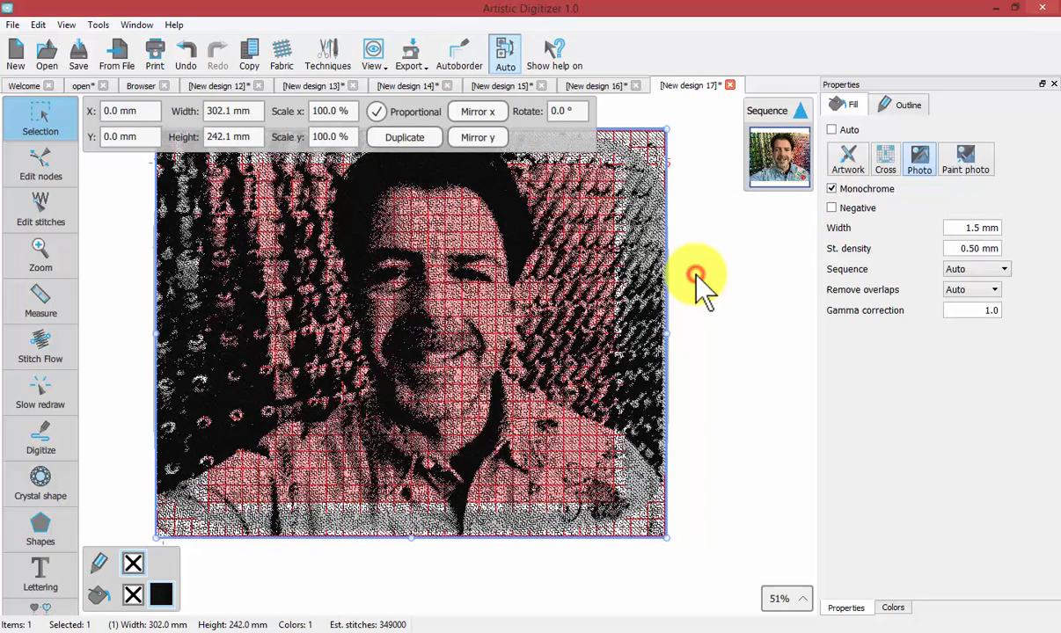
click(708, 272)
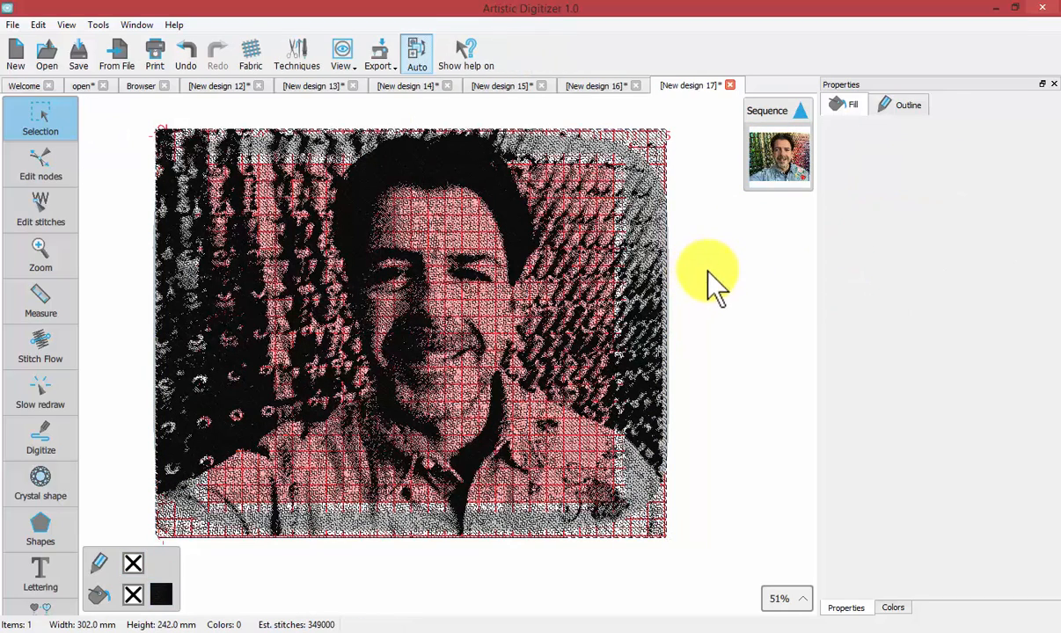
mouse_move(576, 255)
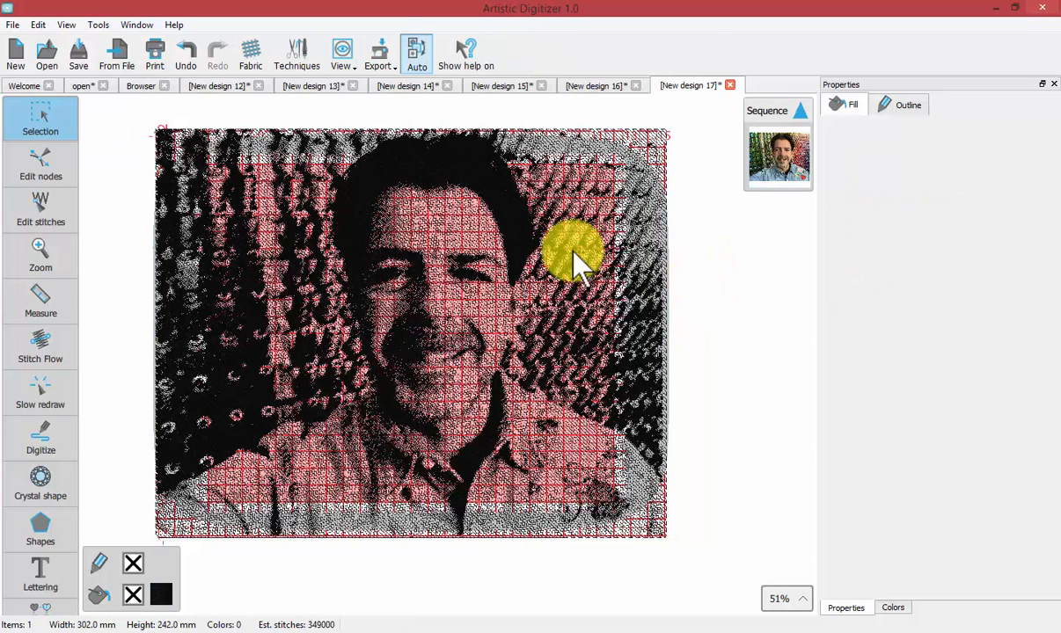
click(25, 85)
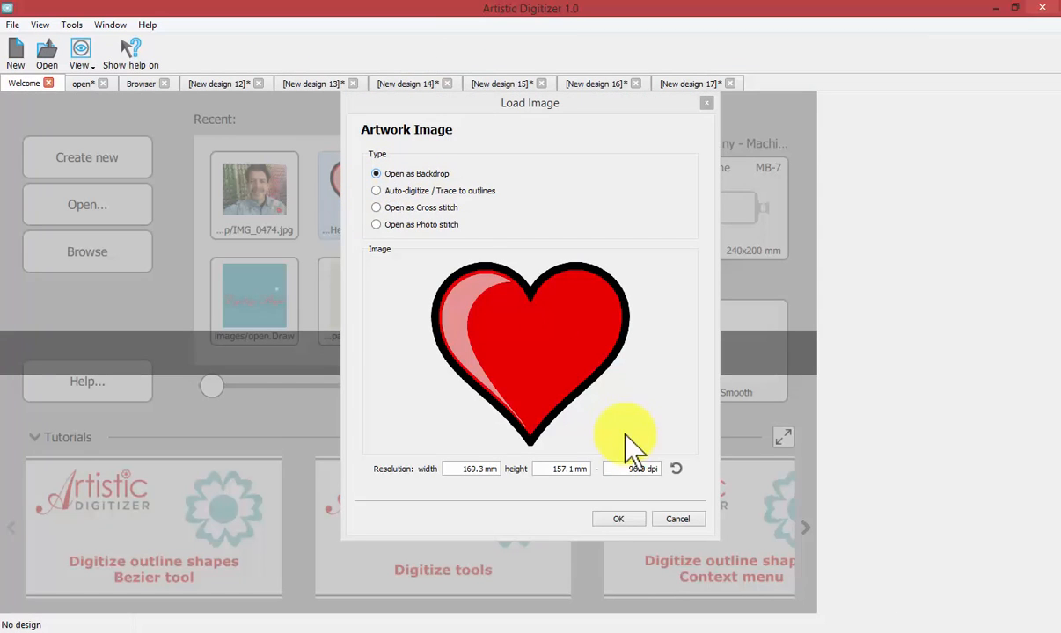
Load Heart-image.png as a backdrop and open View > Backdrop > Properties
click(618, 518)
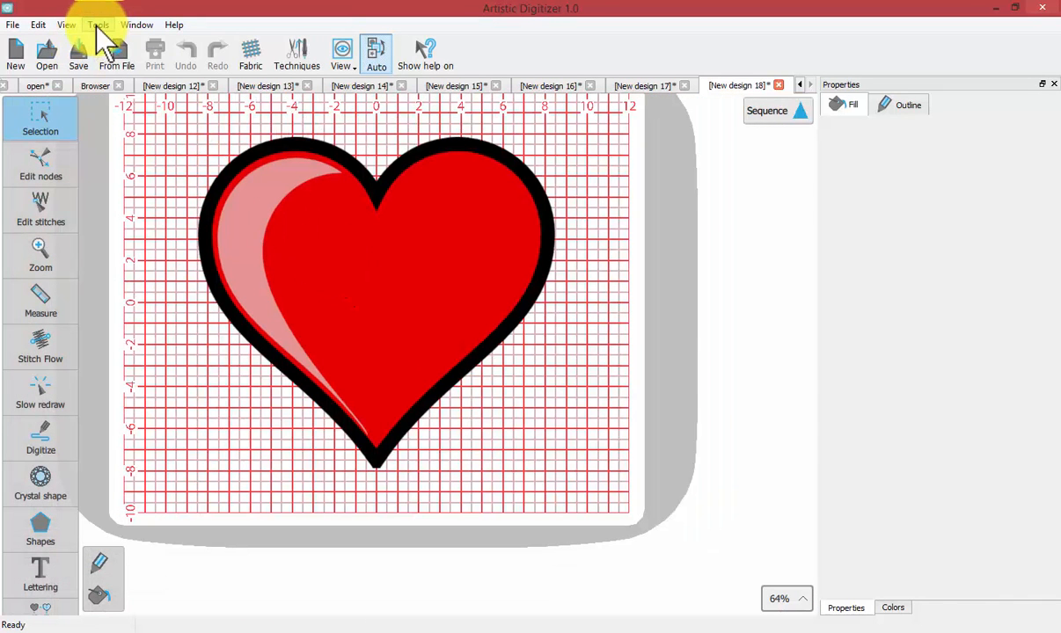
click(65, 24)
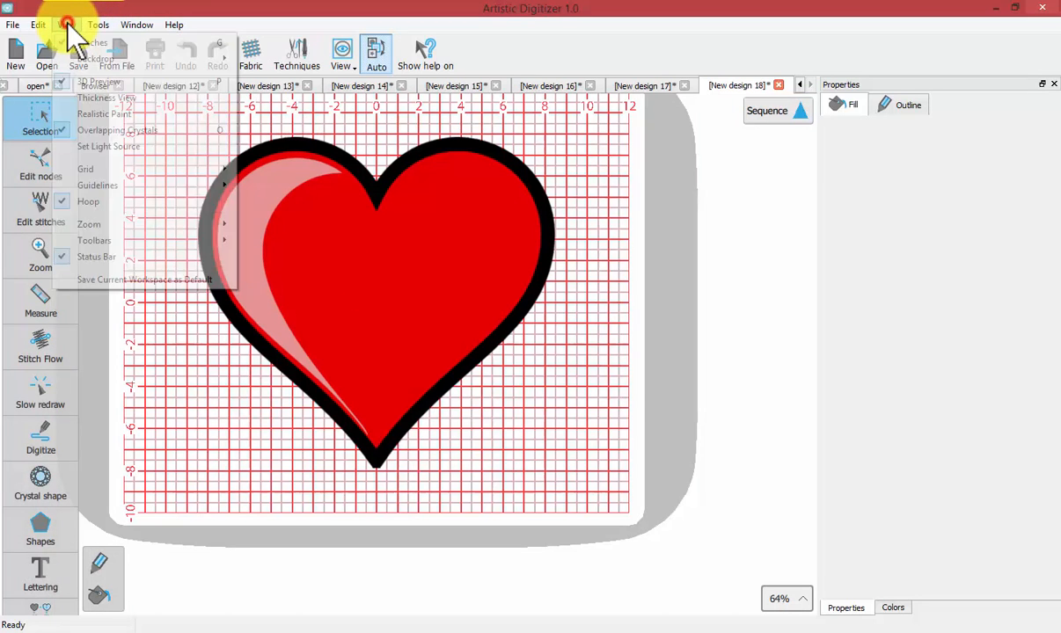
click(66, 23)
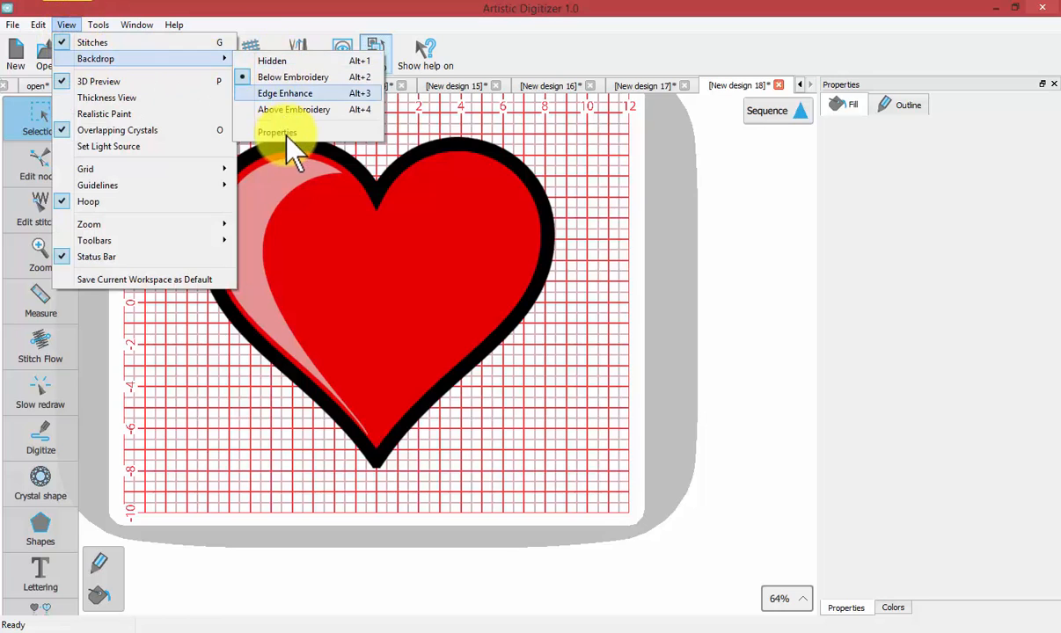
click(277, 132)
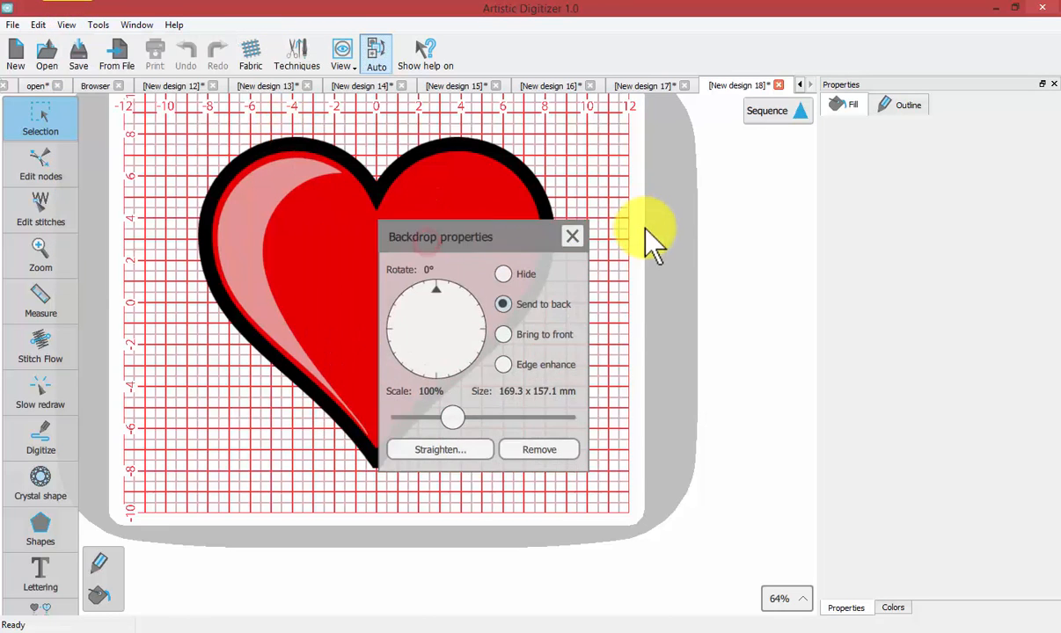
Move the Backdrop properties aside and set the heart backdrop scale to 106%
drag(440, 237, 638, 144)
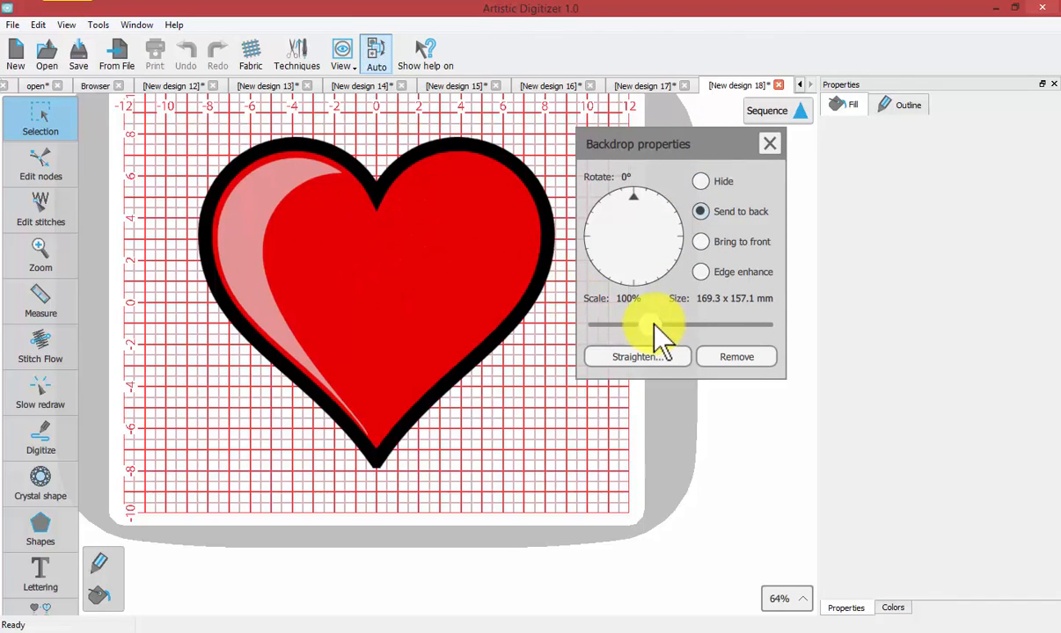
drag(668, 326, 642, 327)
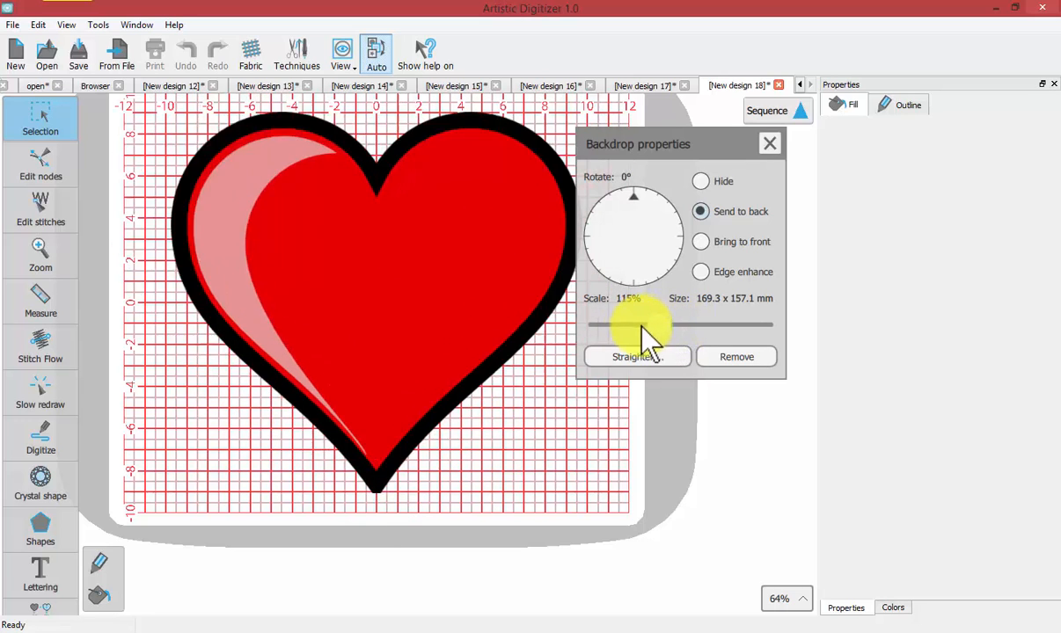
drag(669, 327, 634, 326)
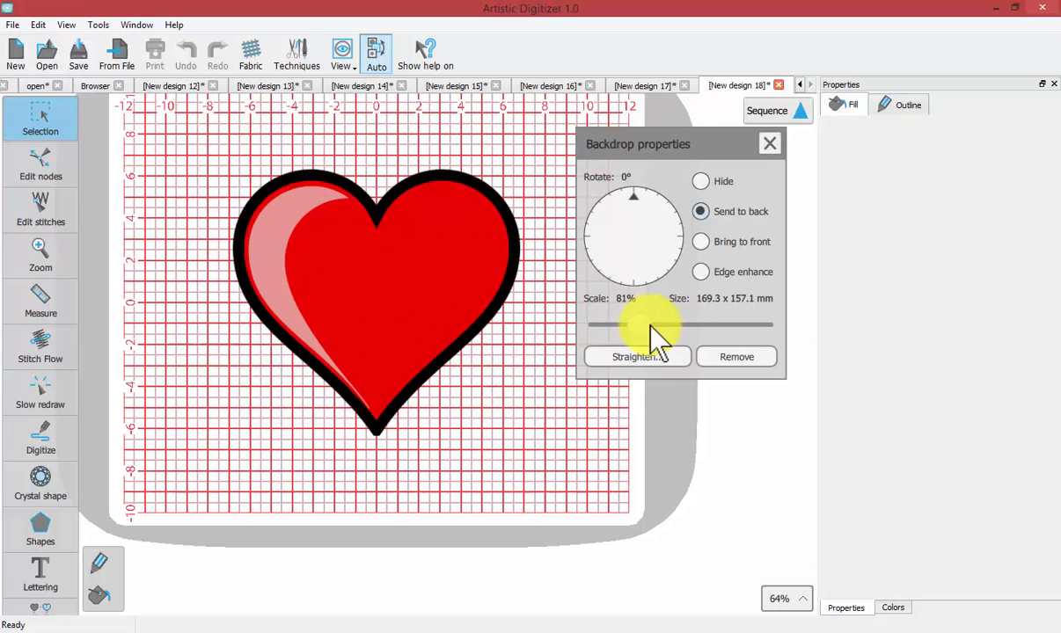
drag(626, 325, 665, 326)
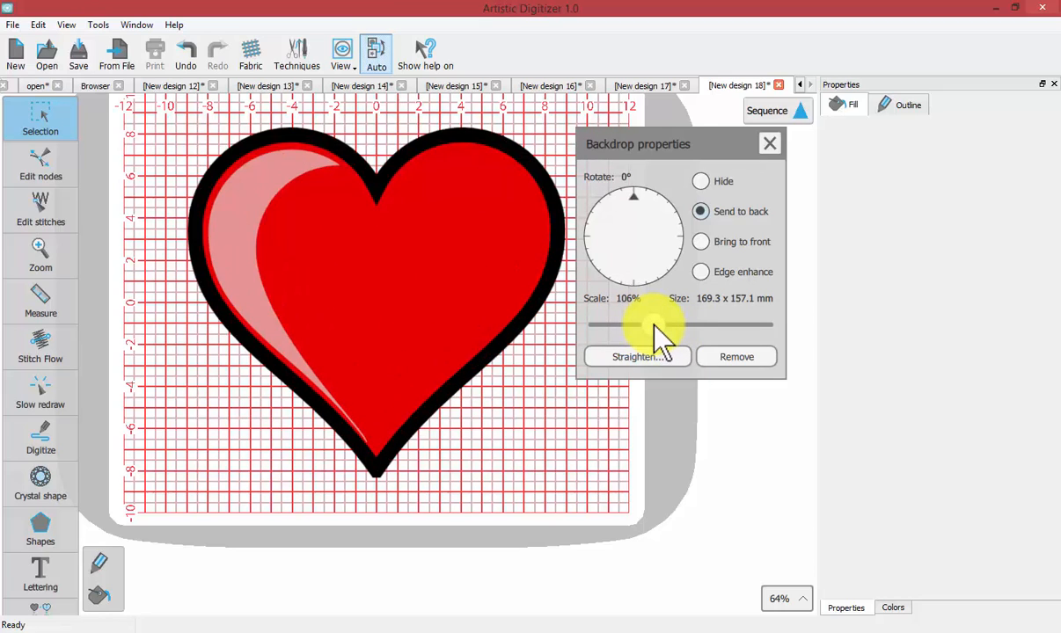
mouse_move(488, 264)
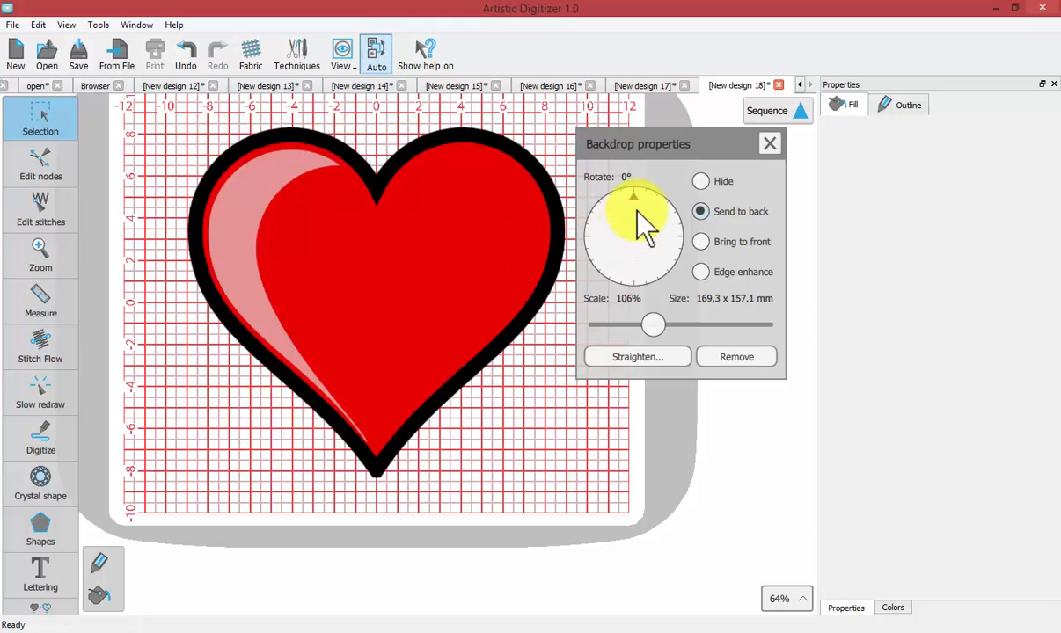
Rotate the heart backdrop to 16°, select Edge enhance, and close the dialog
drag(634, 193, 643, 201)
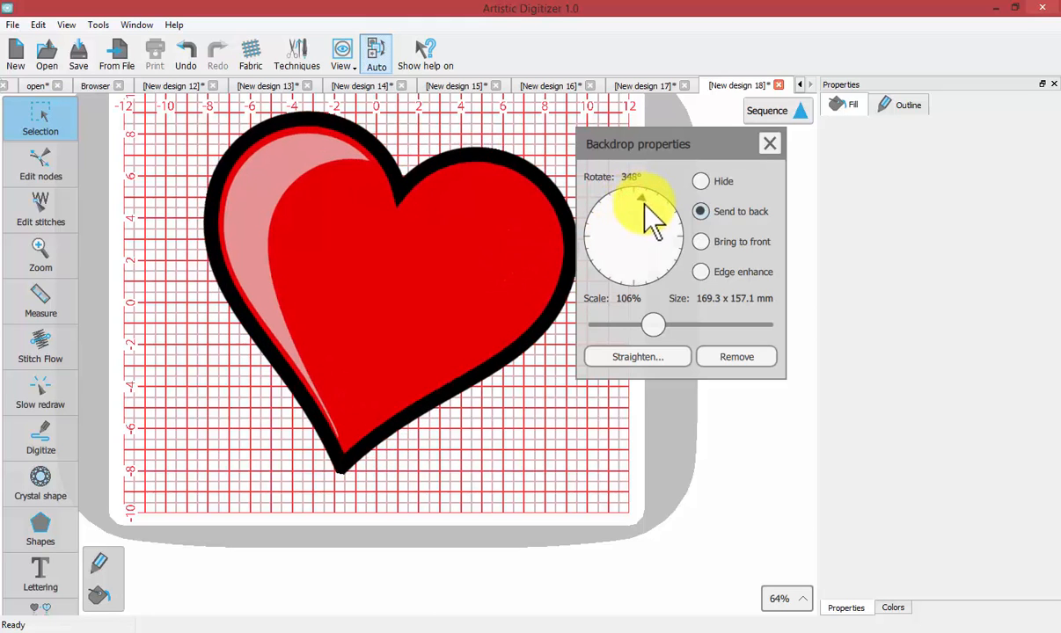
drag(655, 207, 633, 202)
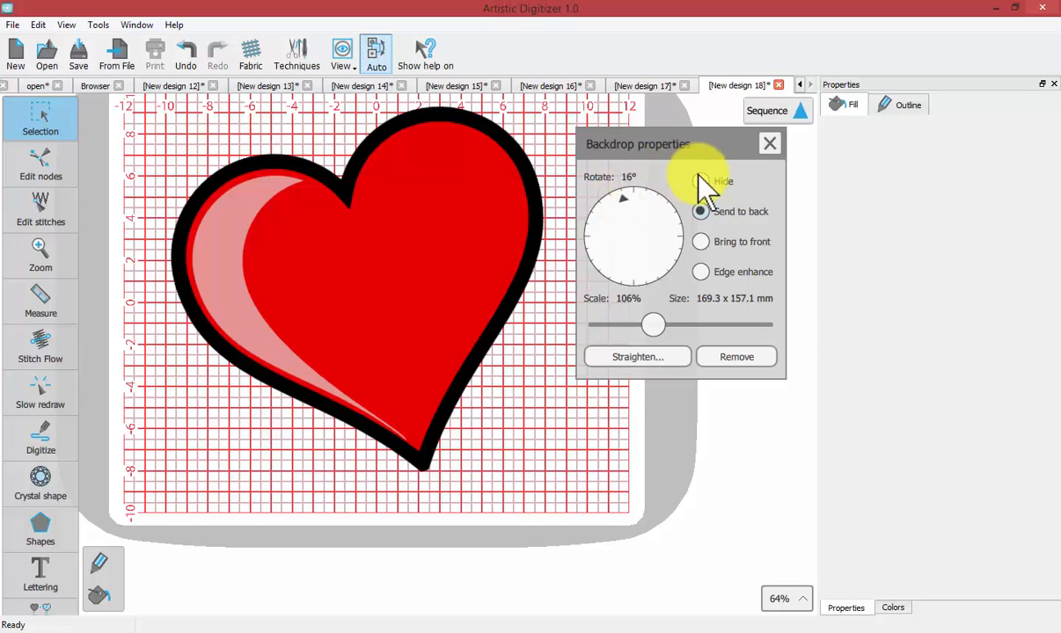
click(723, 182)
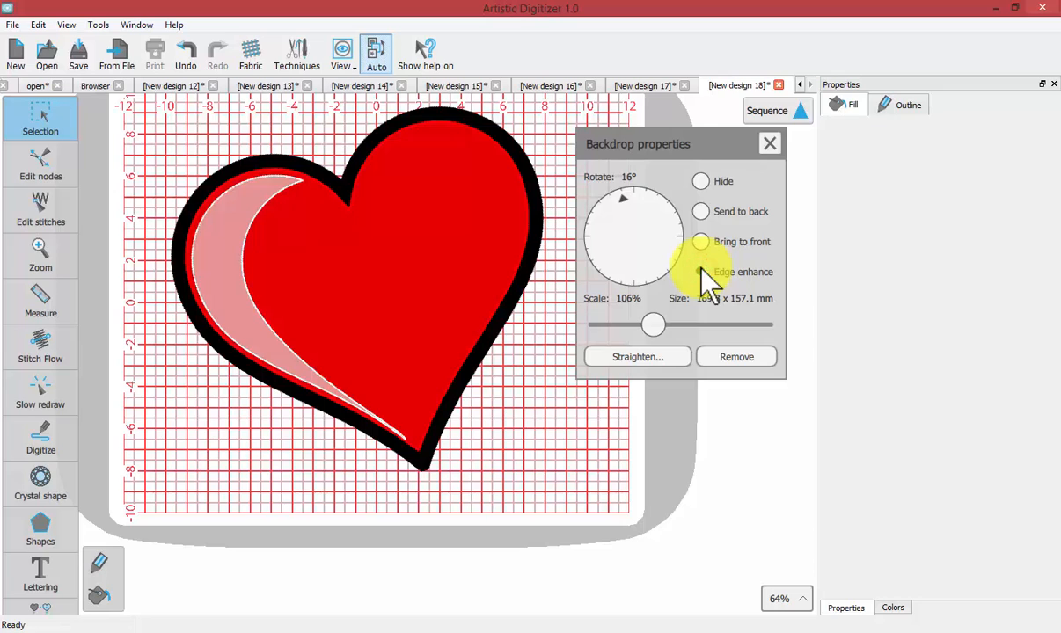
click(701, 271)
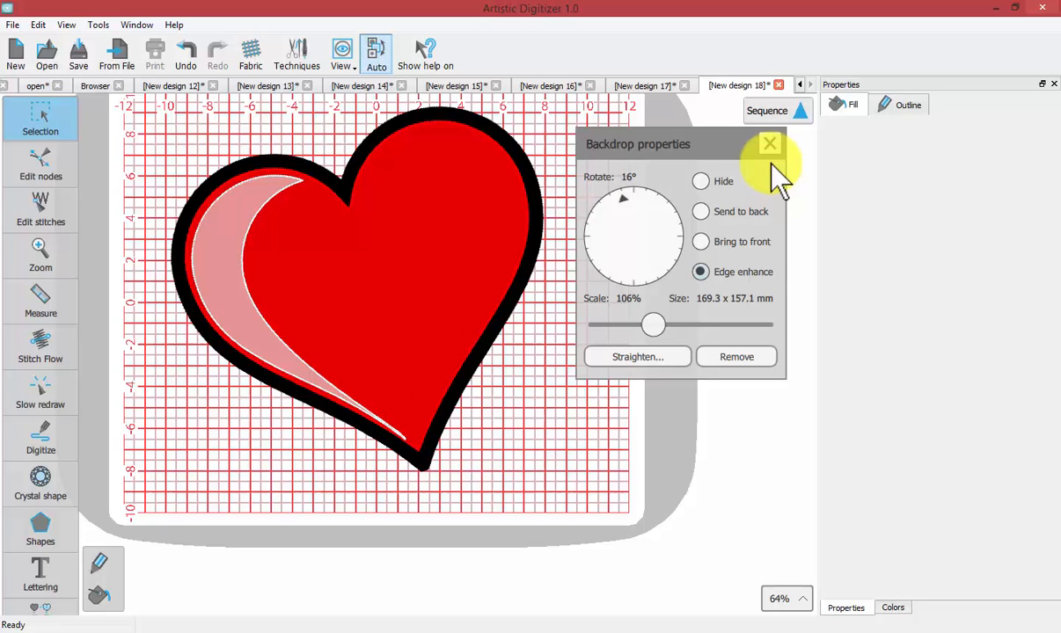
click(769, 144)
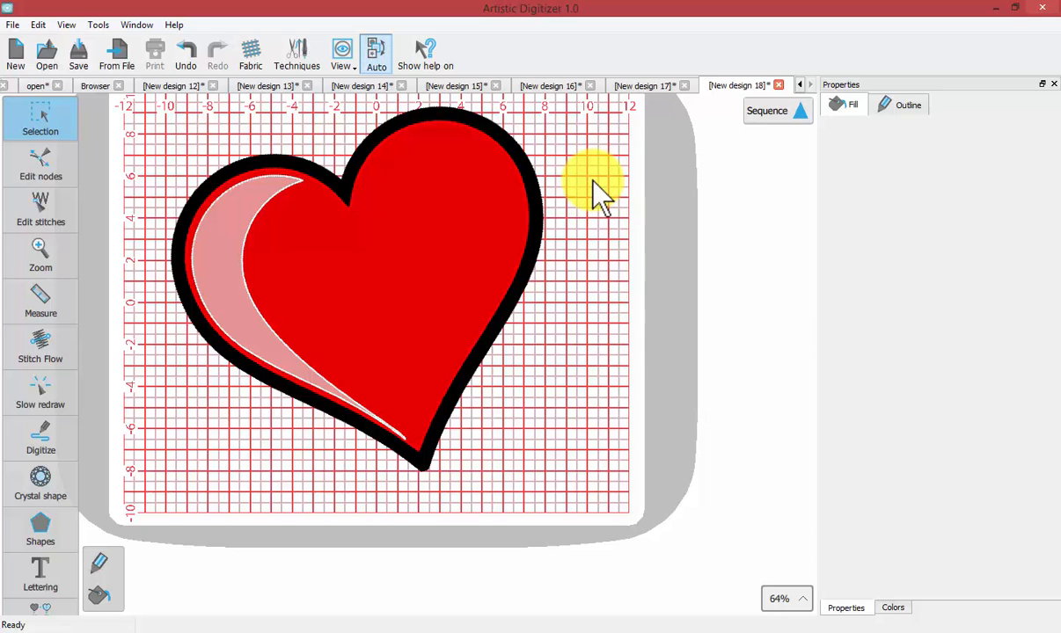
mouse_move(558, 198)
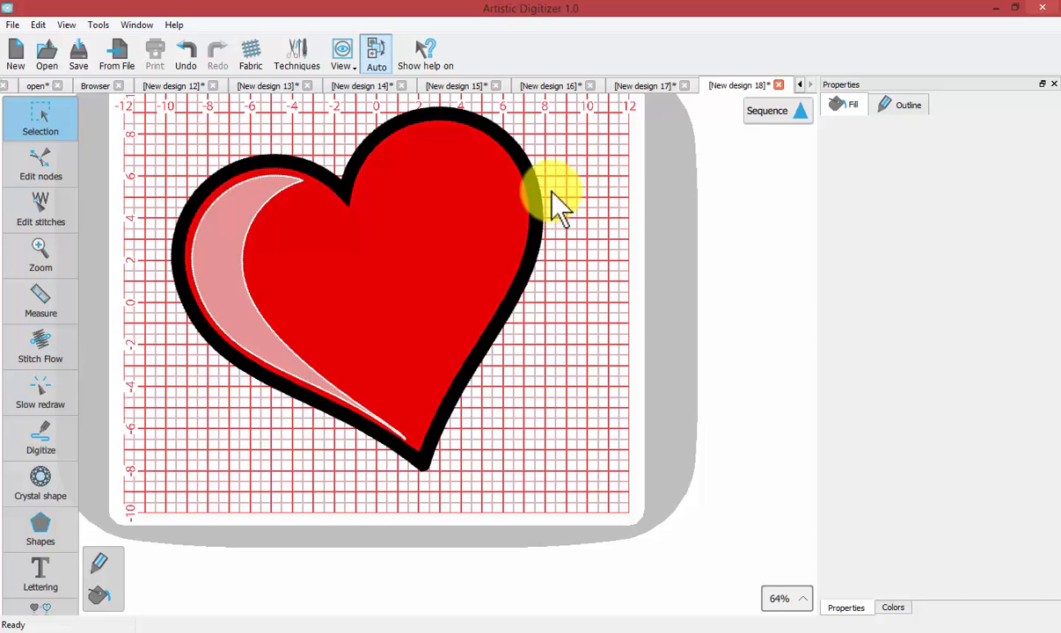